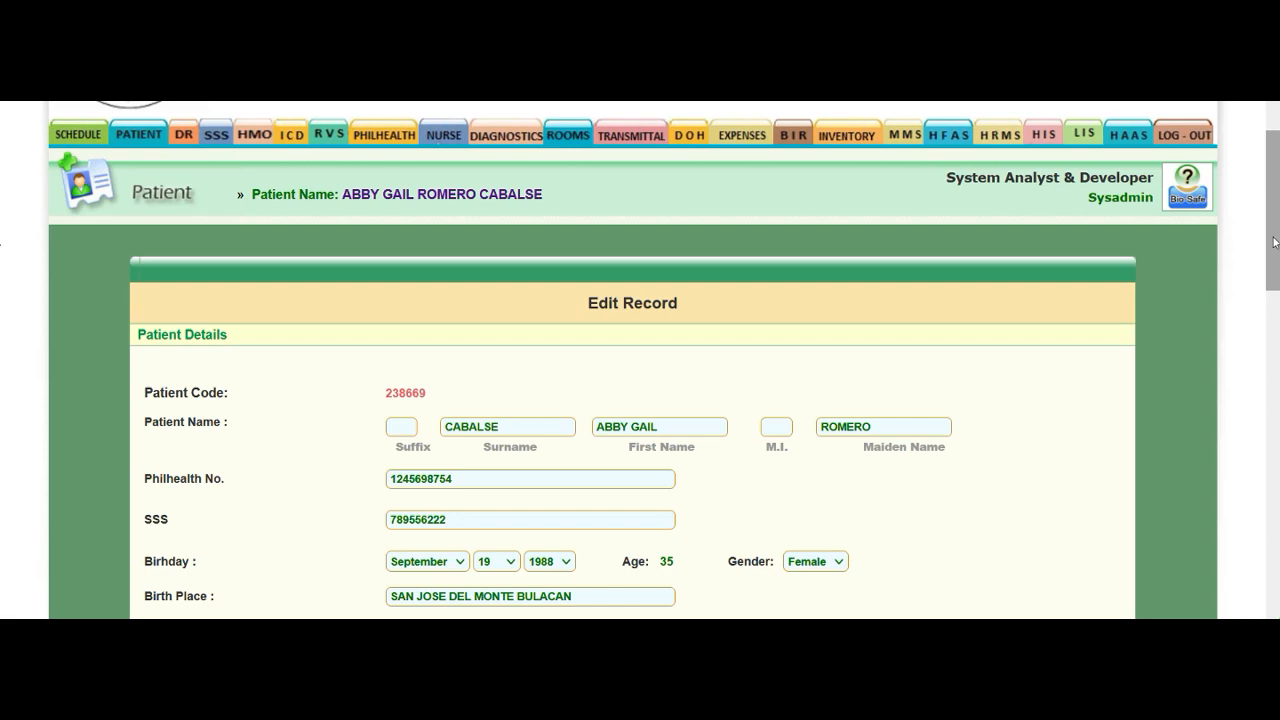
Browse and dismiss the patient section and doctors list menus on the Edit Record page.
scroll("down", 3)
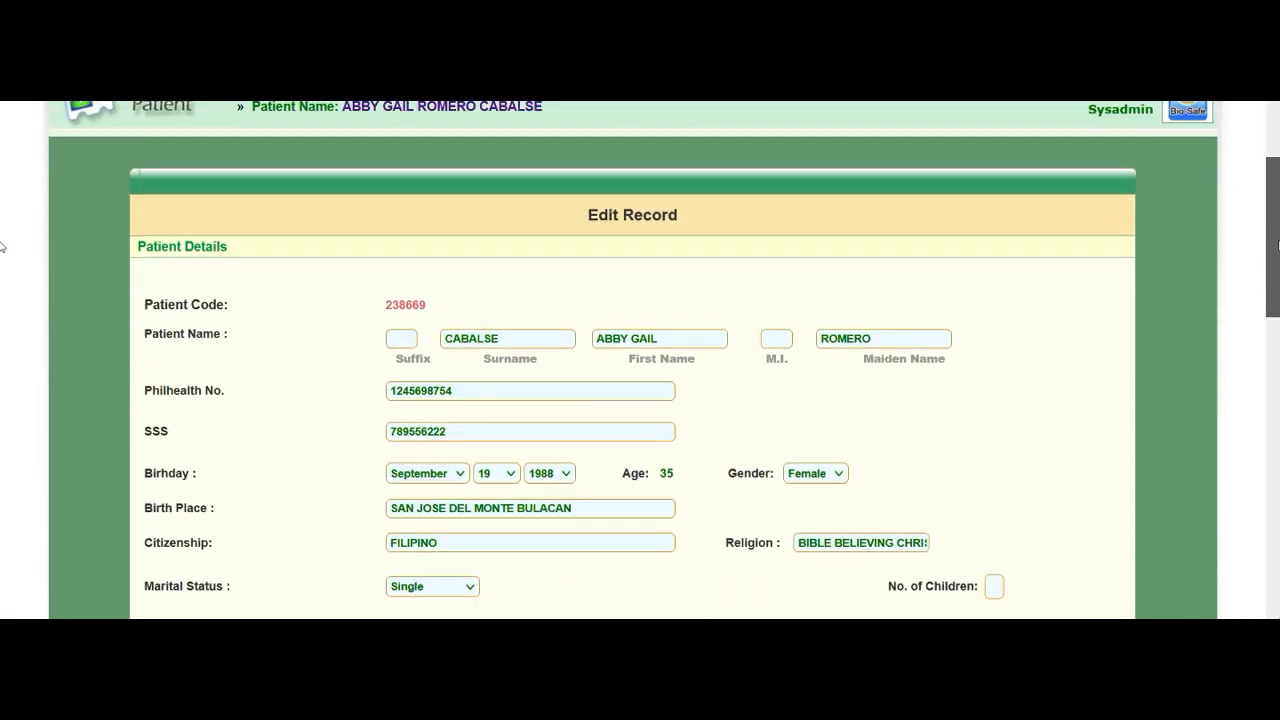
left_click(138, 136)
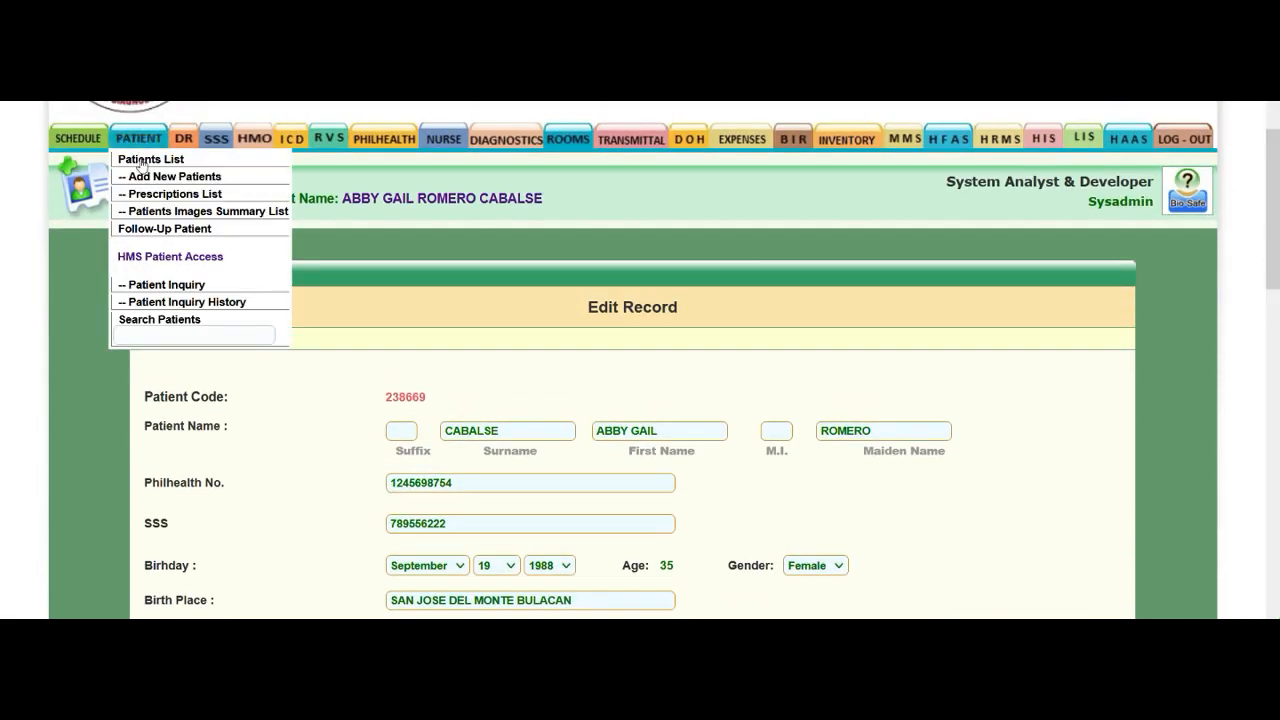
left_click(472, 218)
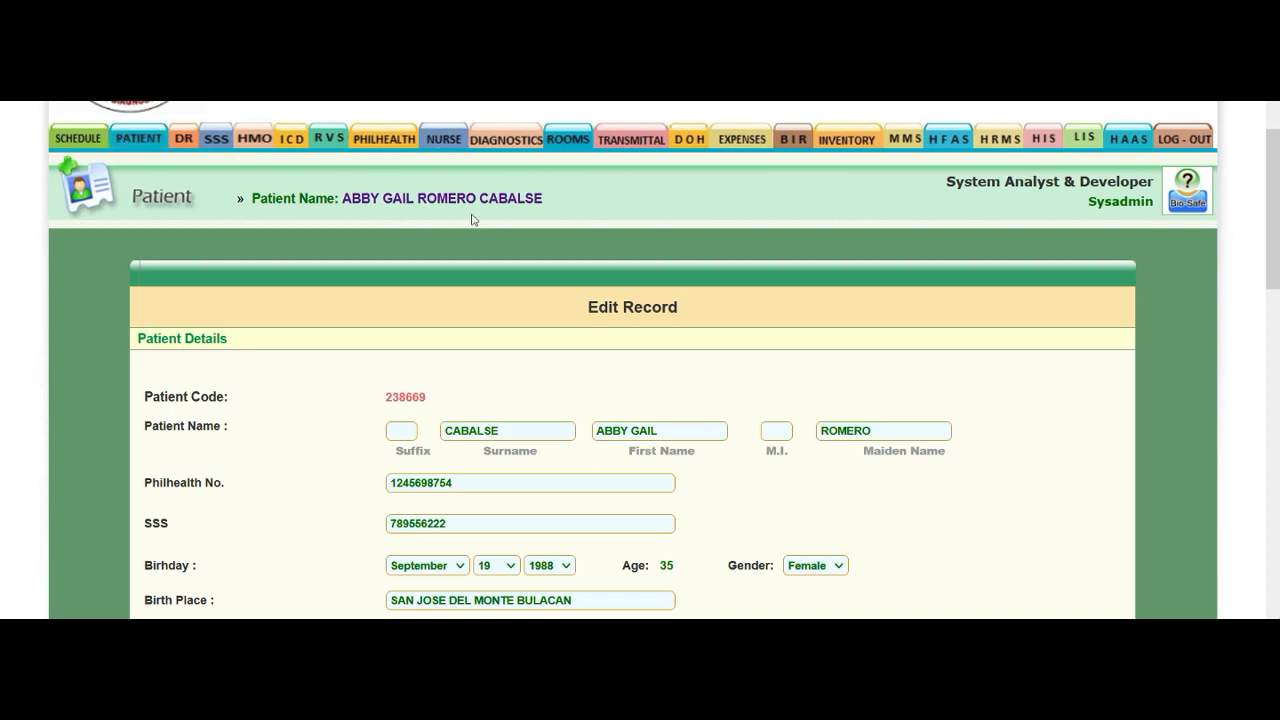
mouse_move(708, 258)
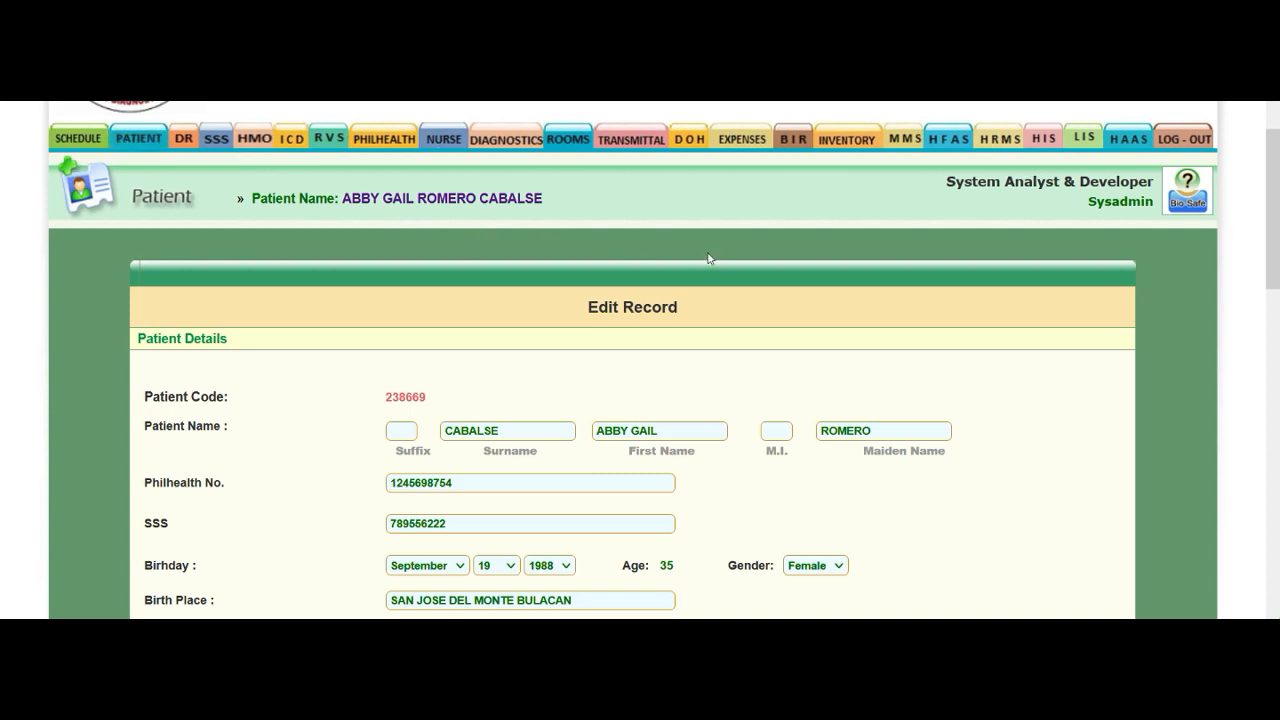
left_click(182, 136)
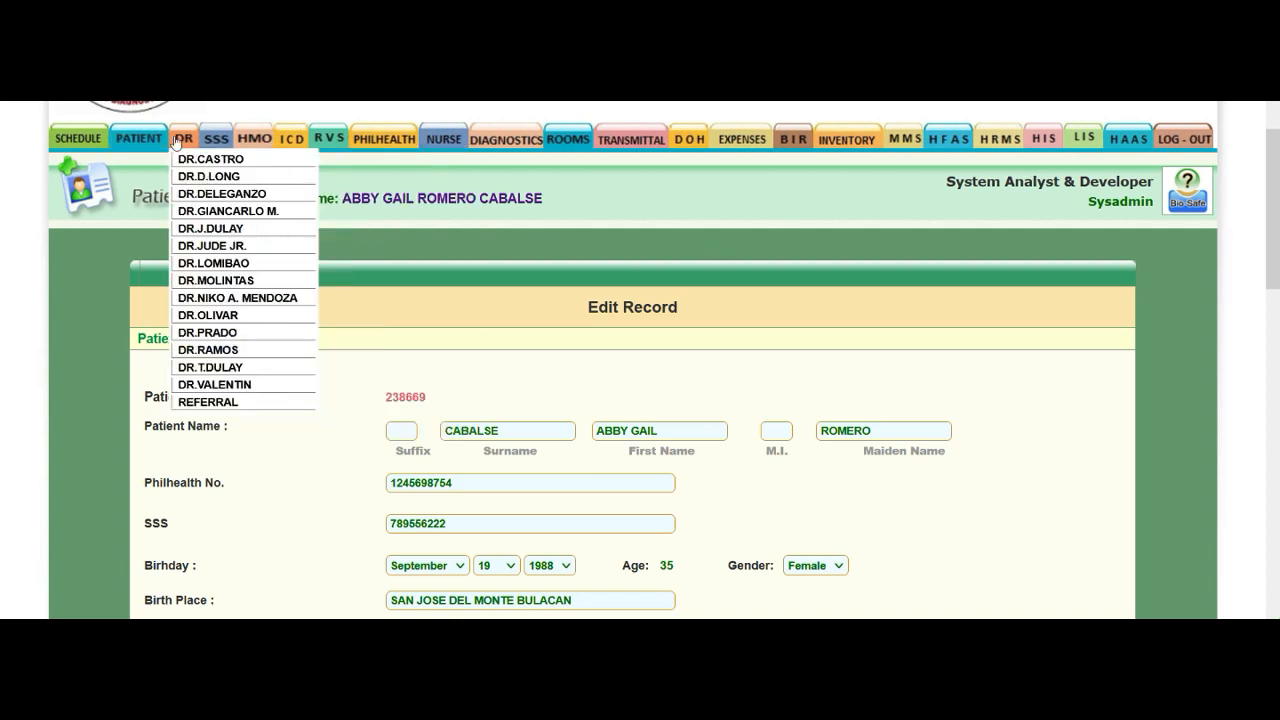
left_click(140, 136)
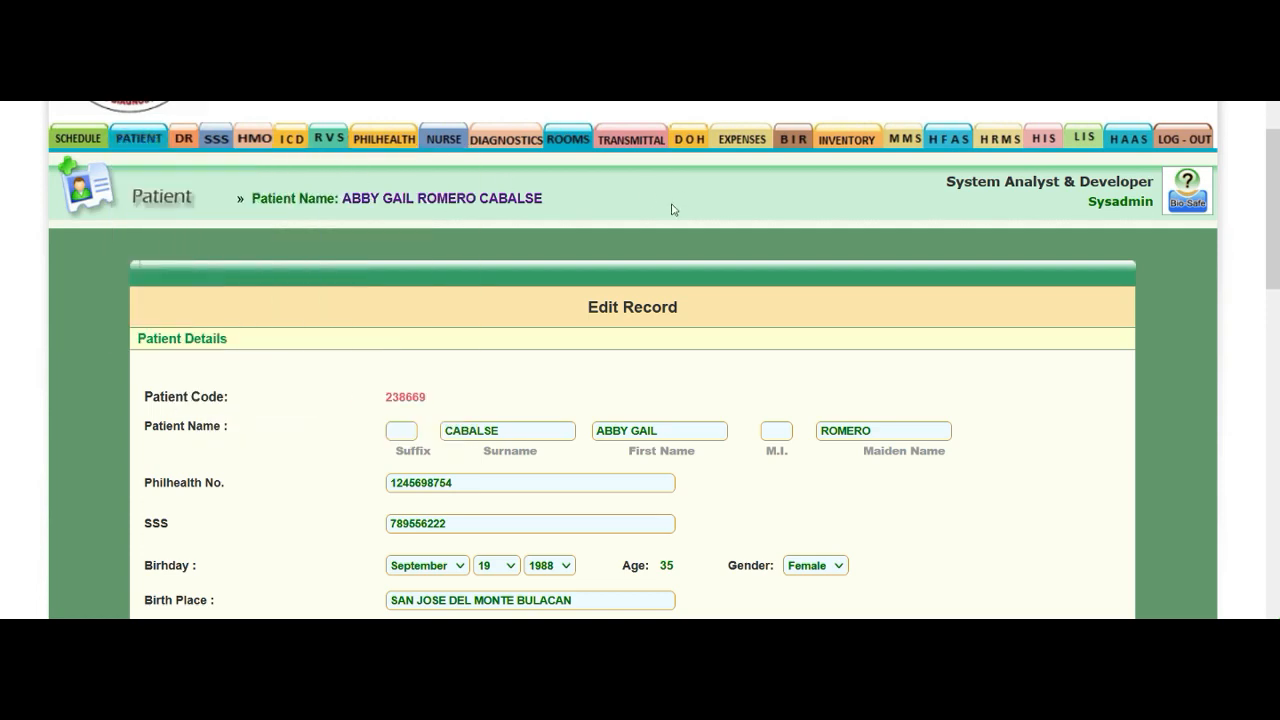
scroll("down", 3)
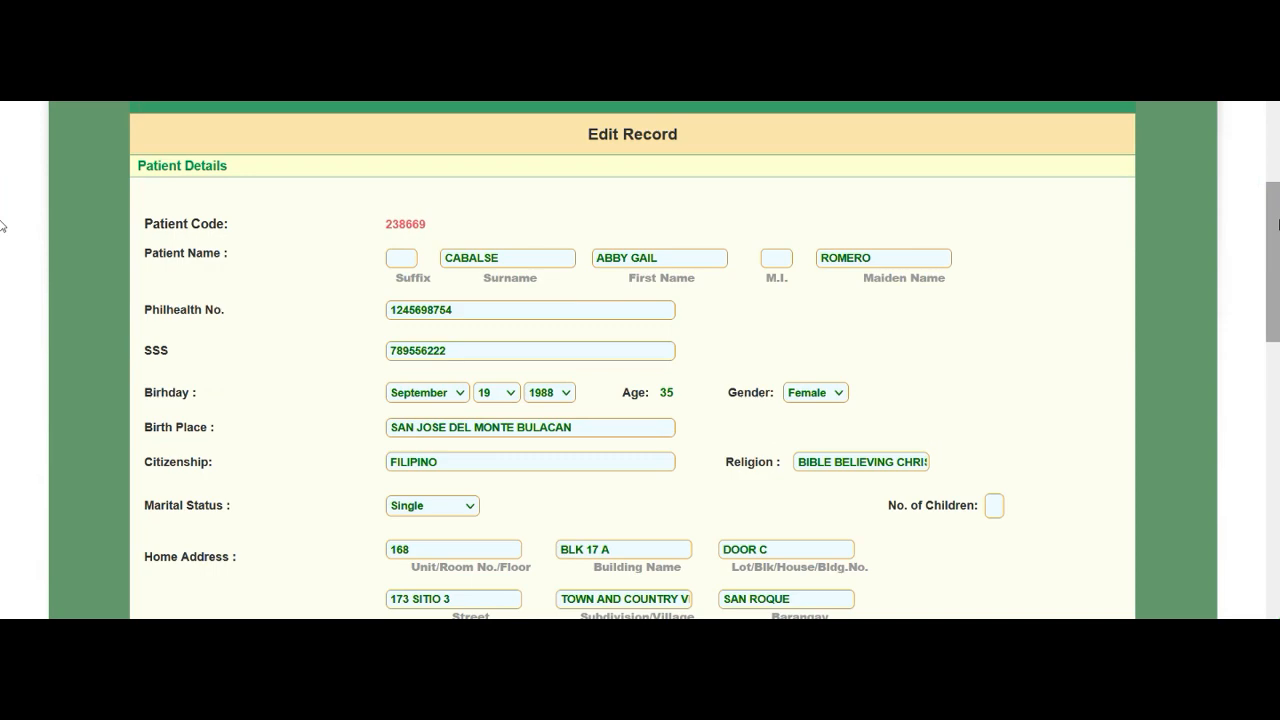
scroll("down", 3)
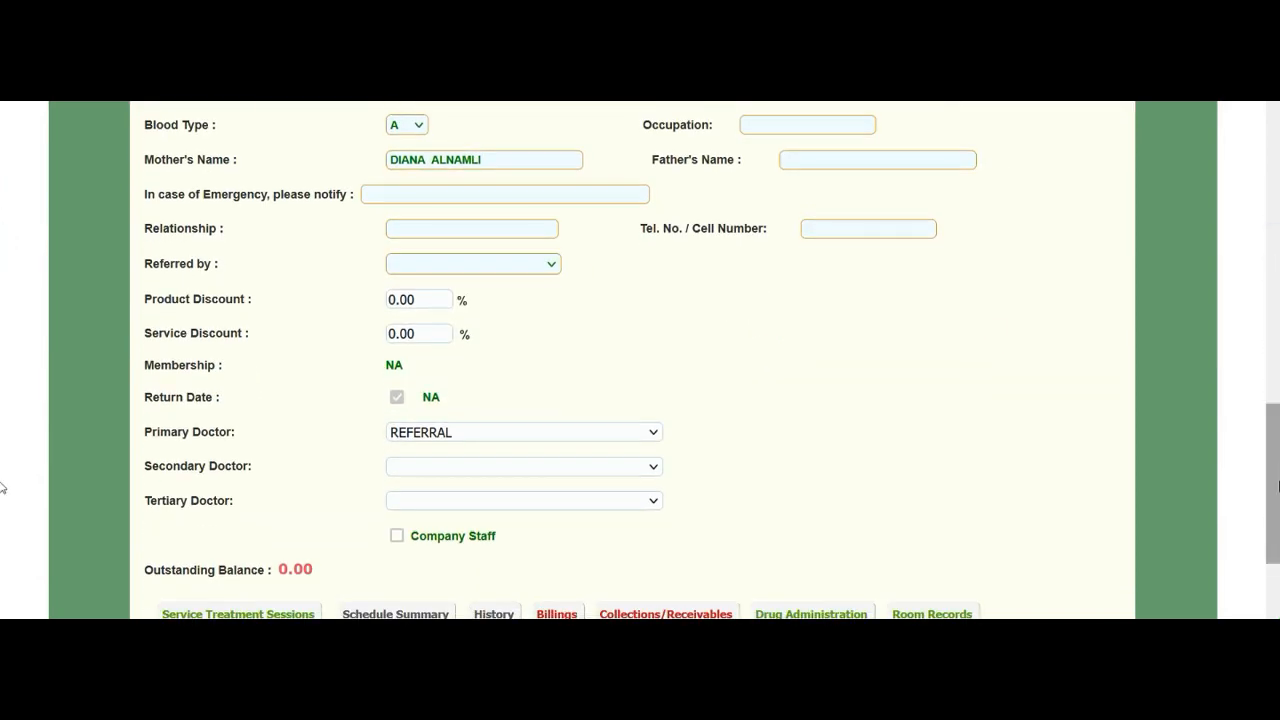
scroll("down", 3)
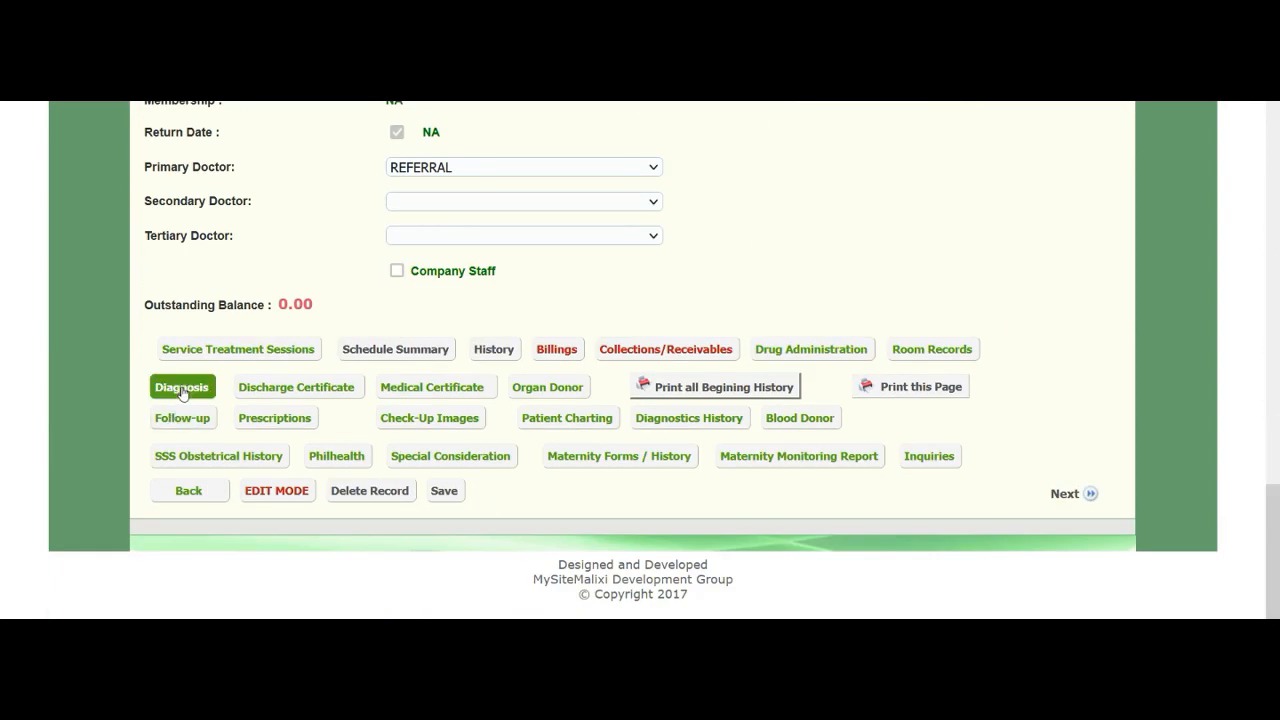
left_click(180, 386)
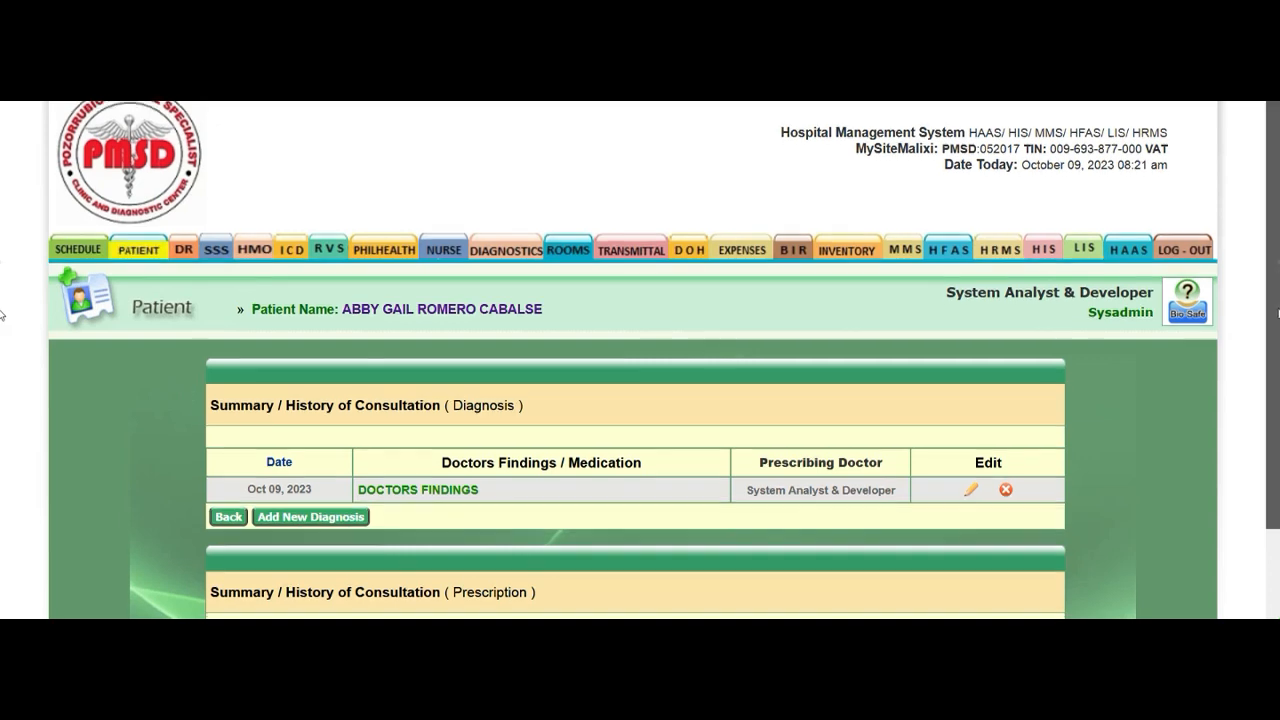
scroll("down", 3)
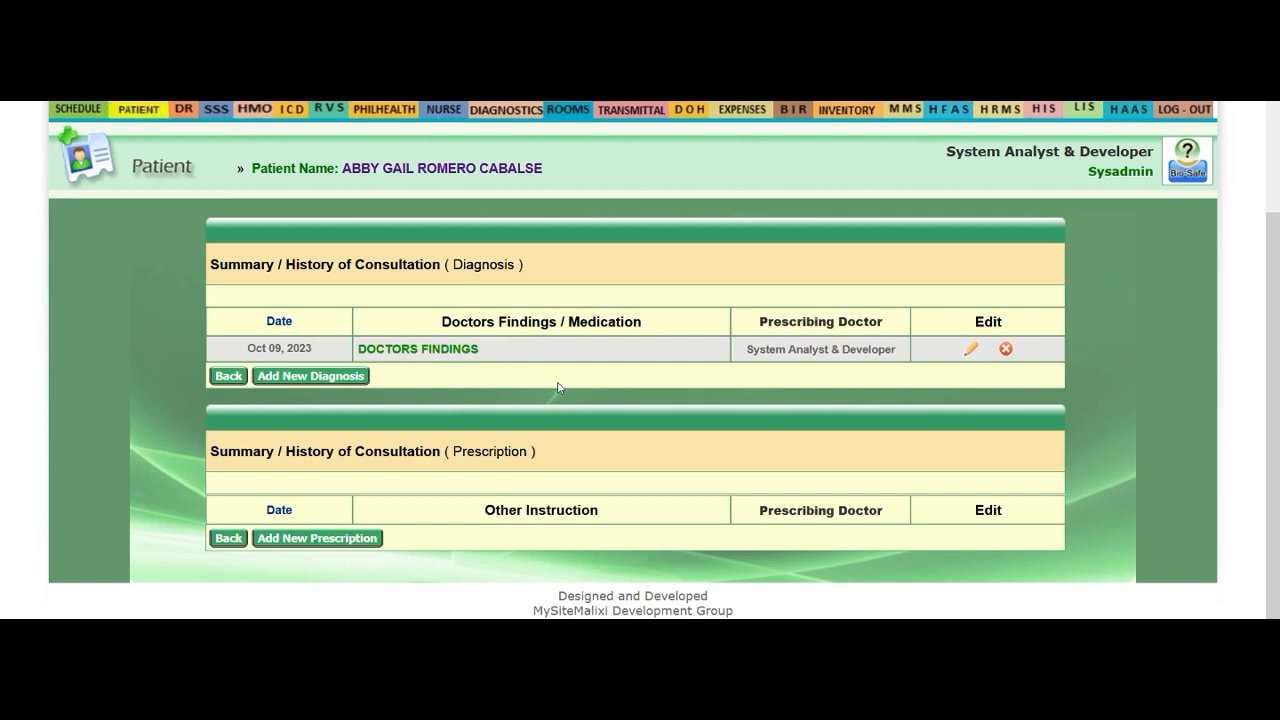
mouse_move(292, 400)
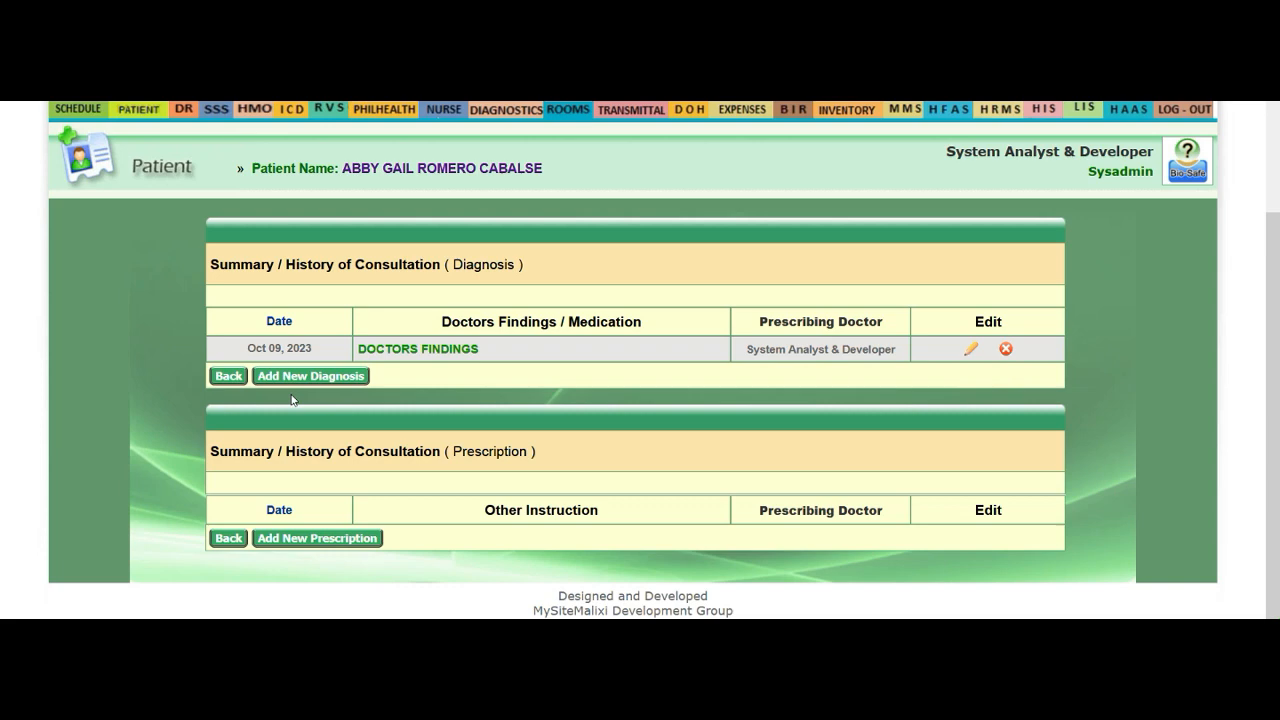
Start a new diagnosis with symptom 'Altered mental sensorium' and findings 'DOCTORS TESTING'.
left_click(310, 376)
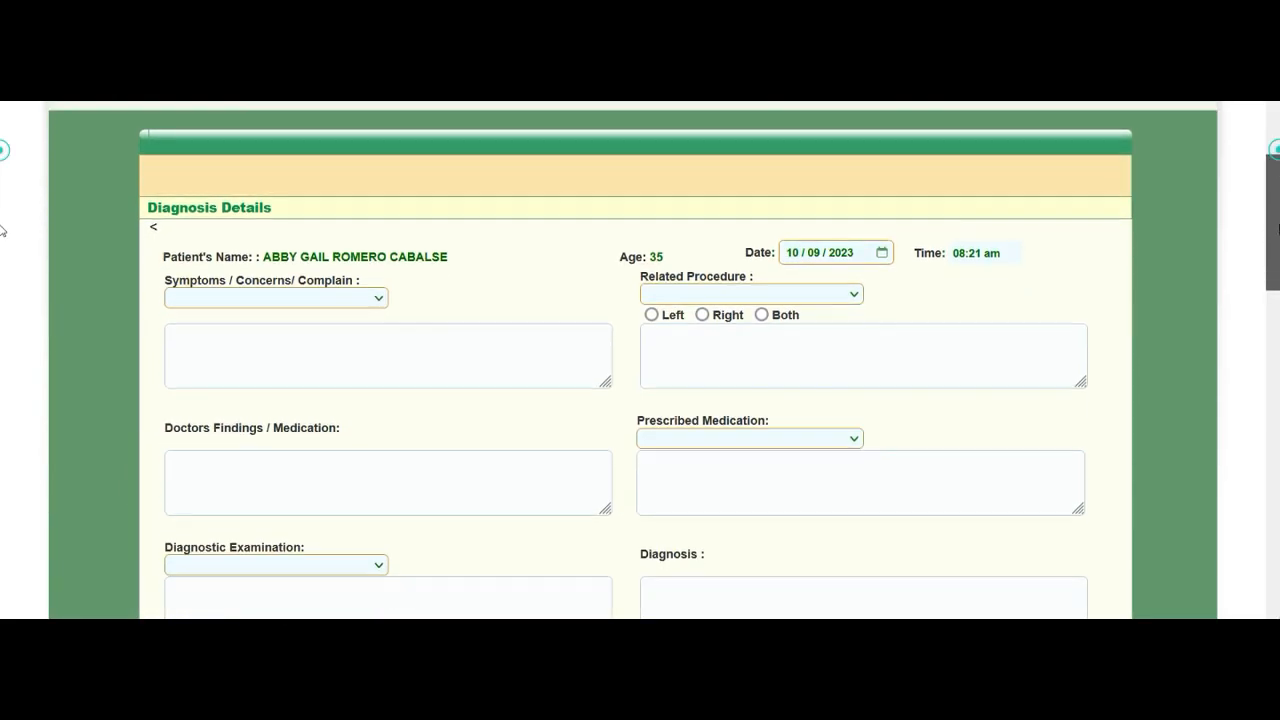
scroll("down", 3)
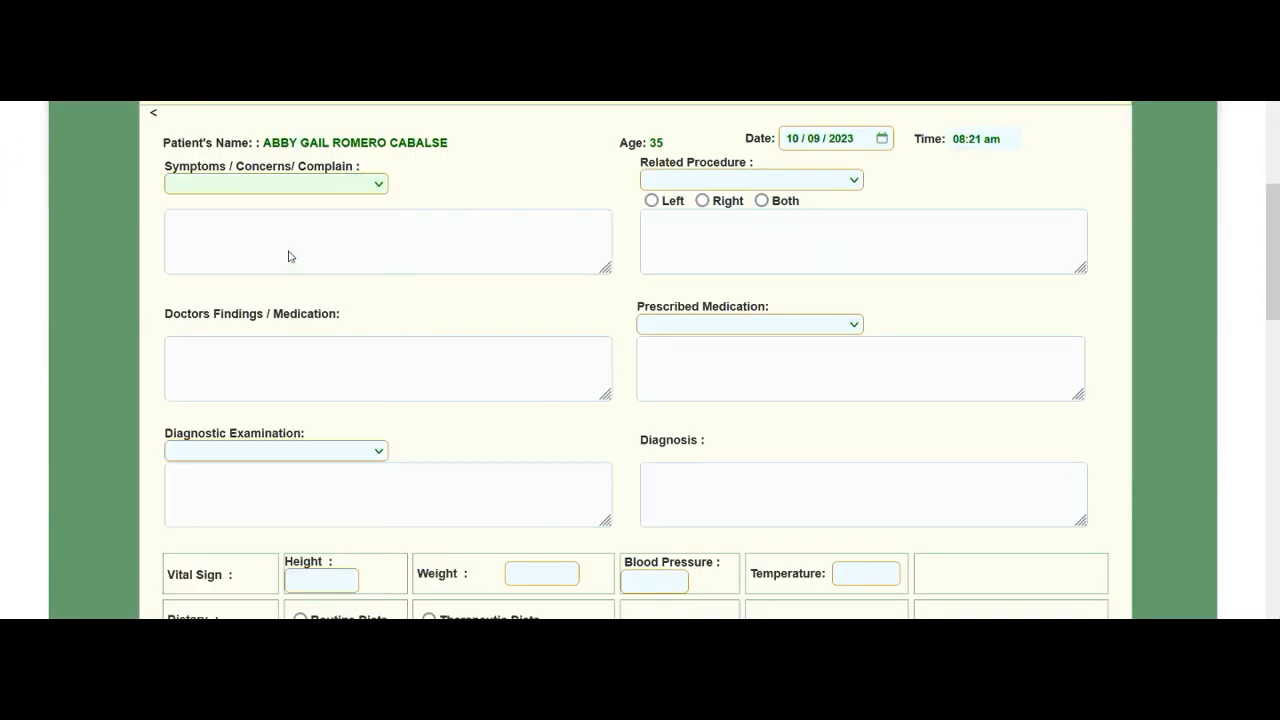
type("Altered mental sensorium ,")
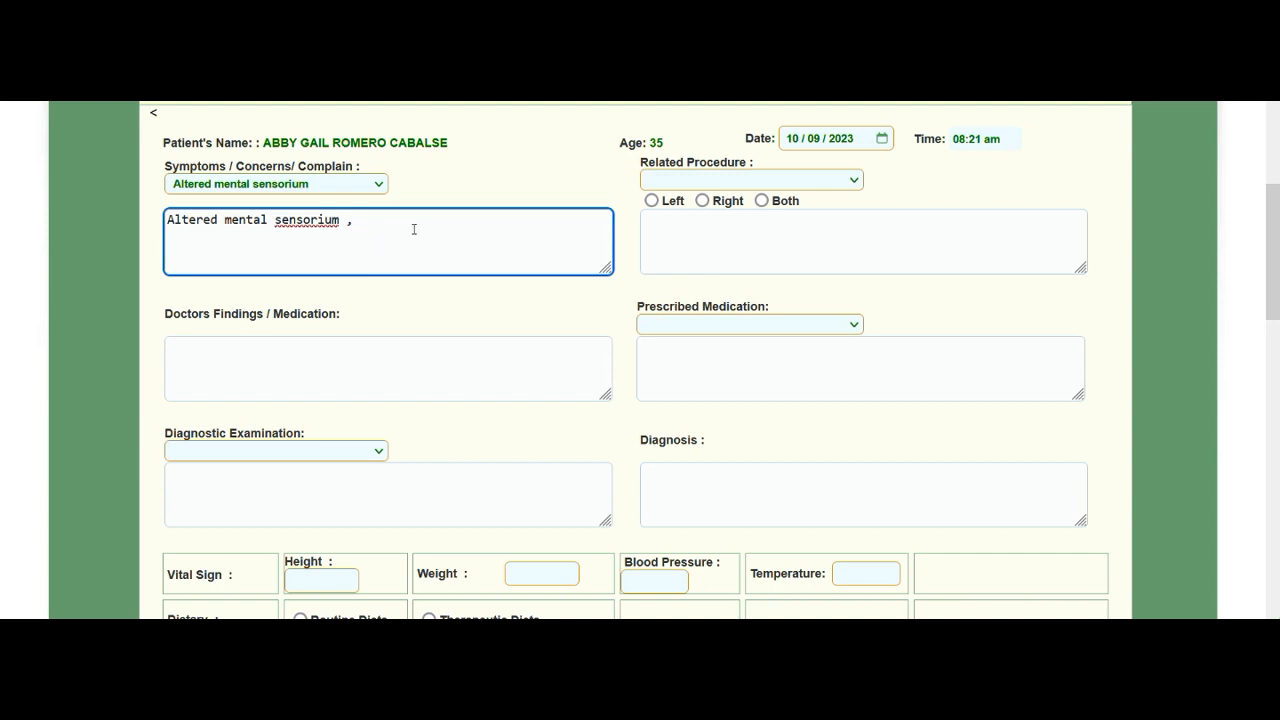
mouse_move(422, 232)
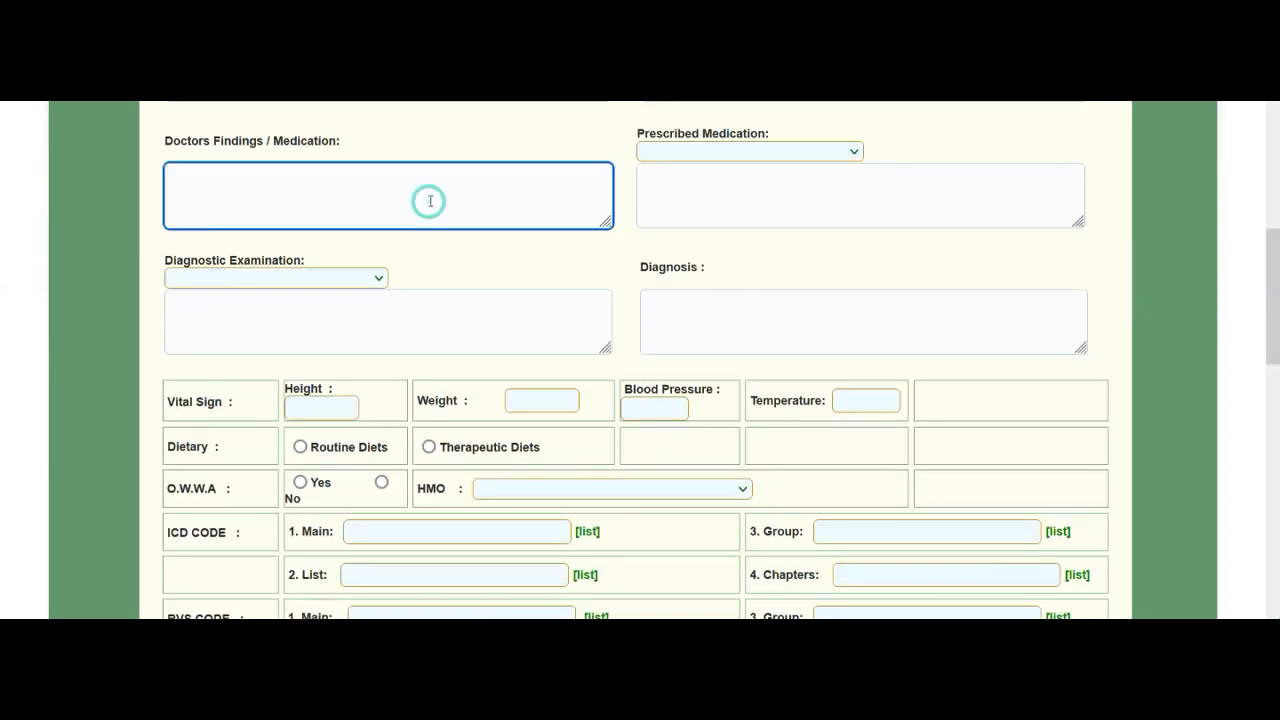
type("DOCTORS")
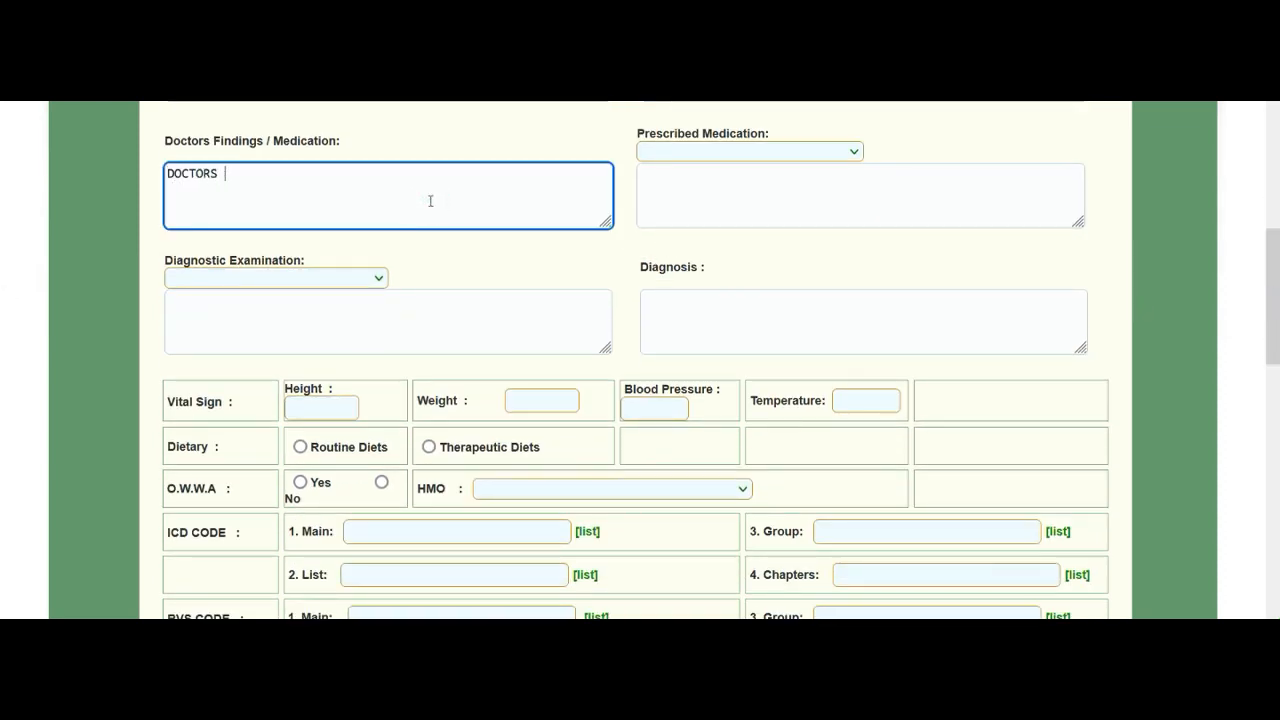
type("TESTING")
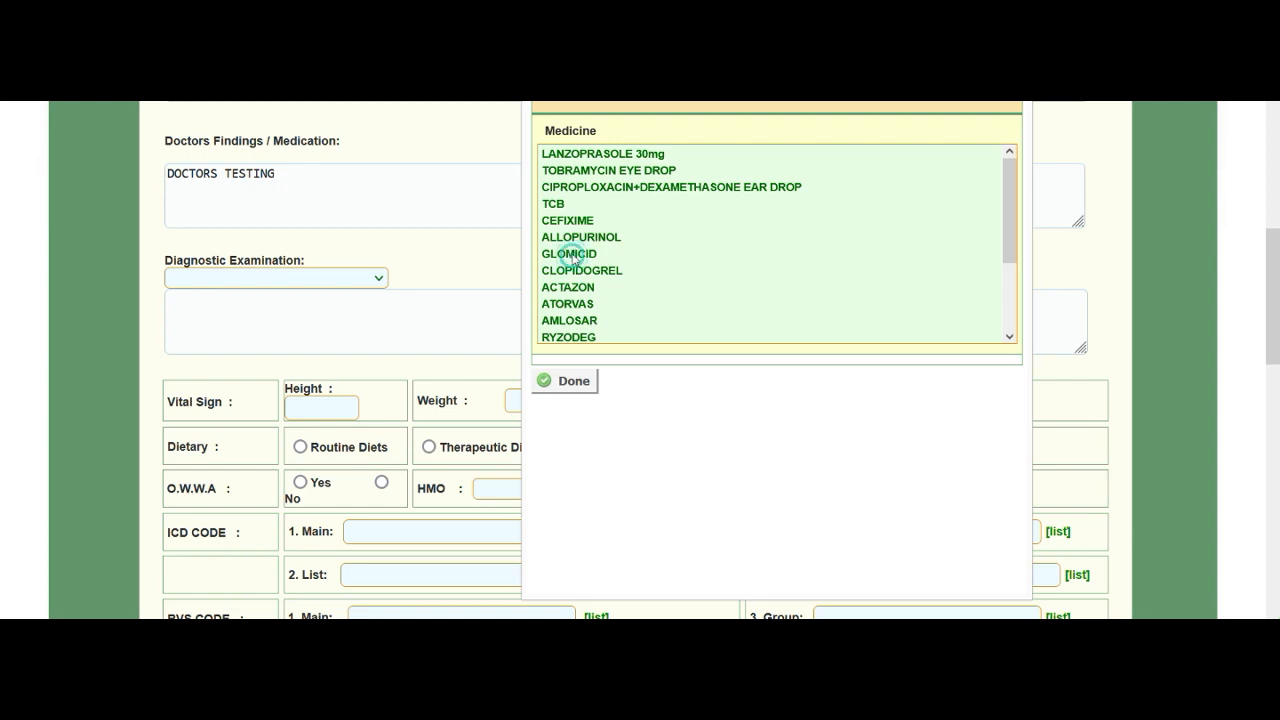
Prescribe GLOMICID, AMLOSAR and Methadone and confirm the medicine selection.
left_click(568, 252)
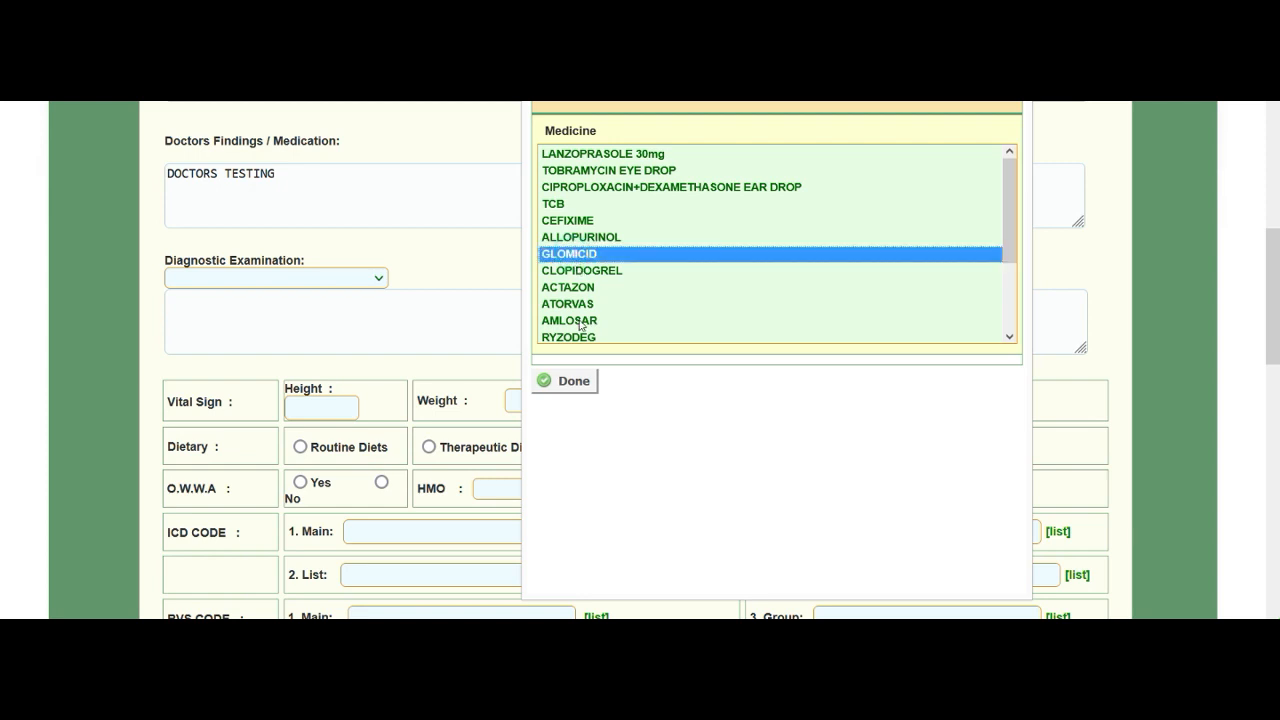
mouse_move(578, 322)
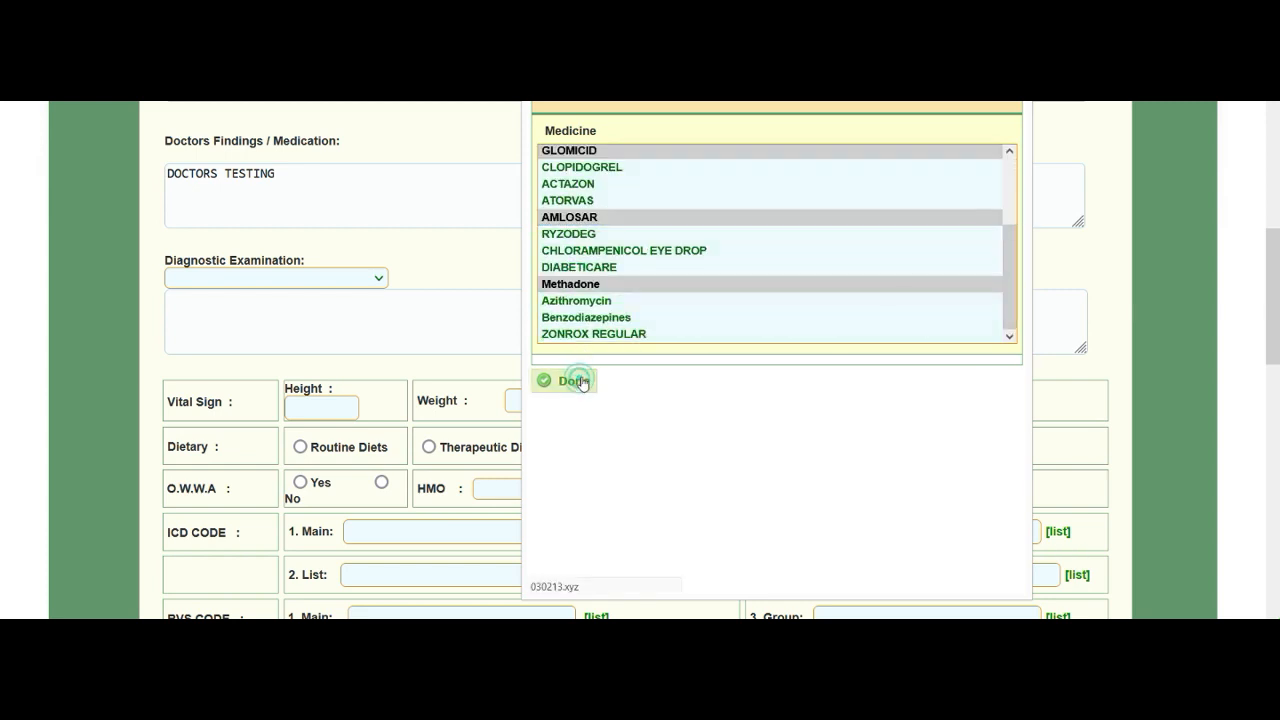
left_click(572, 380)
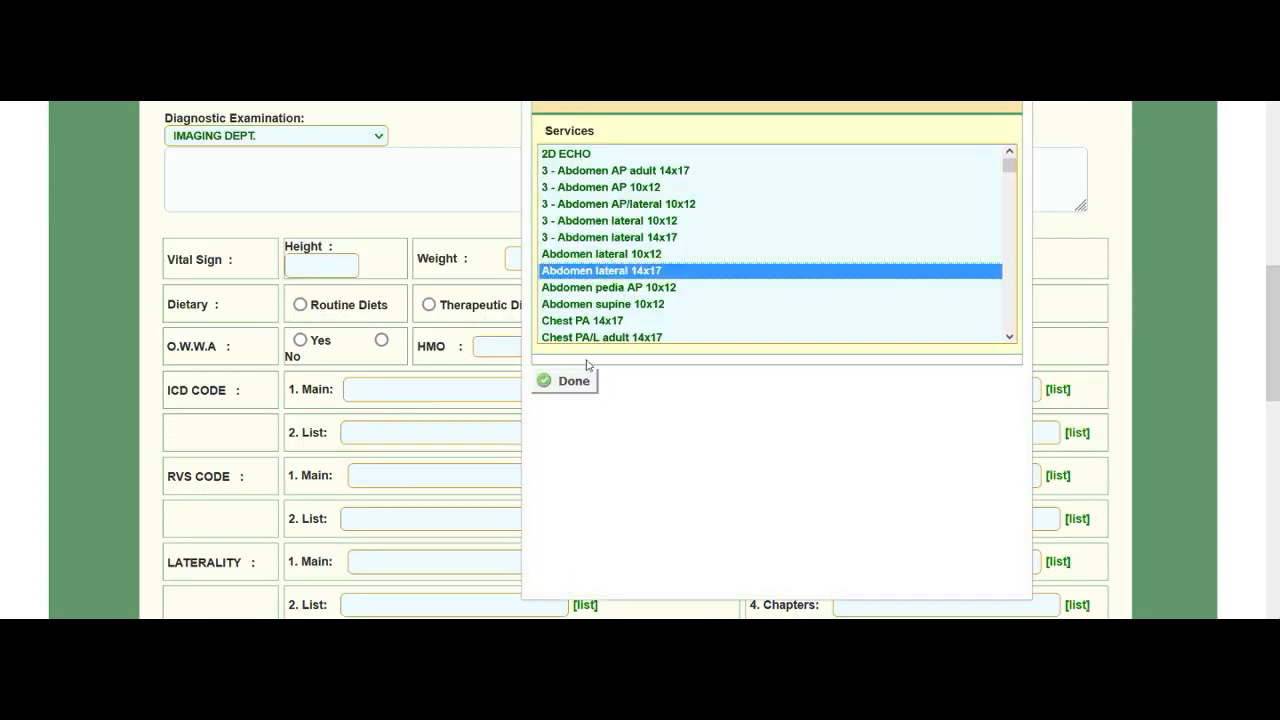
Add the imaging service Abdomen lateral 14x17 and ECG from ECG DEPT. to the diagnostic examinations.
left_click(564, 380)
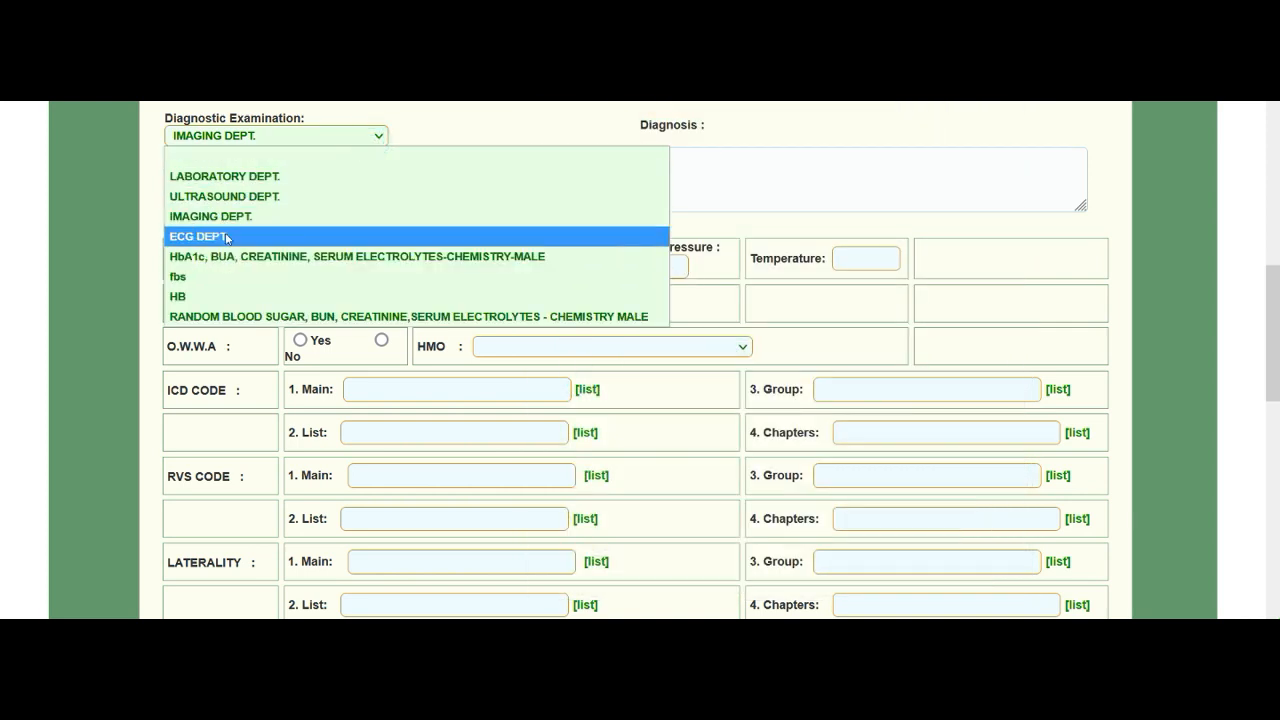
left_click(200, 236)
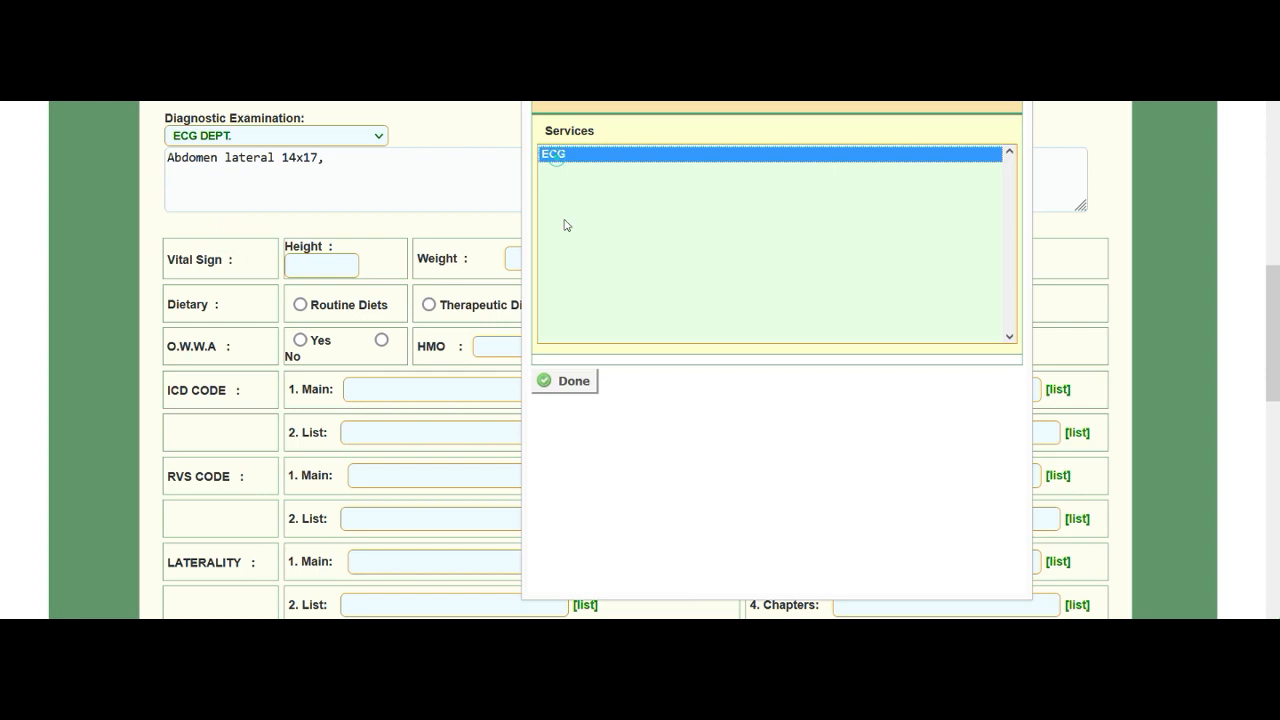
left_click(564, 380)
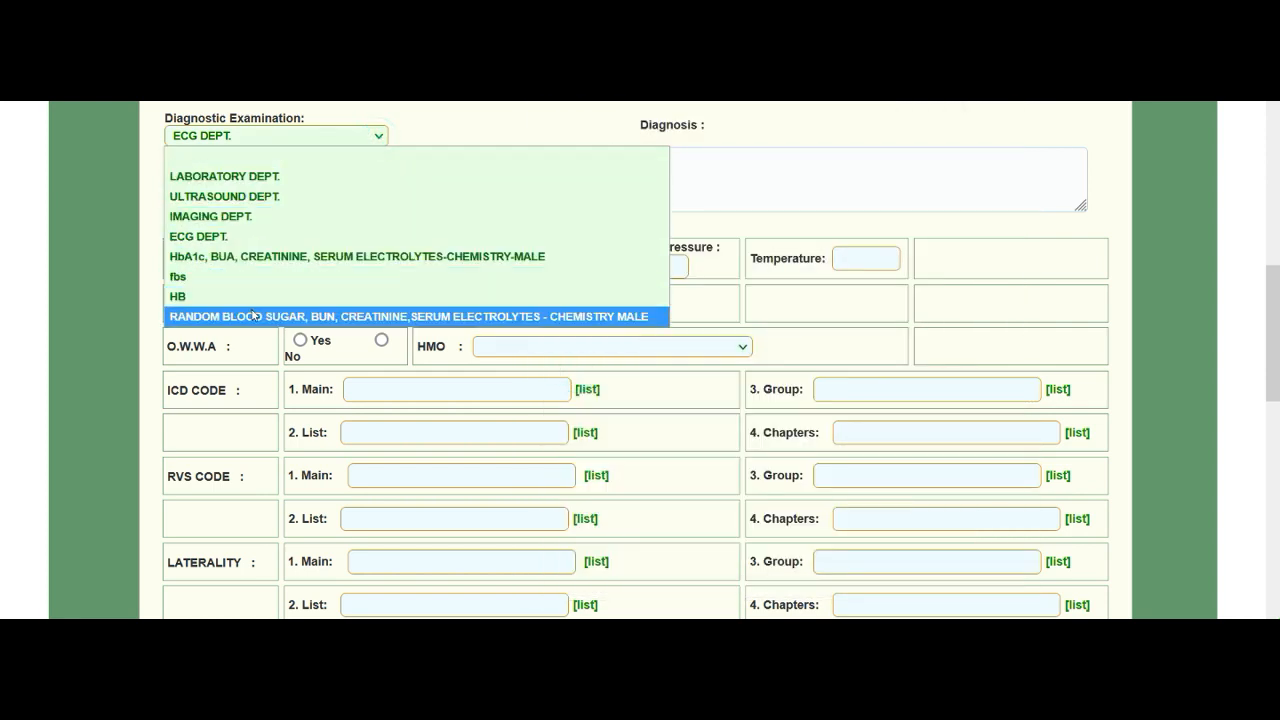
mouse_move(240, 196)
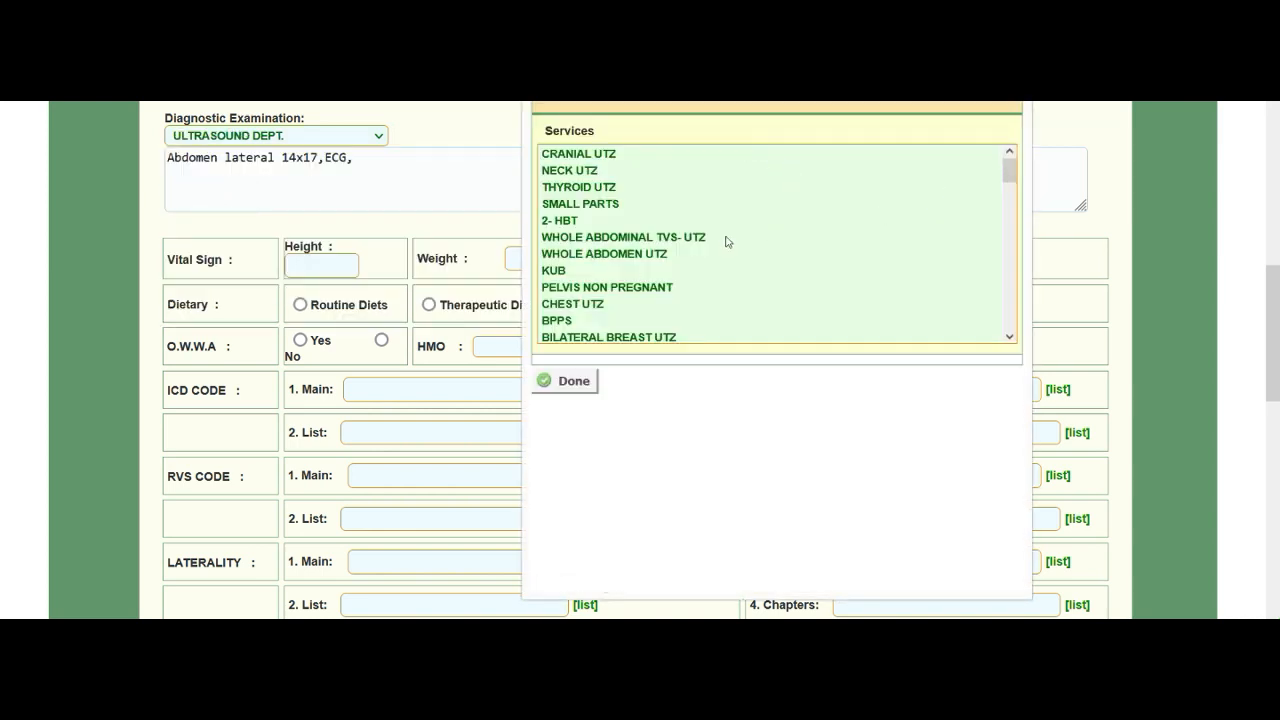
Add whole abdominal TVS-UTZ, whole abdomen UTZ, KUB, pelvis non pregnant and chest UTZ services.
left_click(604, 252)
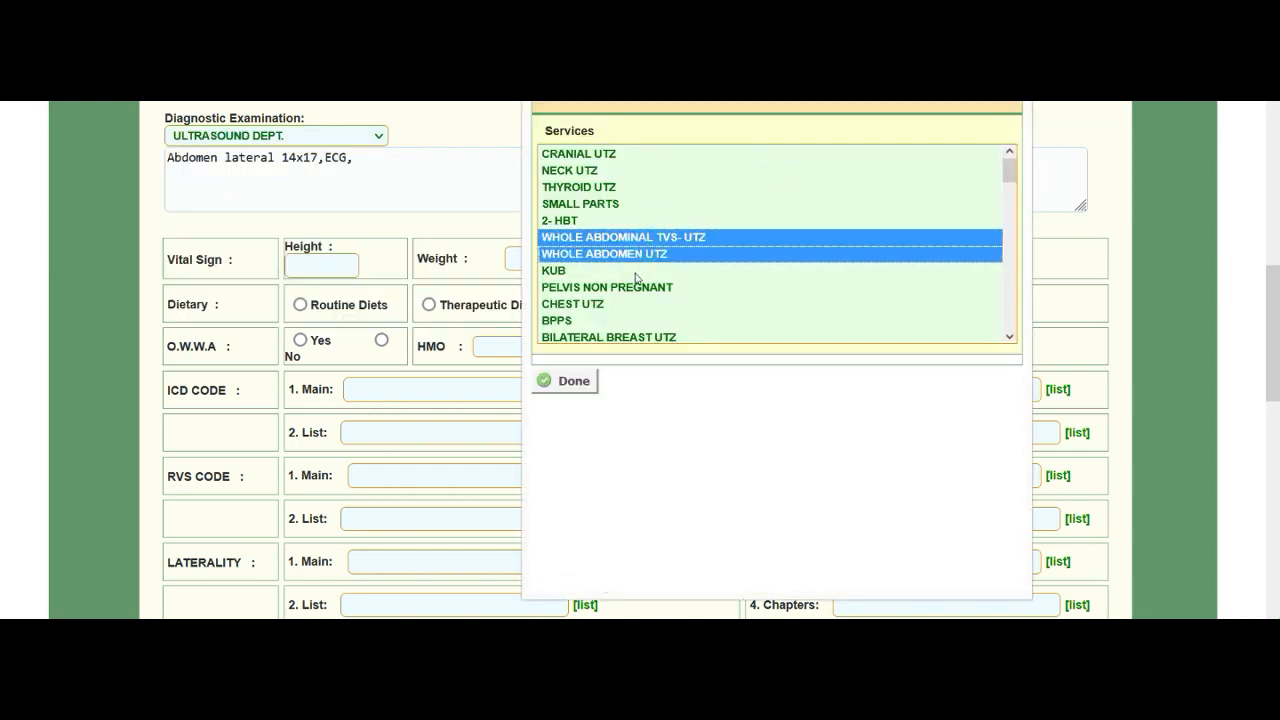
left_click(554, 270)
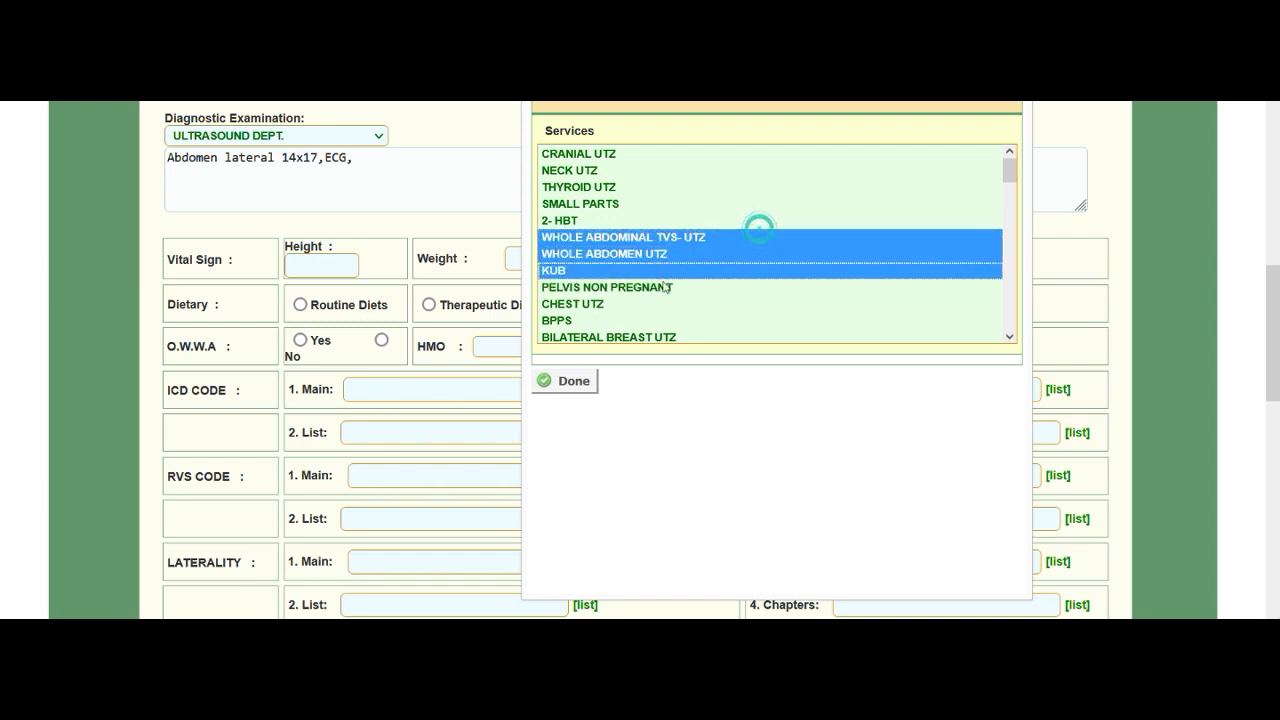
left_click(572, 380)
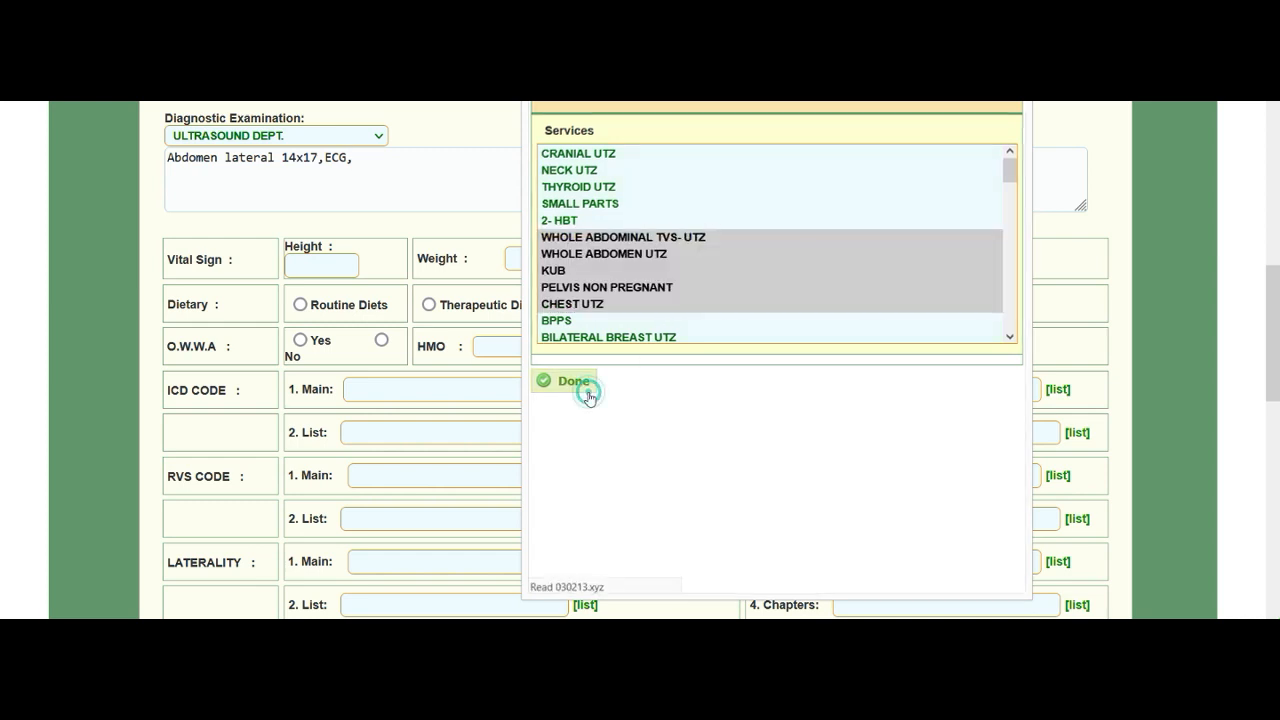
left_click(572, 380)
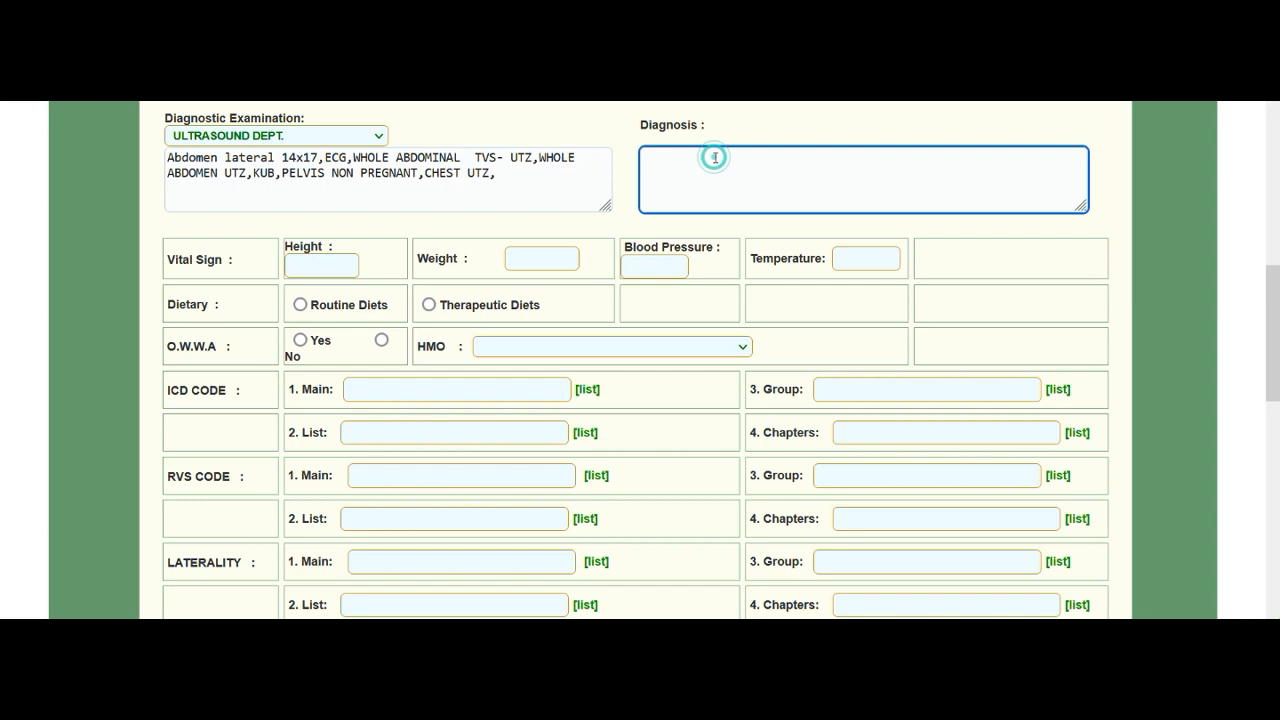
Record the diagnosis as 'DIAGNOSIS TESTING ONLY'.
type("DIAG")
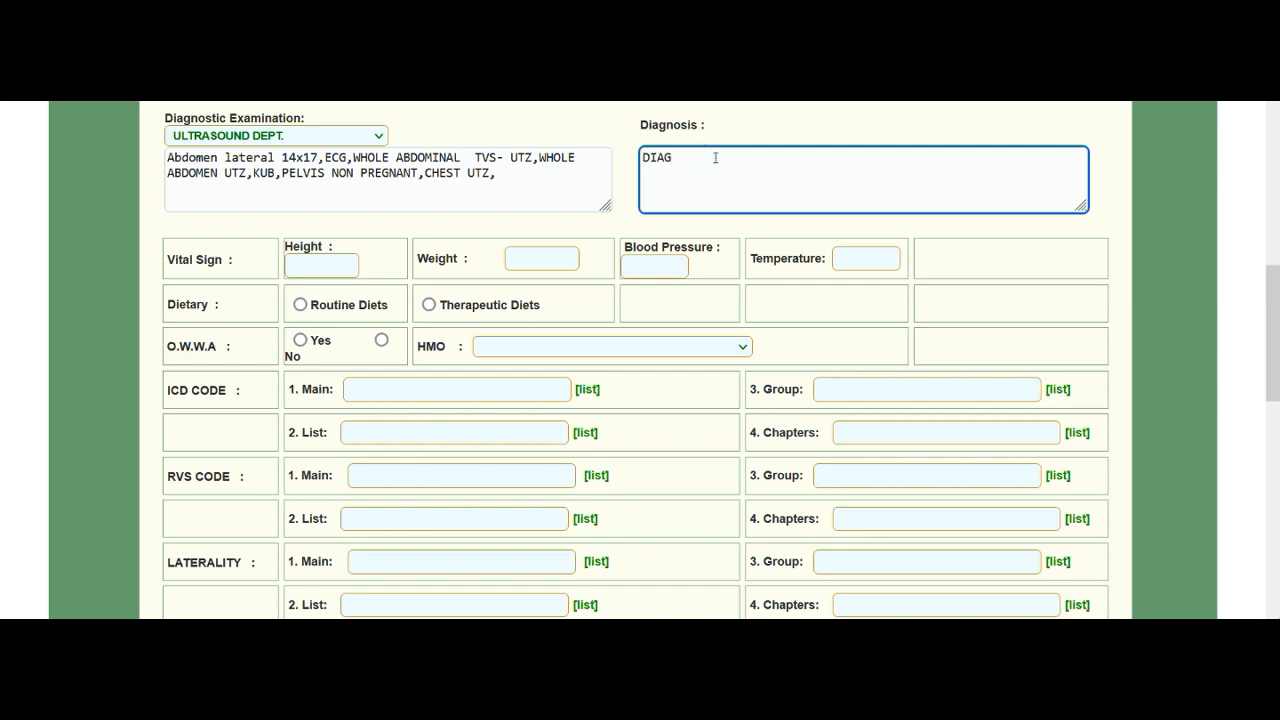
type("OSIS")
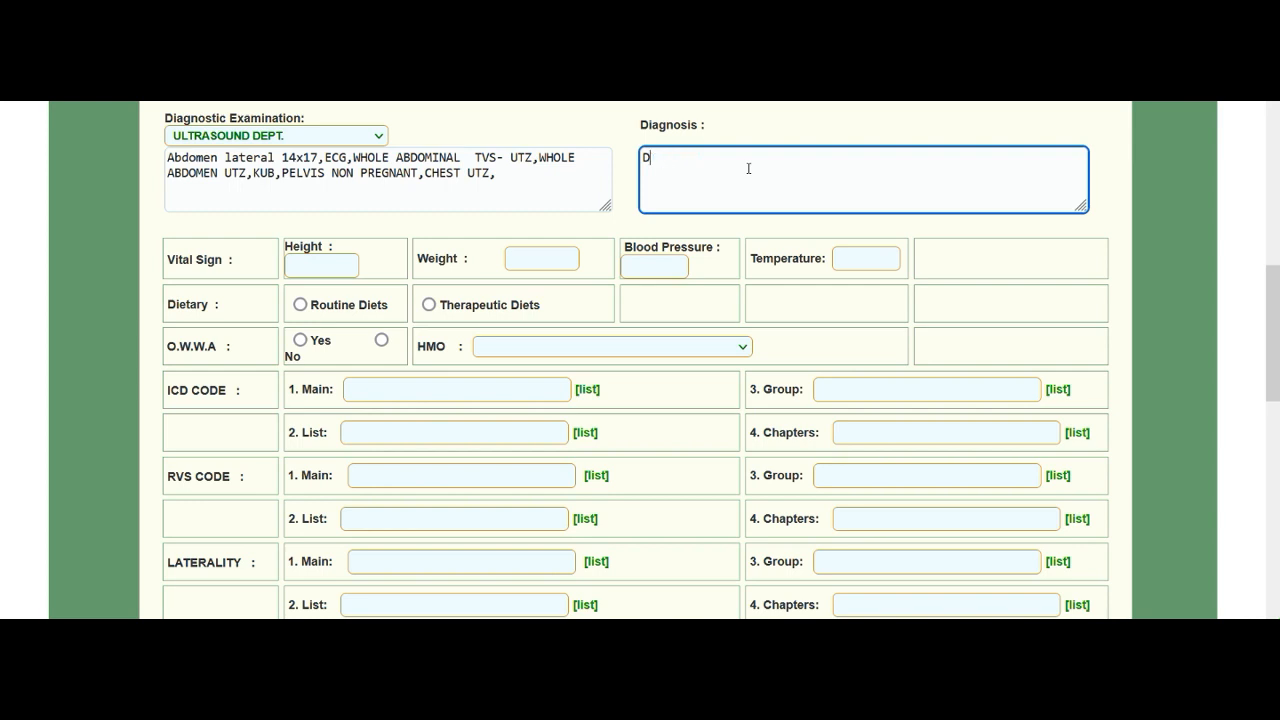
type("IAGN")
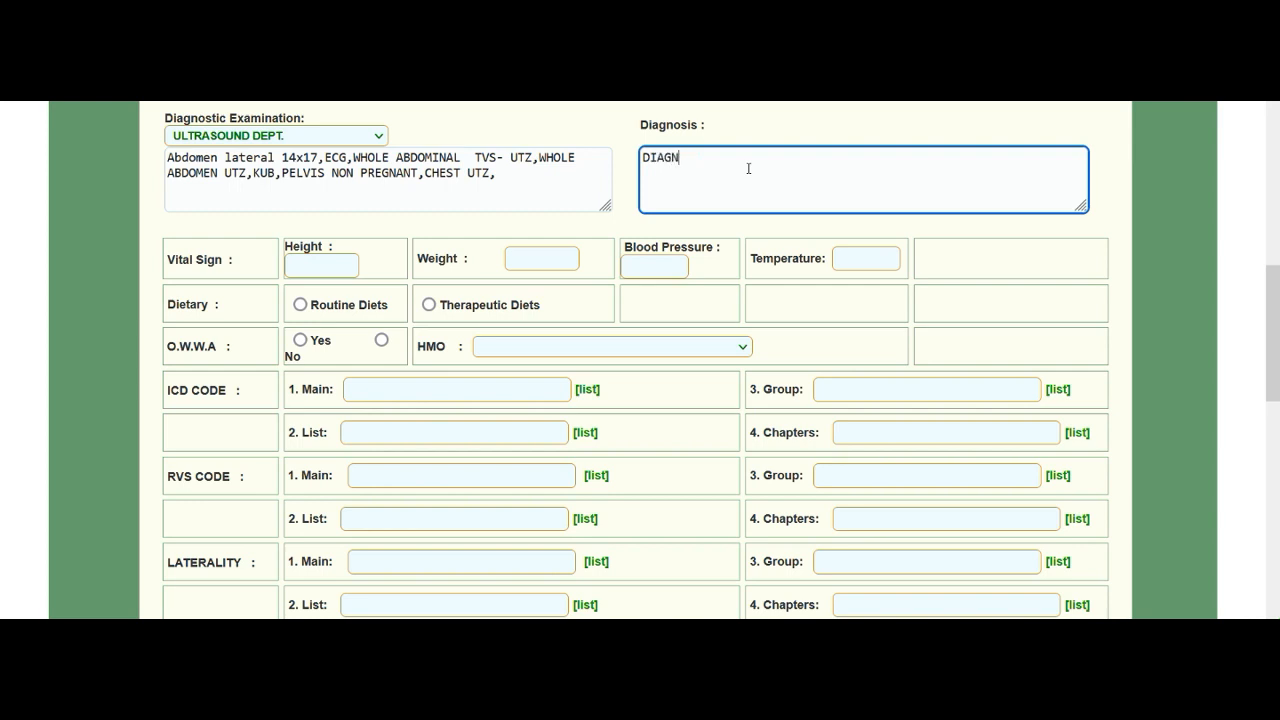
type("DIAGNOSIS TESTING ONLY")
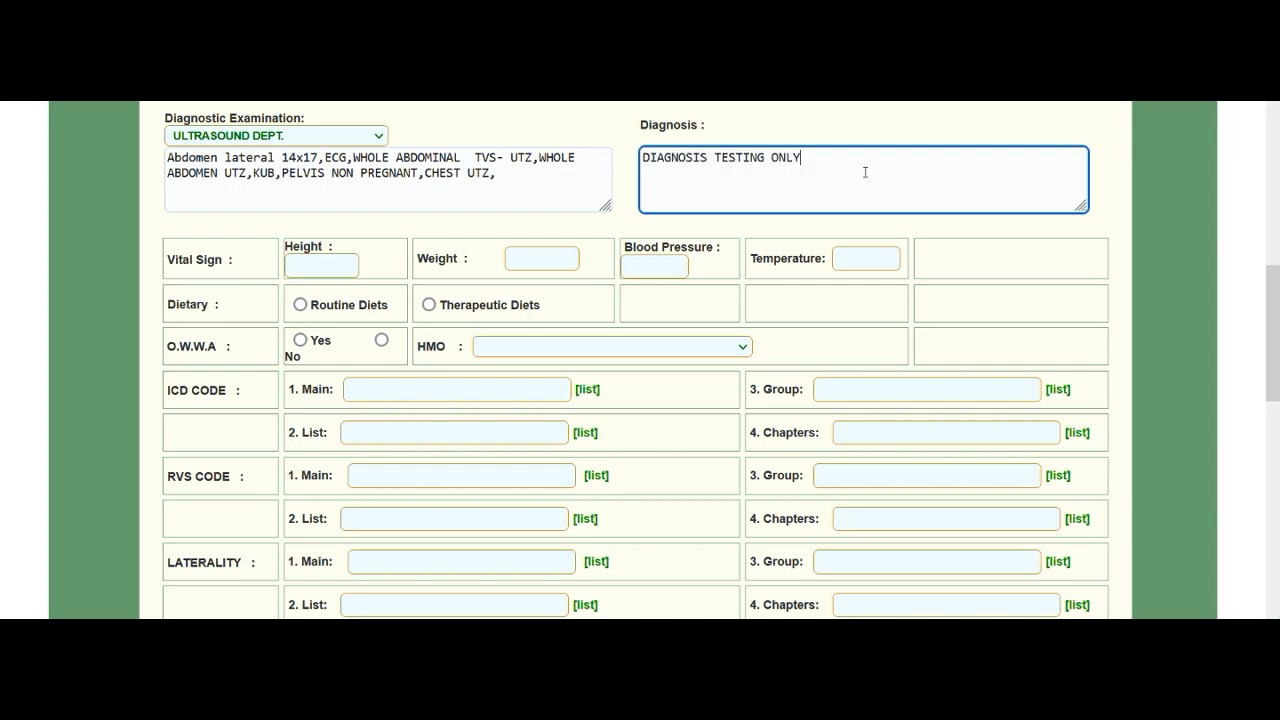
left_click(322, 264)
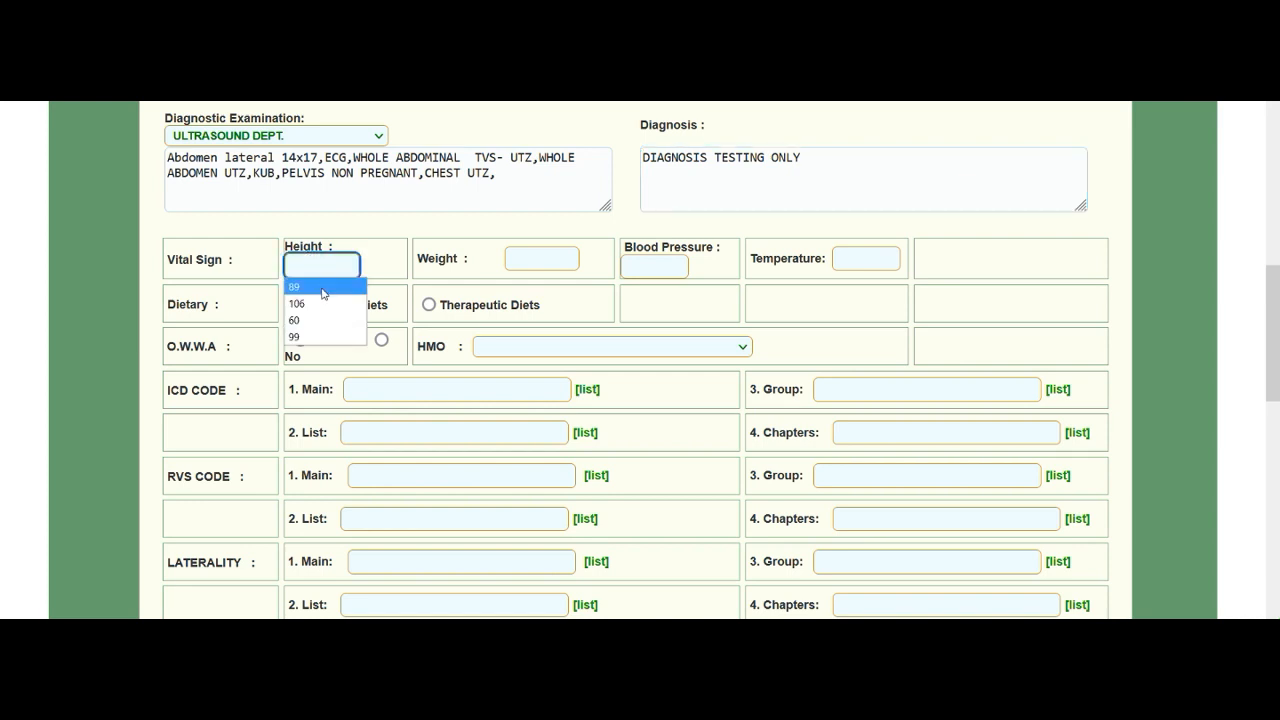
Enter height 89, weight 126 LBS, BP 100/60, temperature 35, routine diets, O.W.W.A. No and the HMO.
left_click(296, 286)
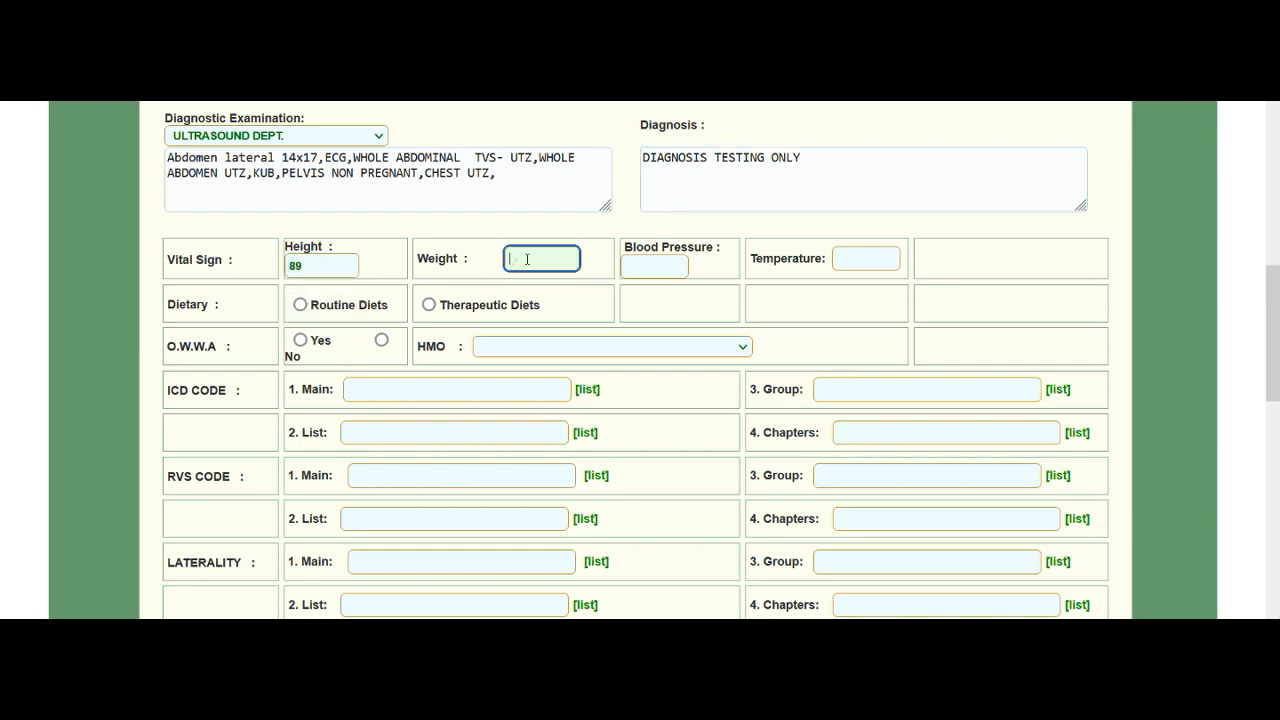
left_click(656, 264)
type("35")
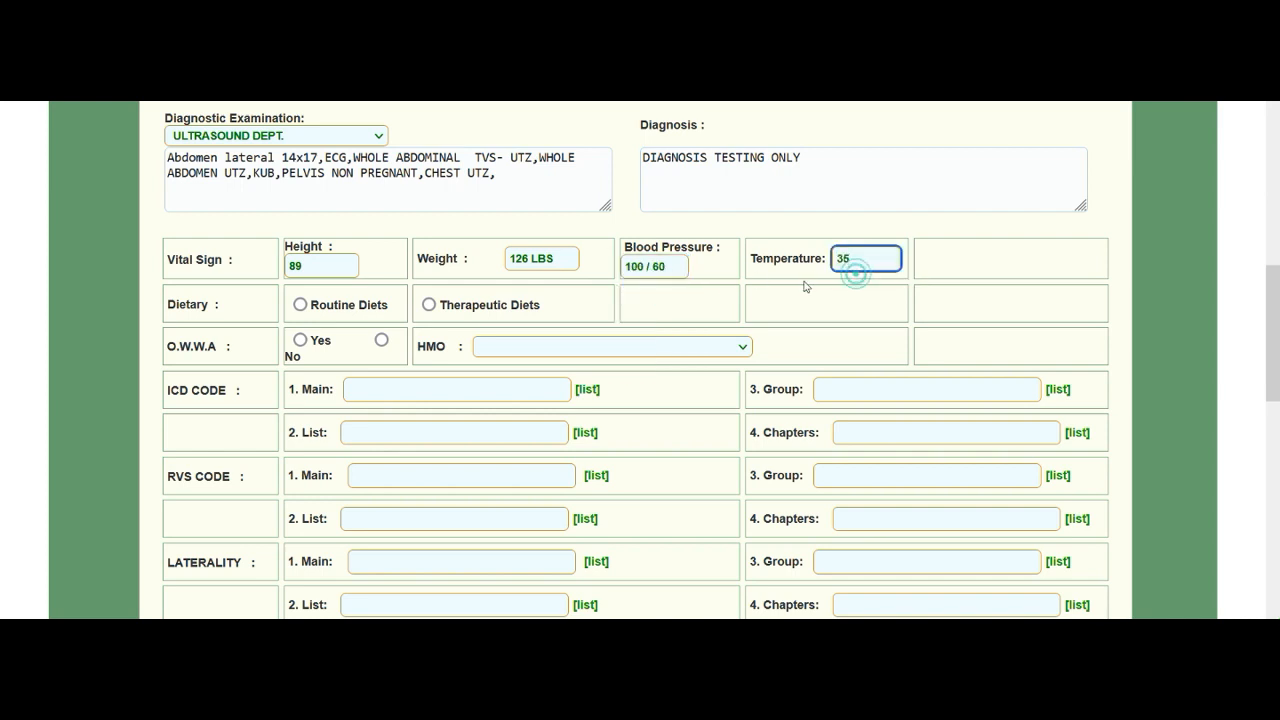
left_click(300, 304)
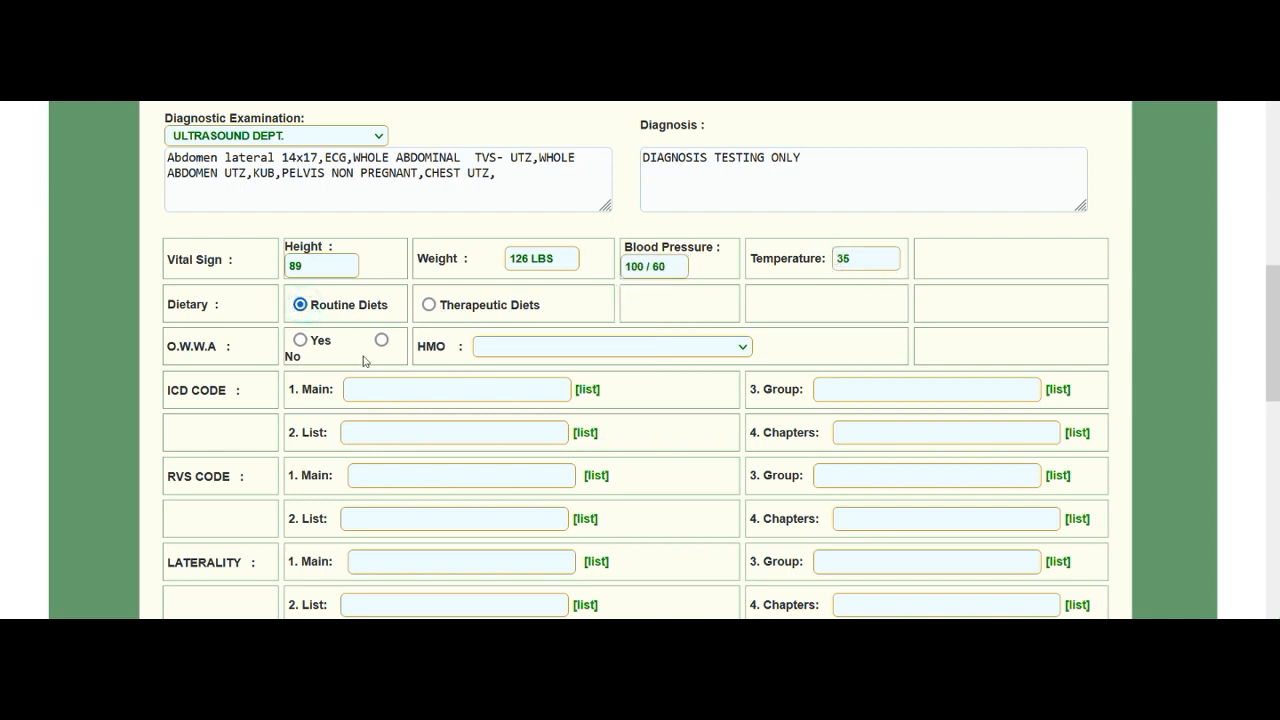
left_click(380, 340)
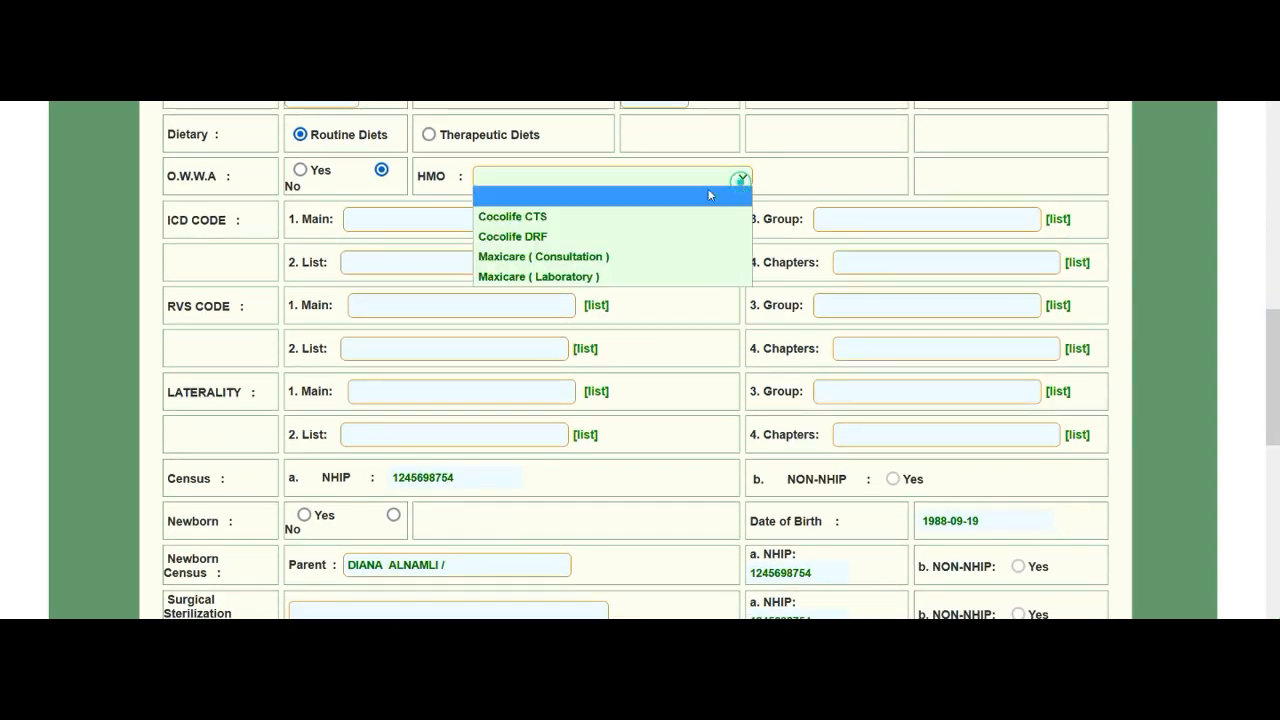
left_click(544, 256)
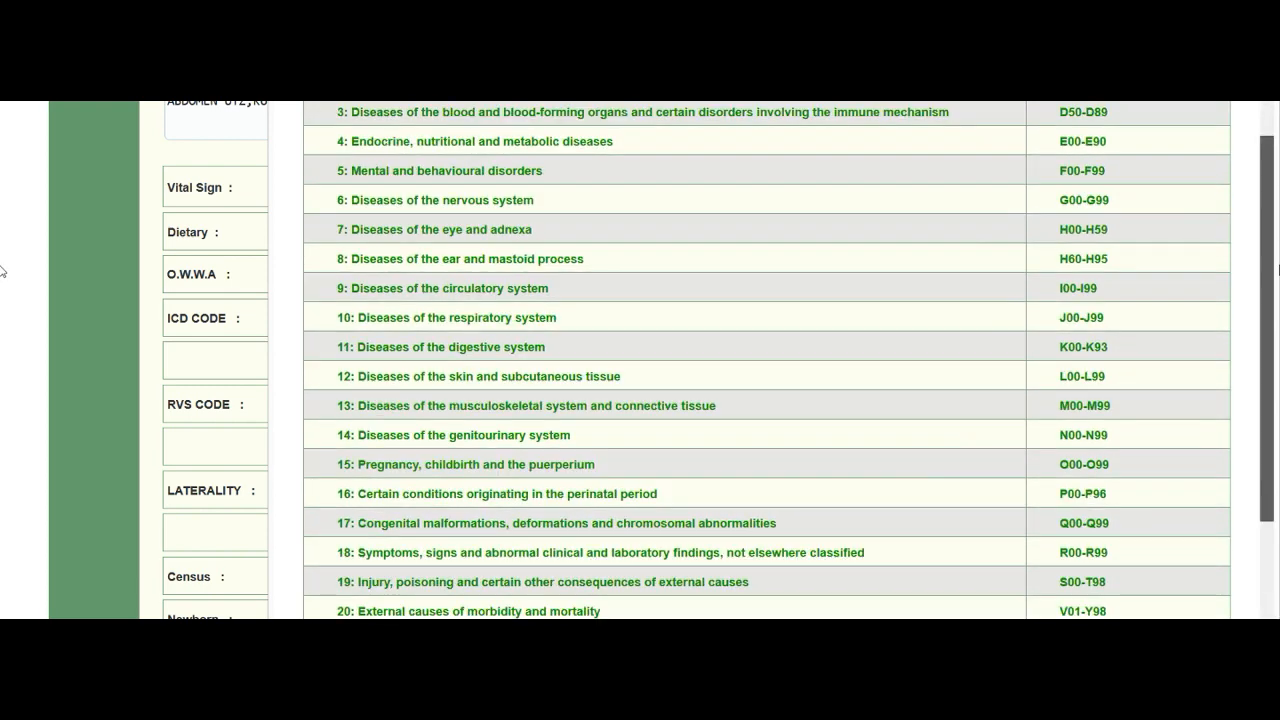
Fill ICD J40-J47 chronic lower respiratory disease, RVS first case rate and spine laterality from the lists.
scroll("down", 3)
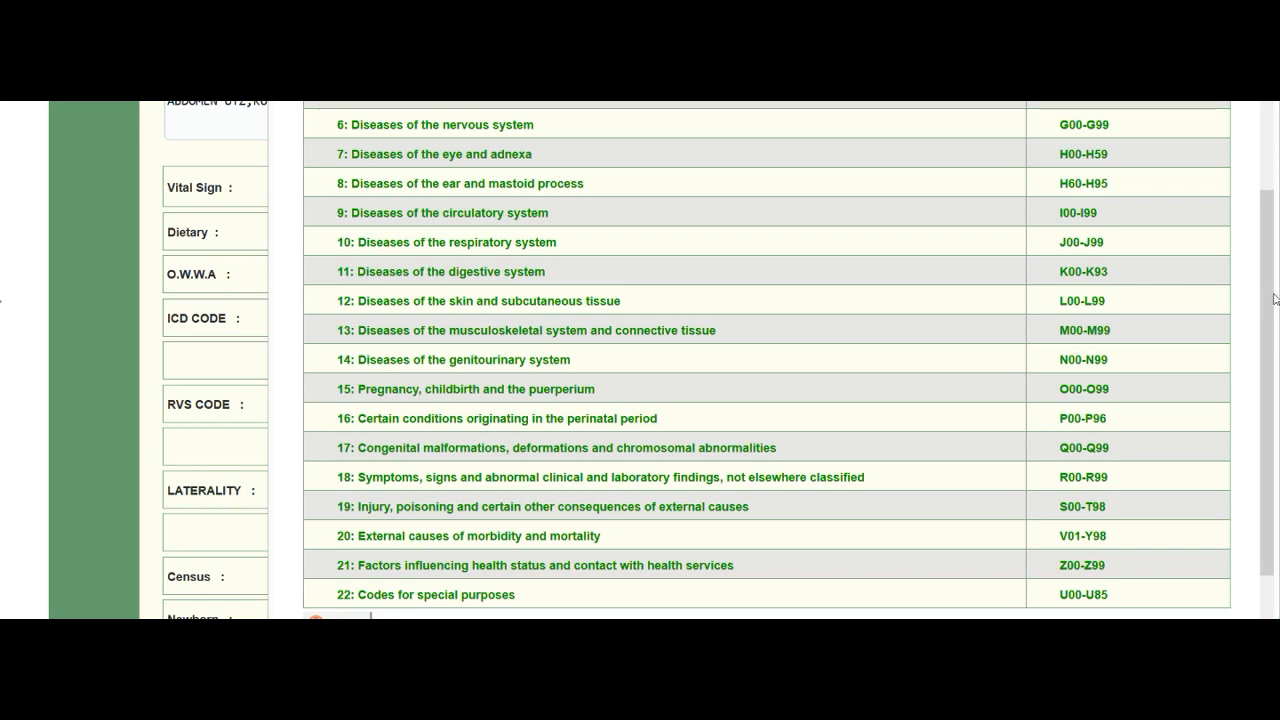
scroll("up", 3)
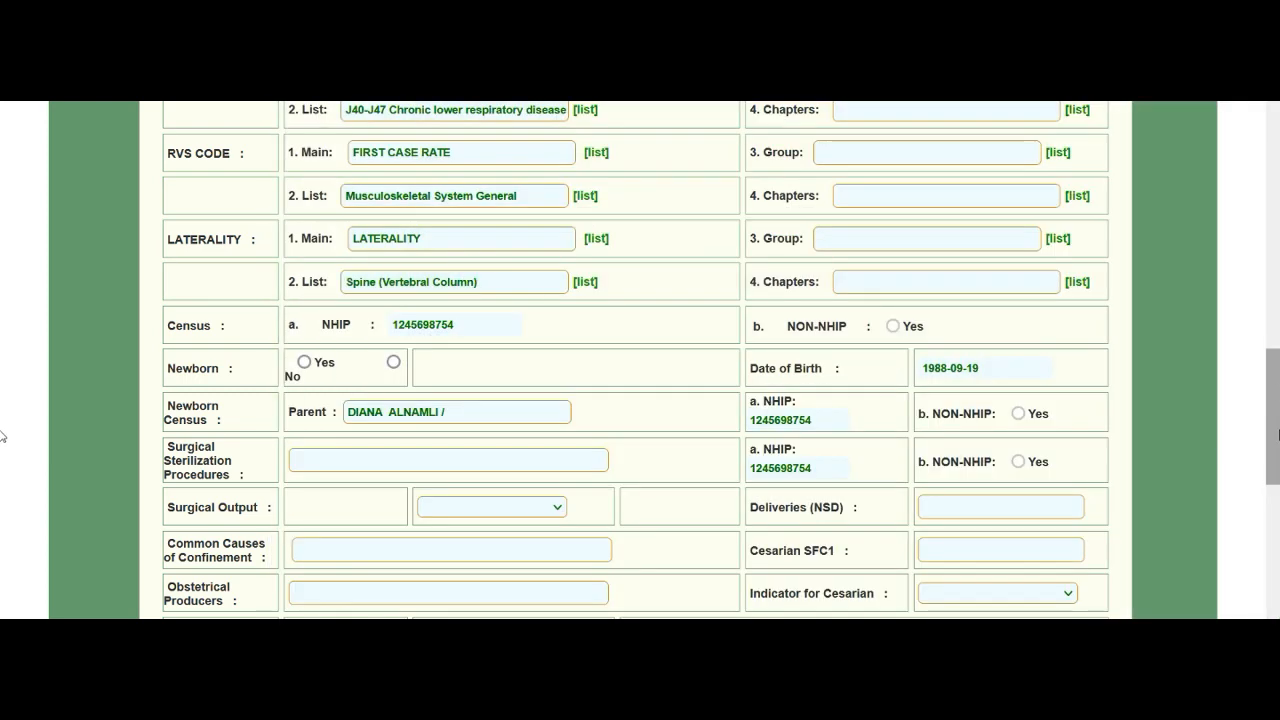
Set ICD group and chapter to J40 Bronchitis and RVS group to Introduction or Removal, dismissing the empty chapters list.
left_click(584, 110)
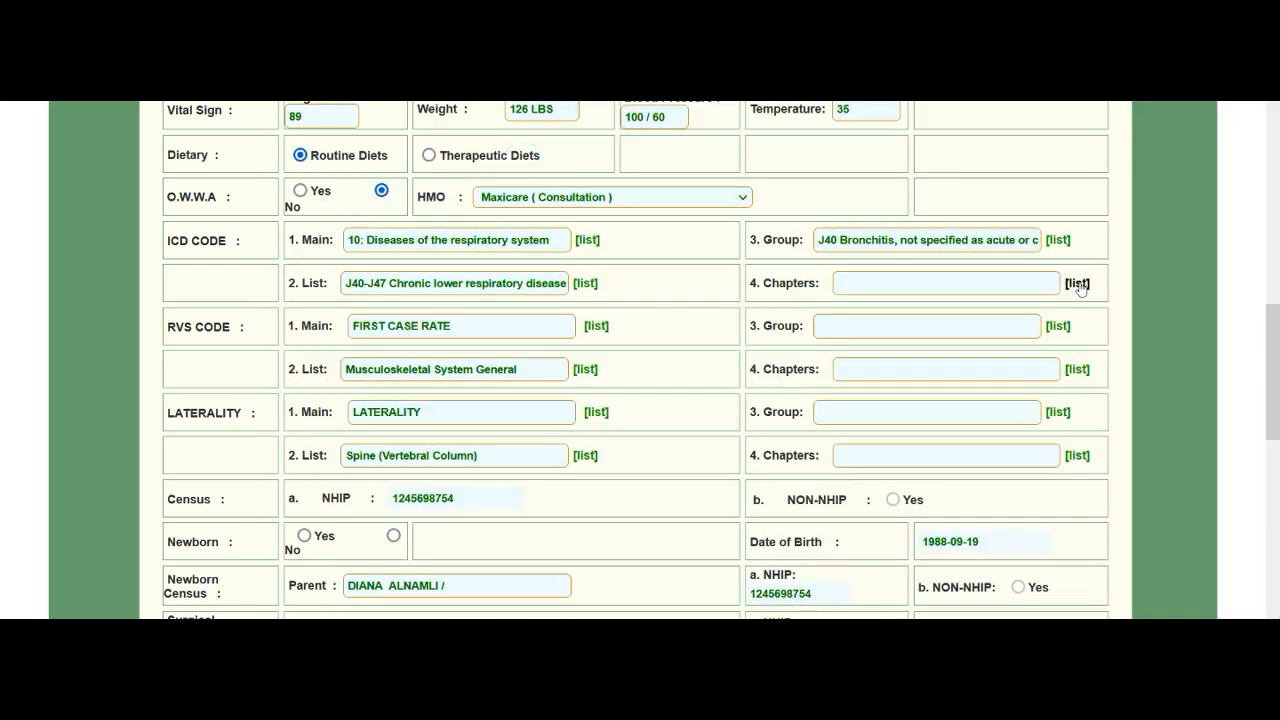
left_click(1076, 284)
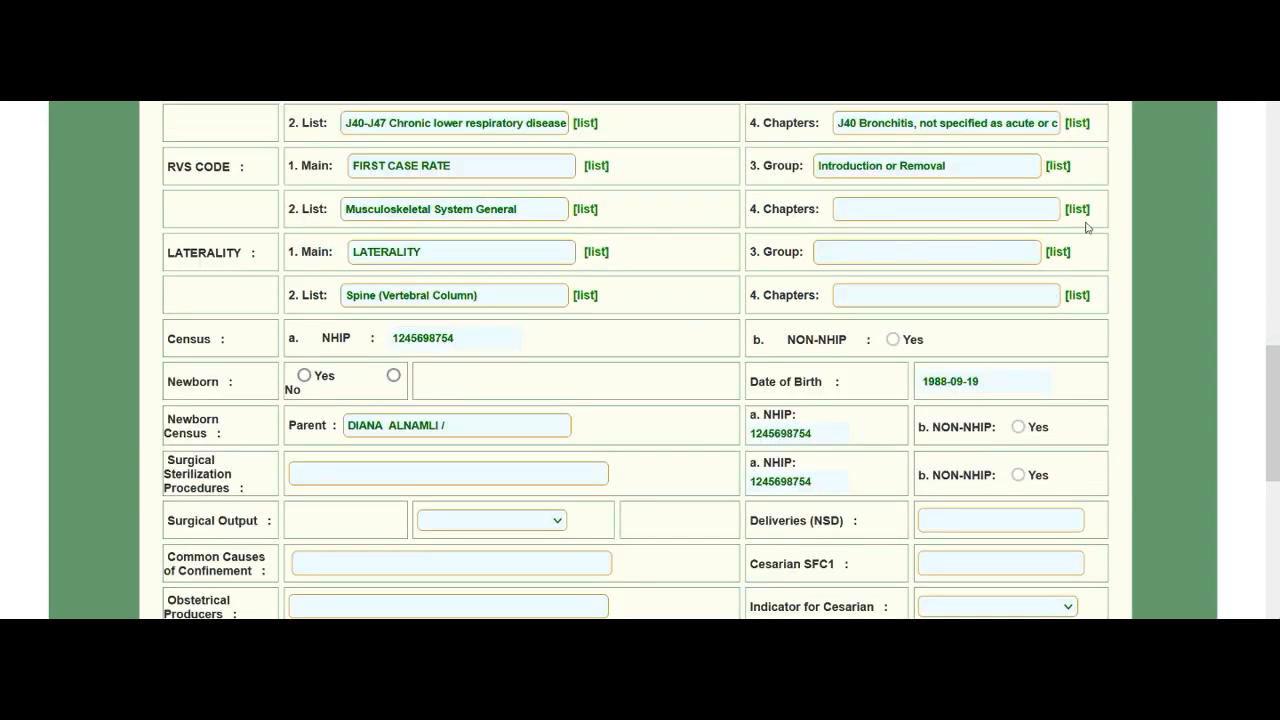
left_click(1076, 210)
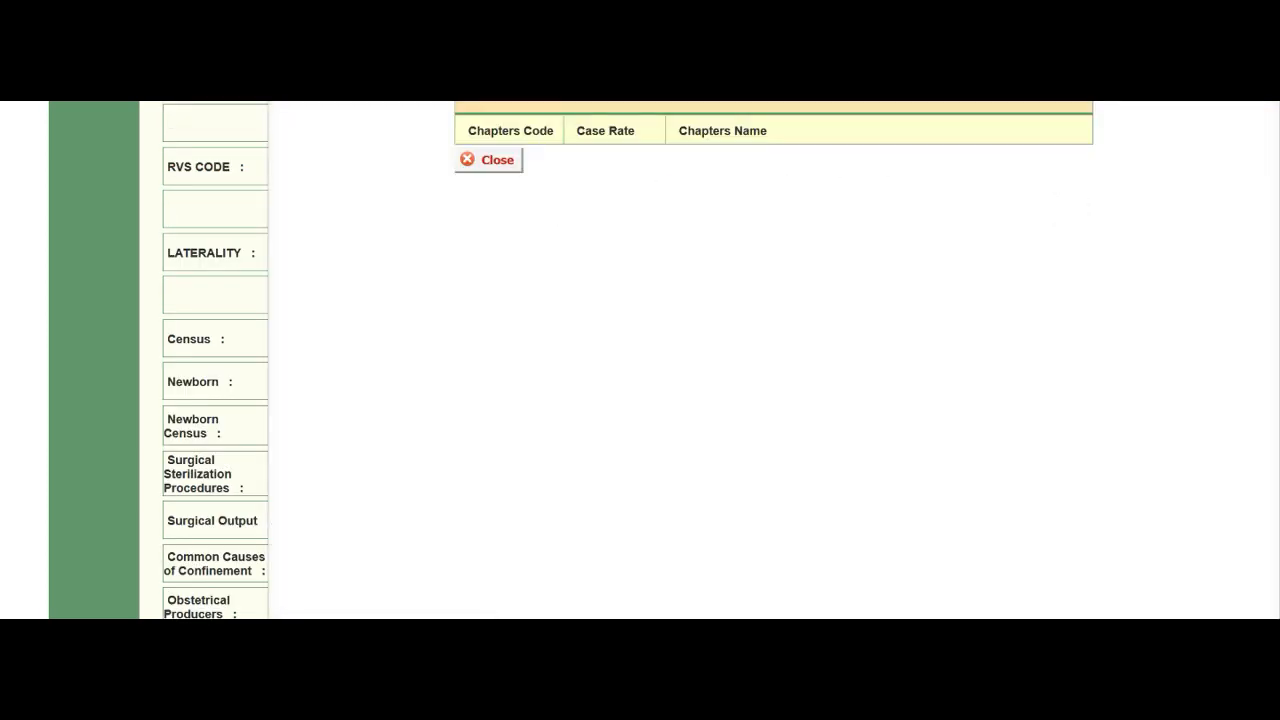
left_click(488, 160)
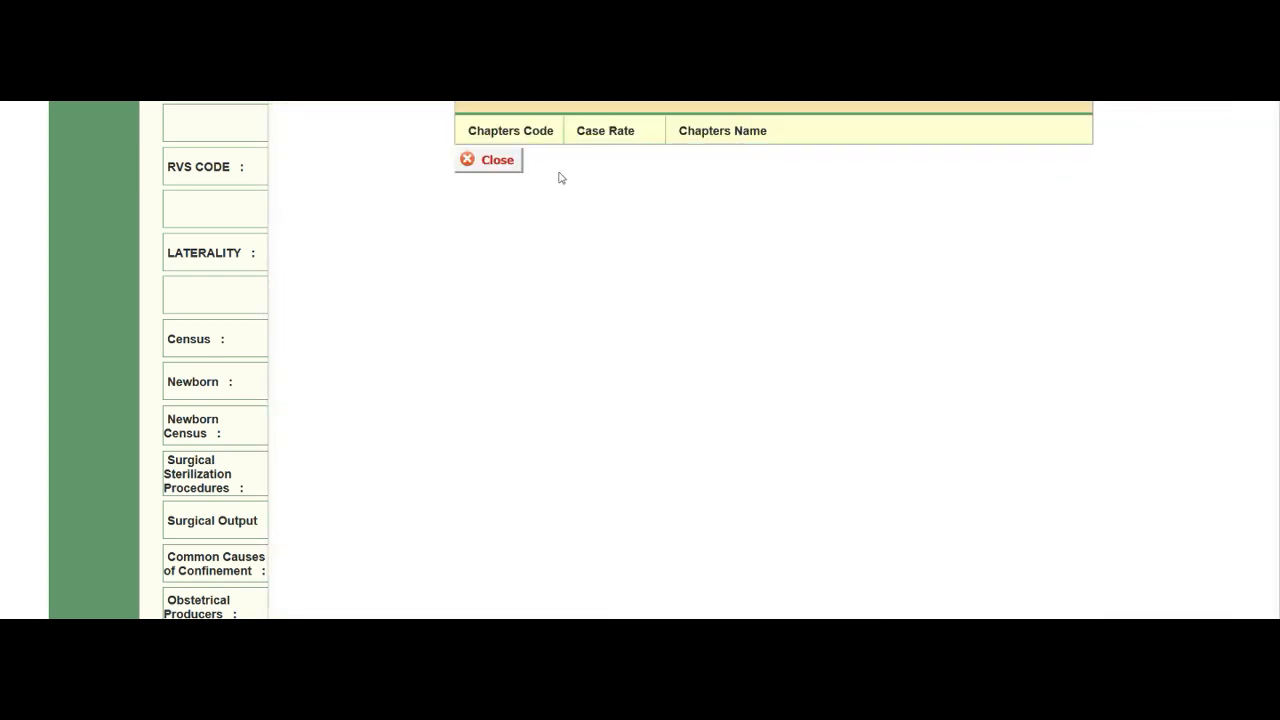
left_click(488, 160)
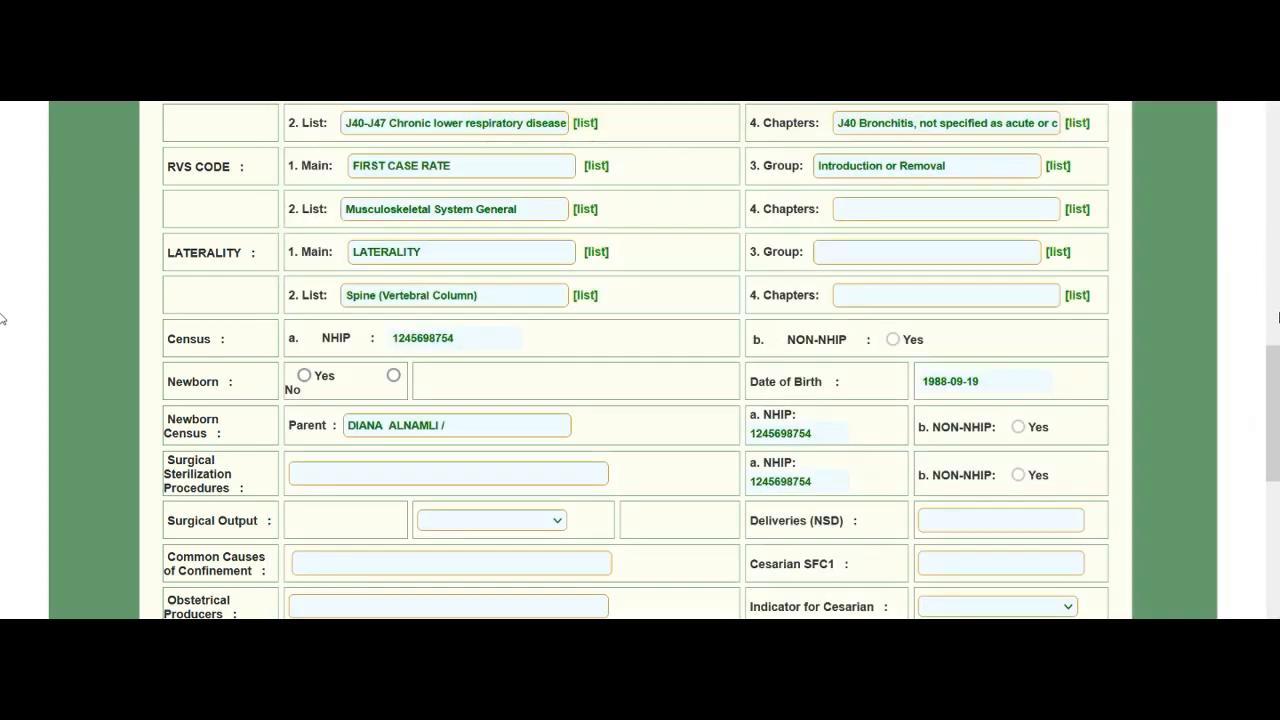
Enter the NHIP number, Newborn No, date of birth 1988-09-19 and parent in the census section.
scroll("down", 3)
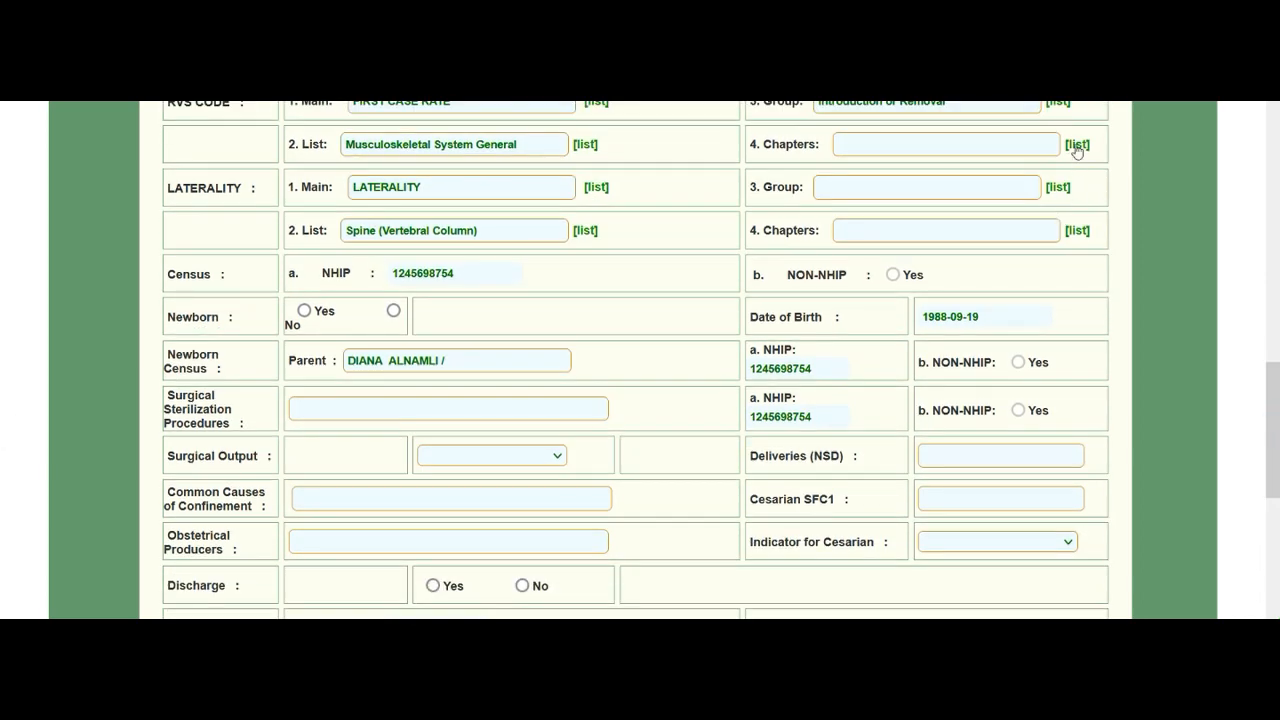
scroll("down", 3)
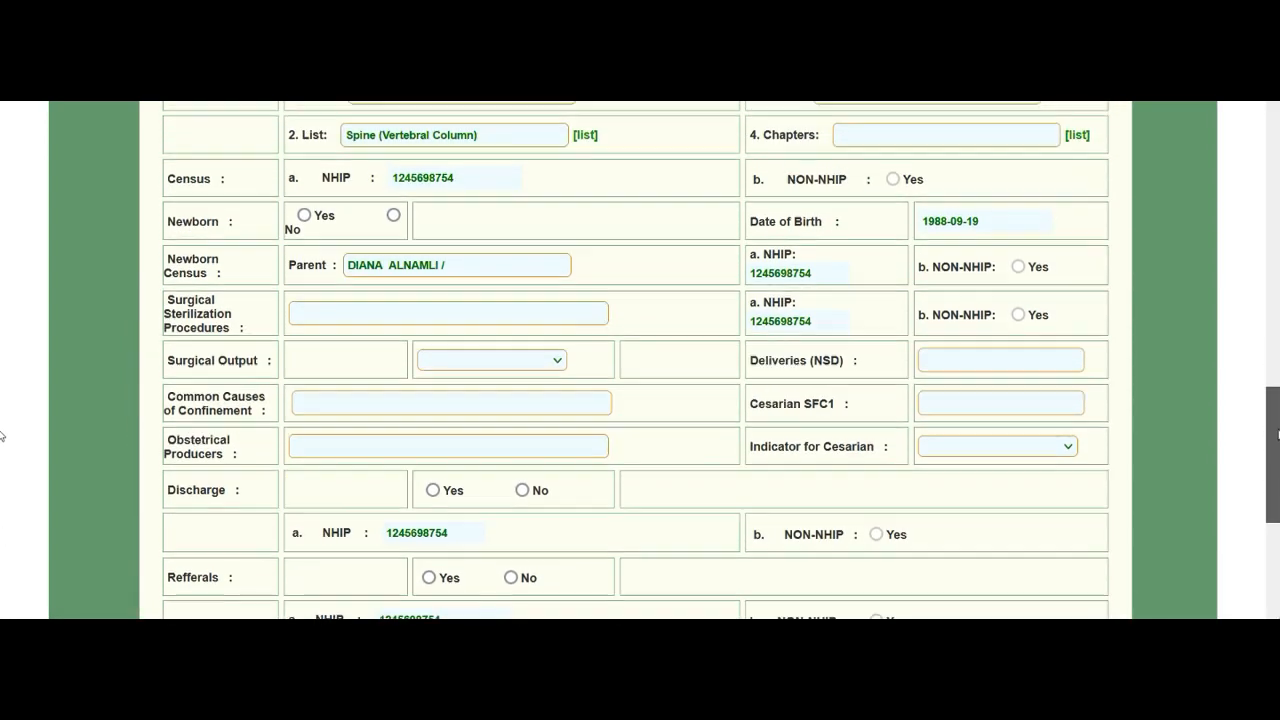
scroll("up", 3)
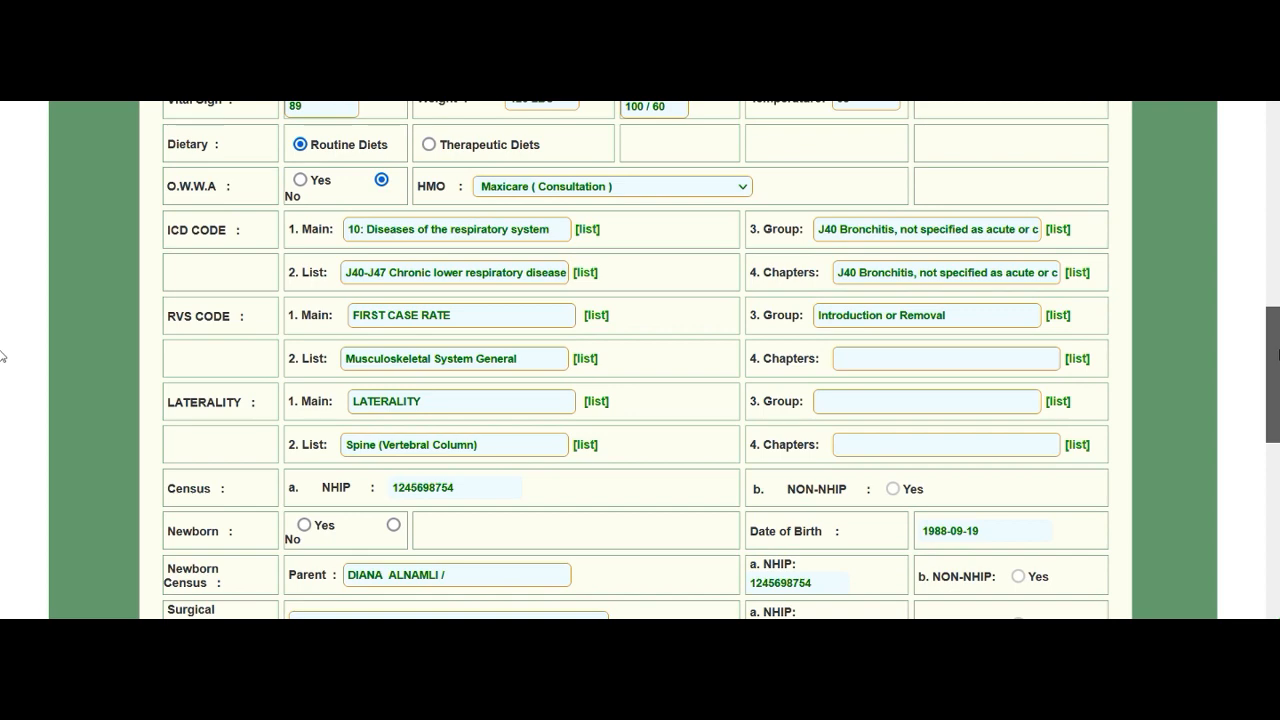
scroll("down", 3)
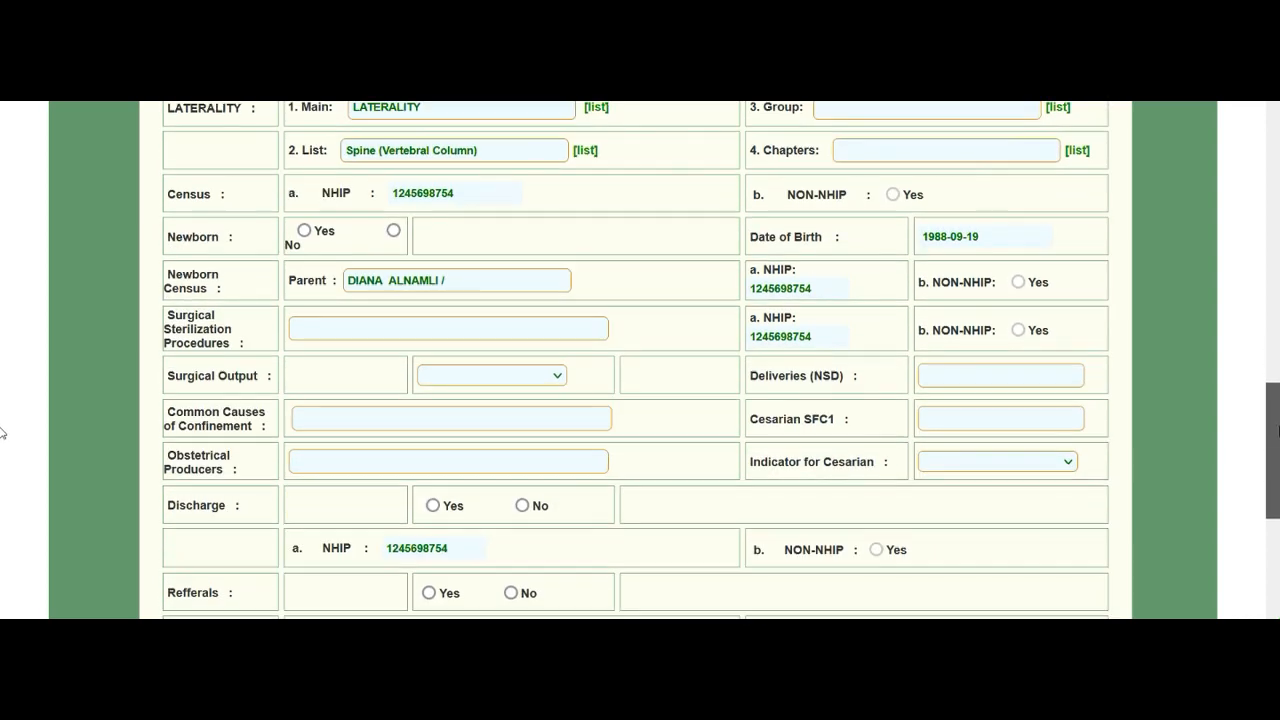
scroll("down", 3)
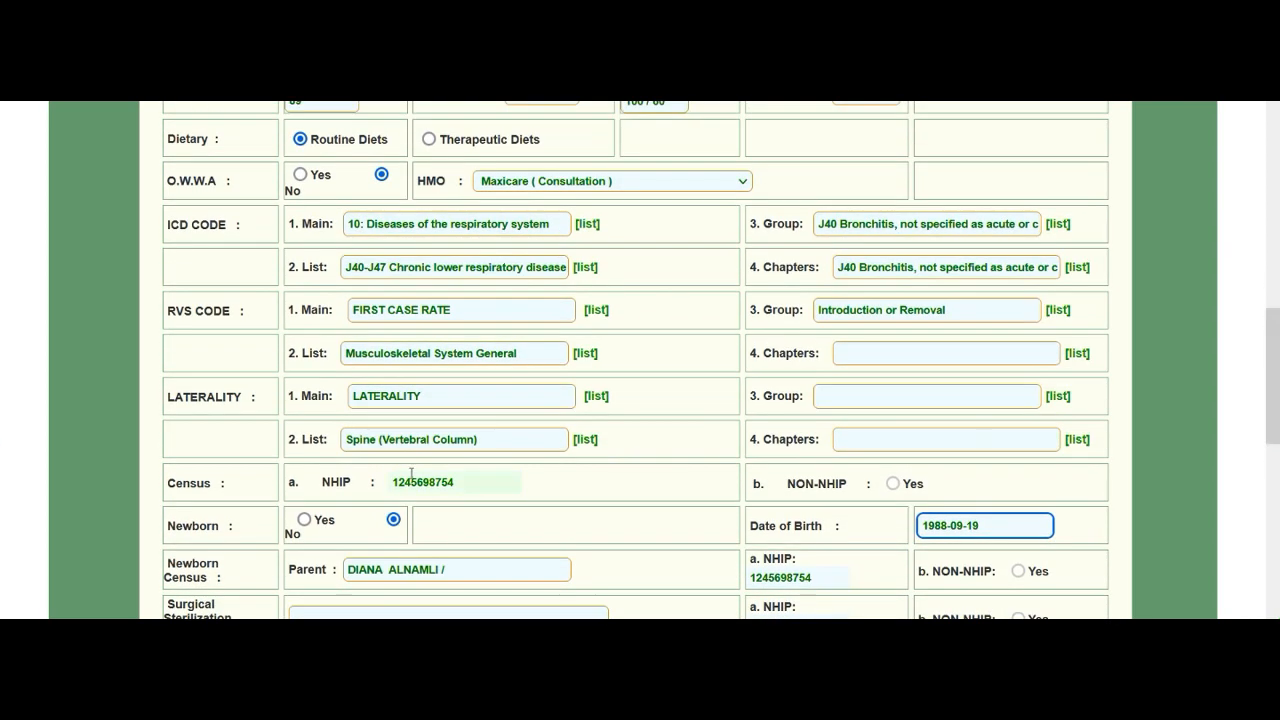
scroll("down", 3)
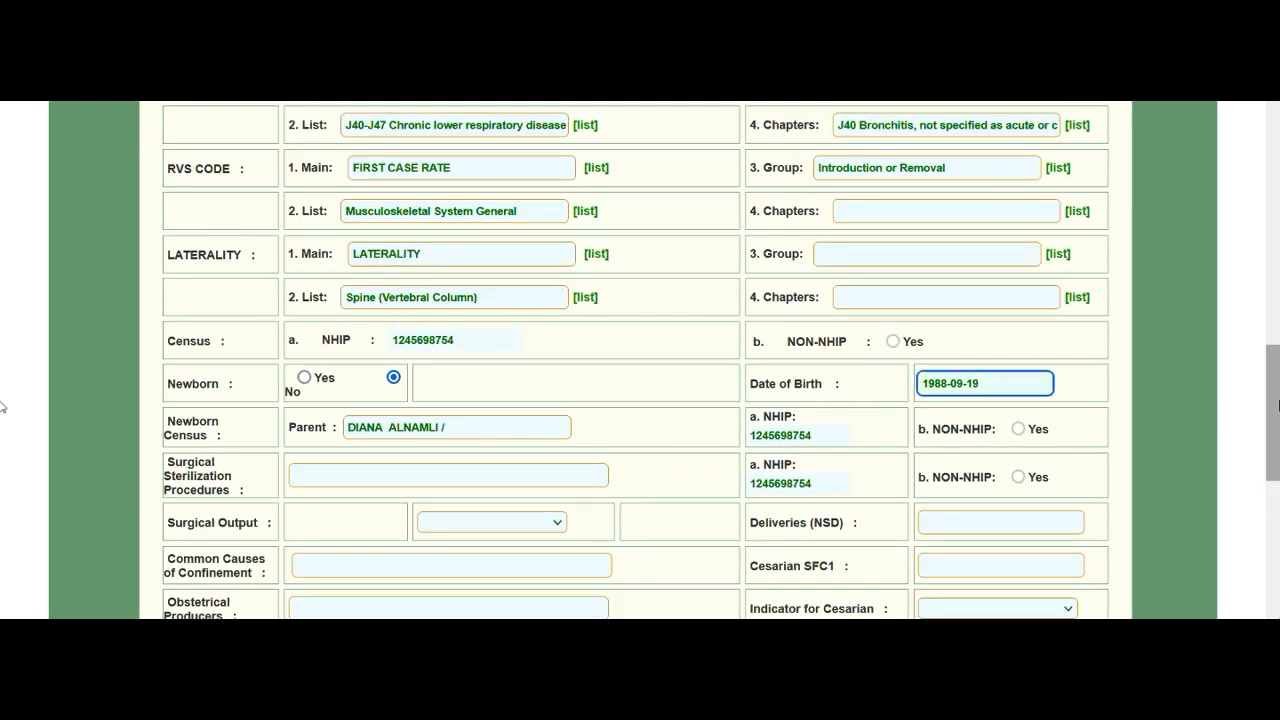
scroll("down", 3)
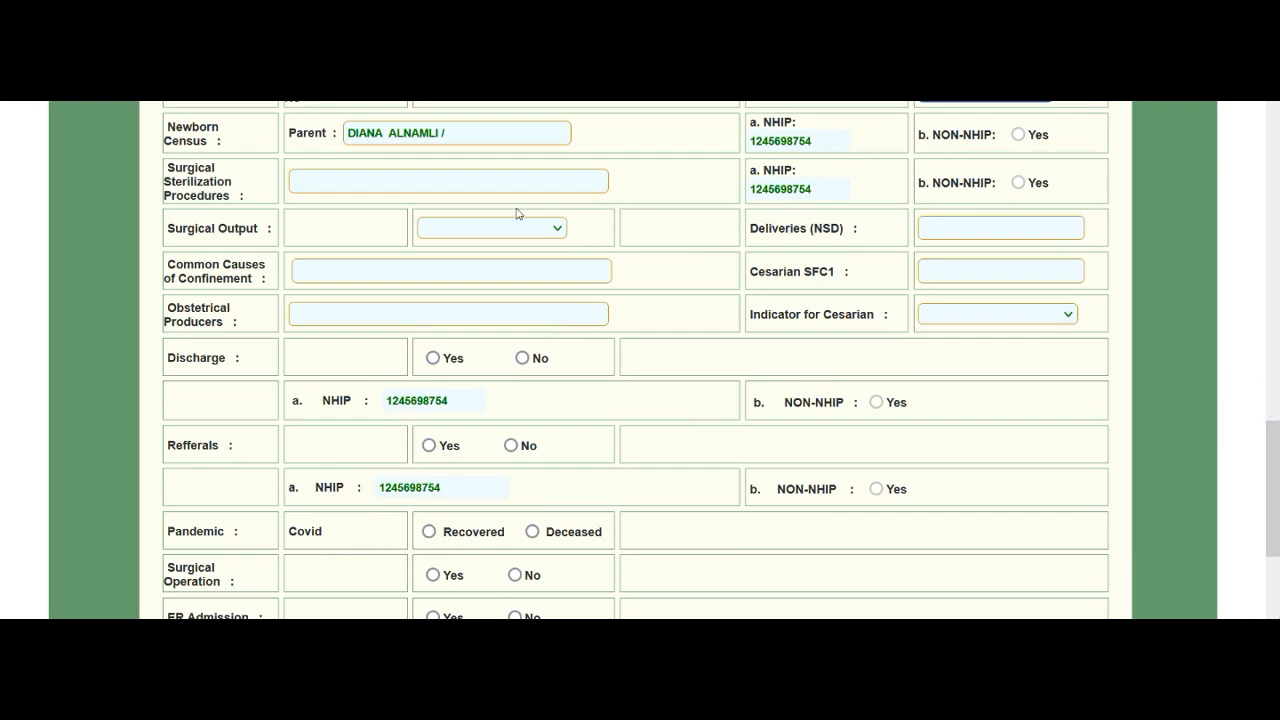
Set surgical output to UNIMPROVED and confinement cause to HYPERTENSIVE VASCULAR DISEASE.
left_click(448, 180)
type("BILATERAL TUBALLIGATION")
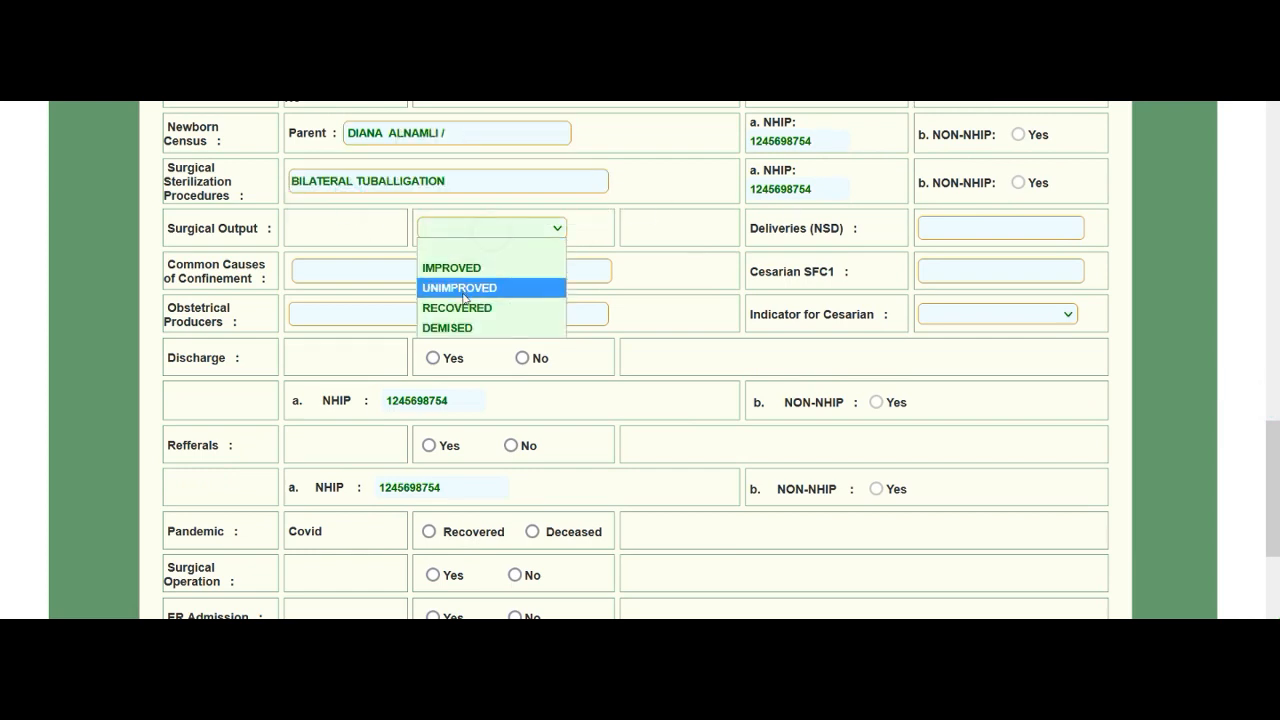
left_click(330, 270)
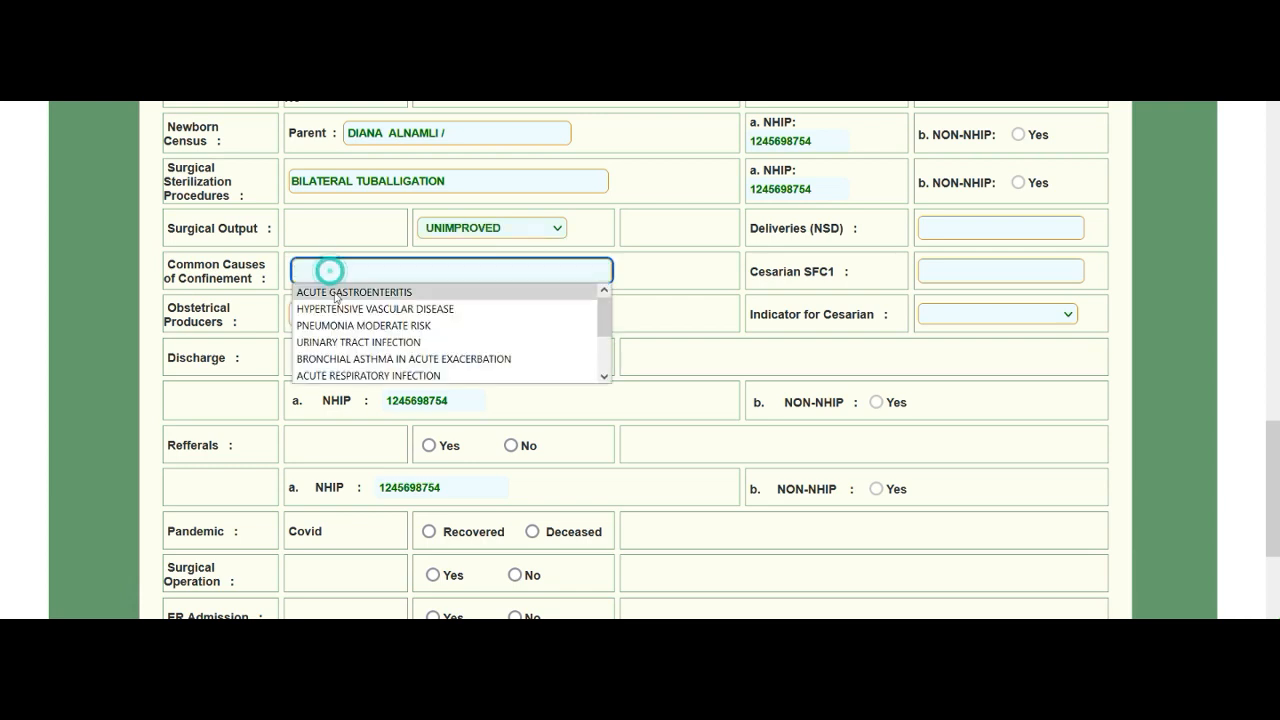
left_click(388, 308)
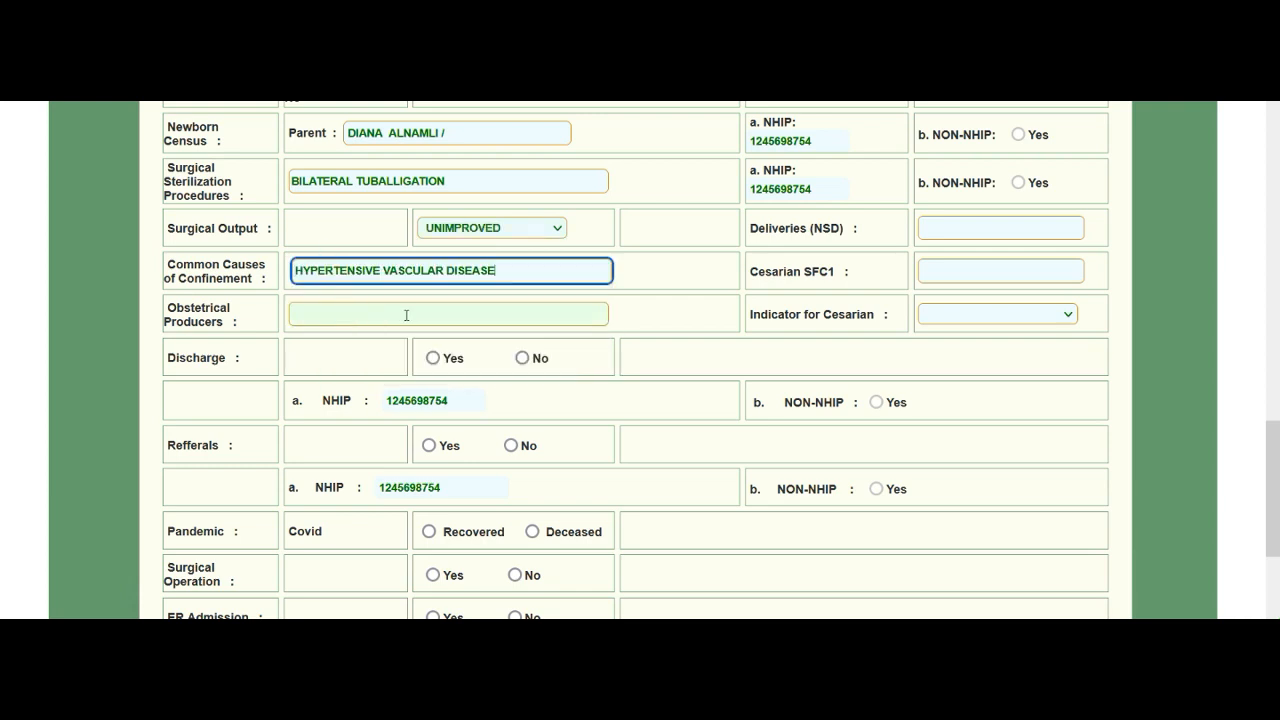
left_click(448, 312)
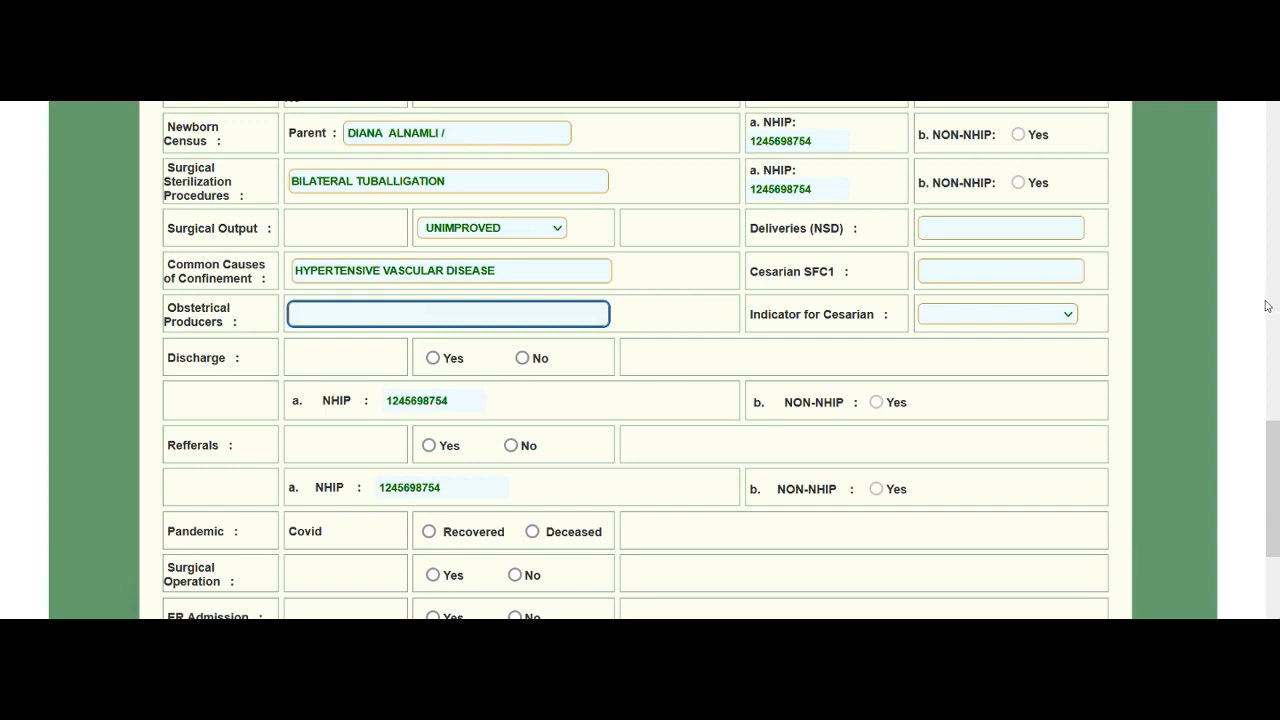
Mark Discharge as No on the census section.
left_click(1000, 228)
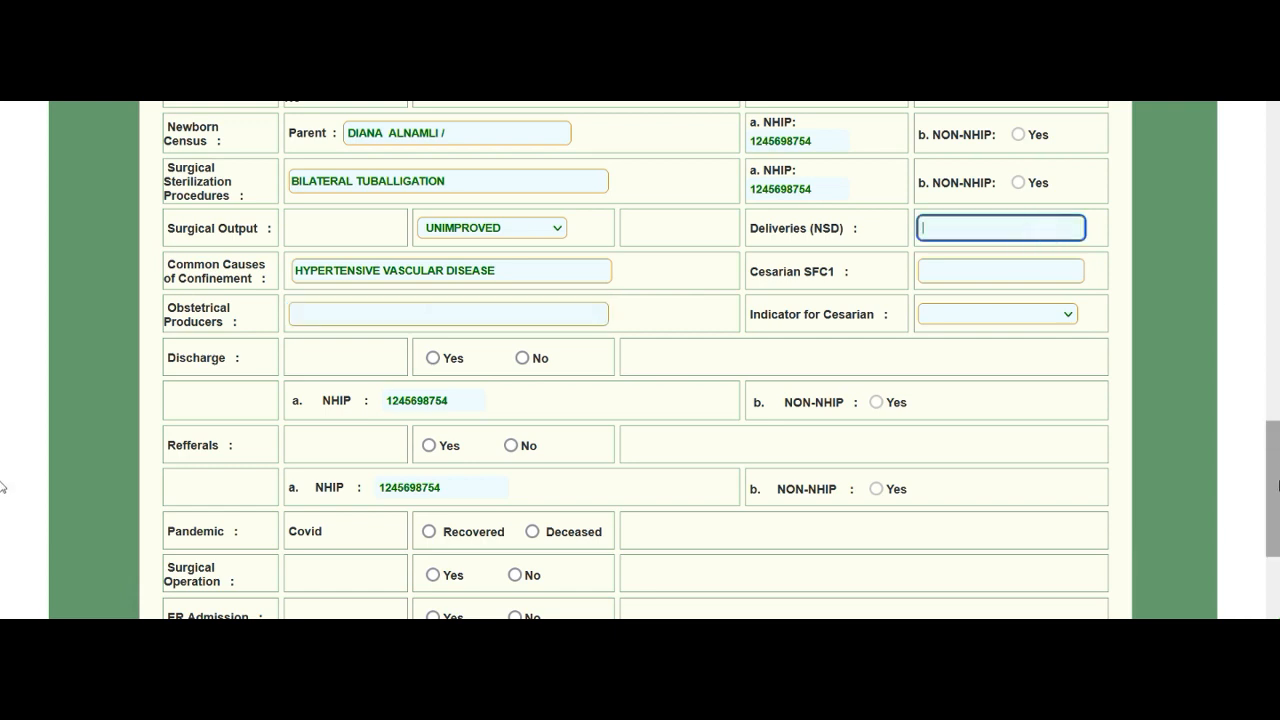
scroll("down", 3)
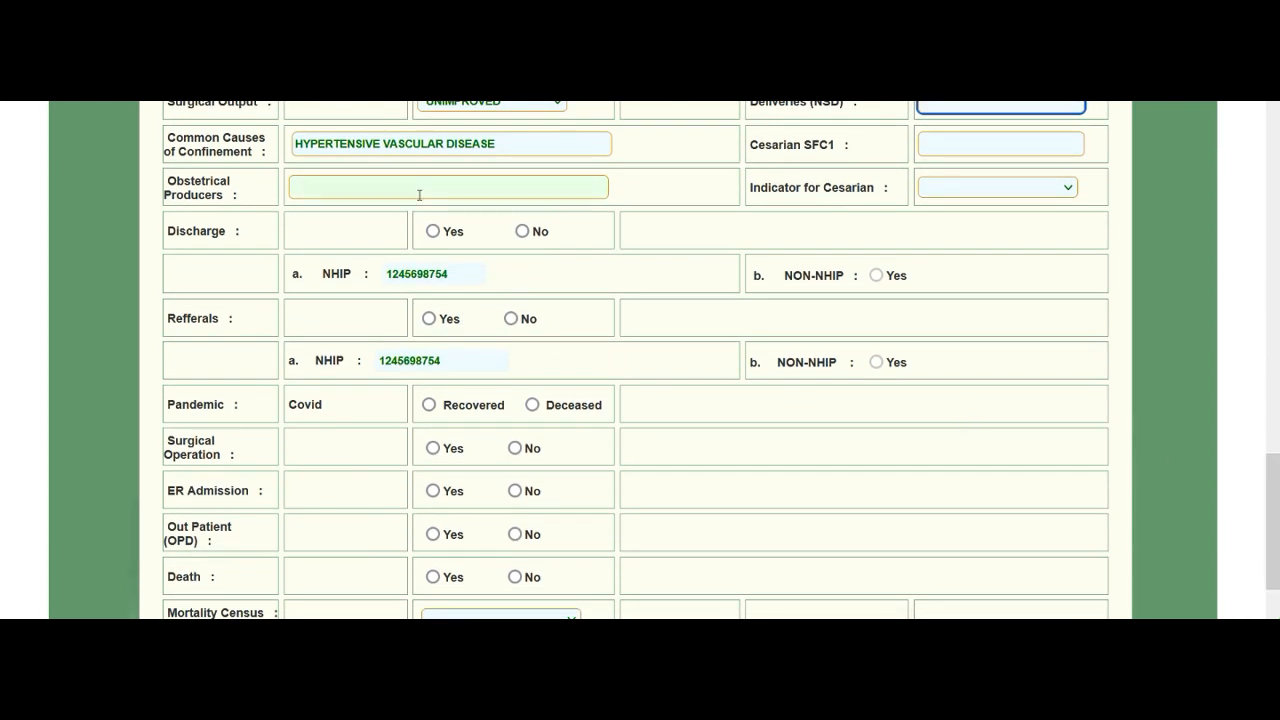
left_click(448, 188)
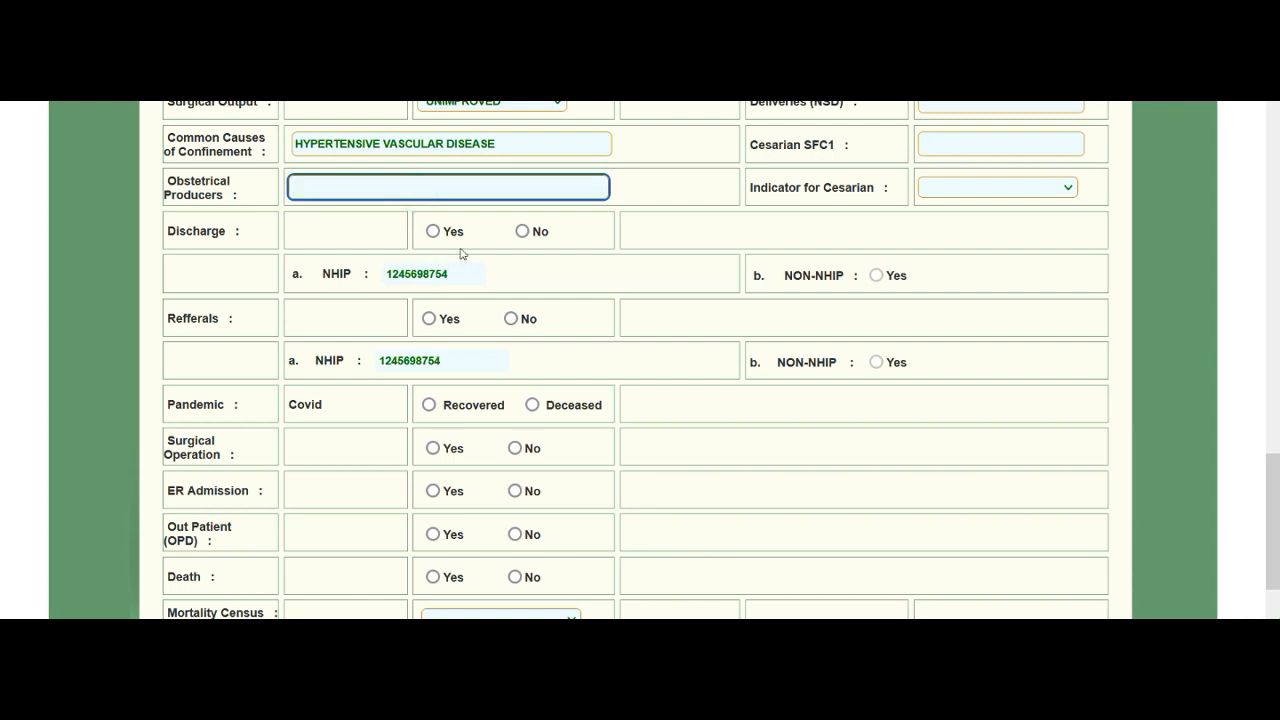
left_click(518, 232)
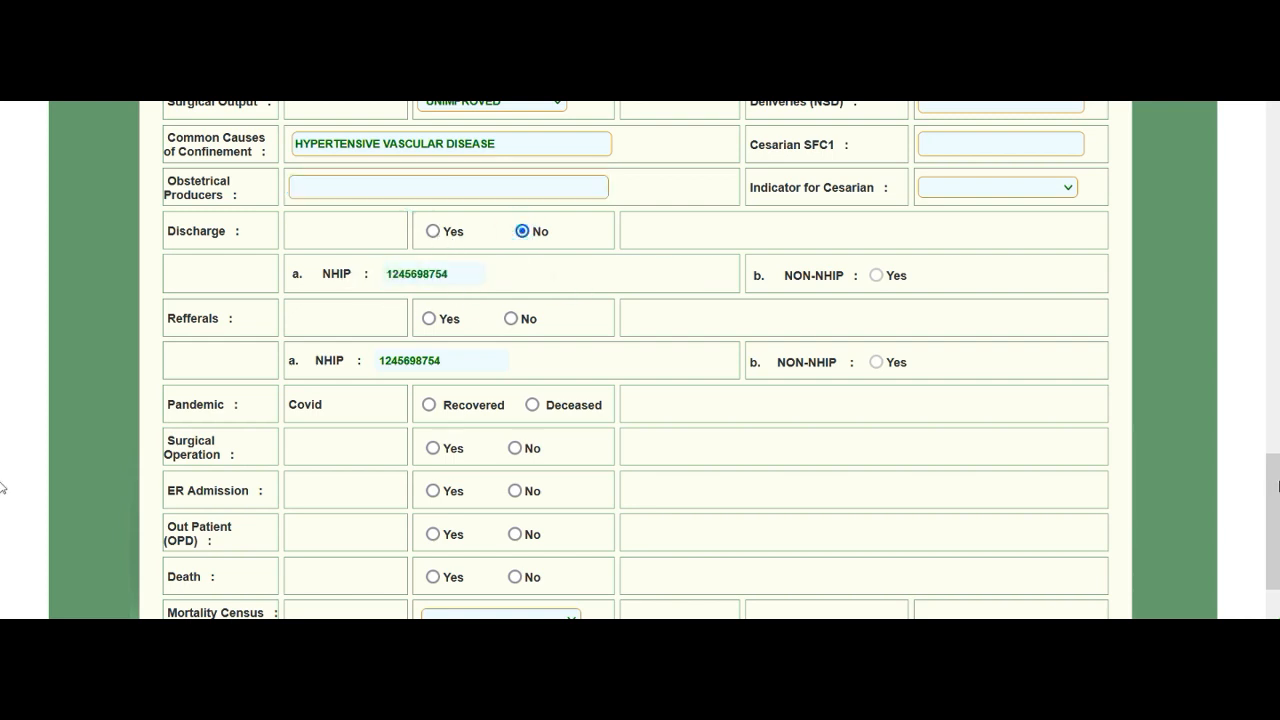
Record the Covid outcome as Recovered, ER admission Yes and out-patient No.
scroll("down", 3)
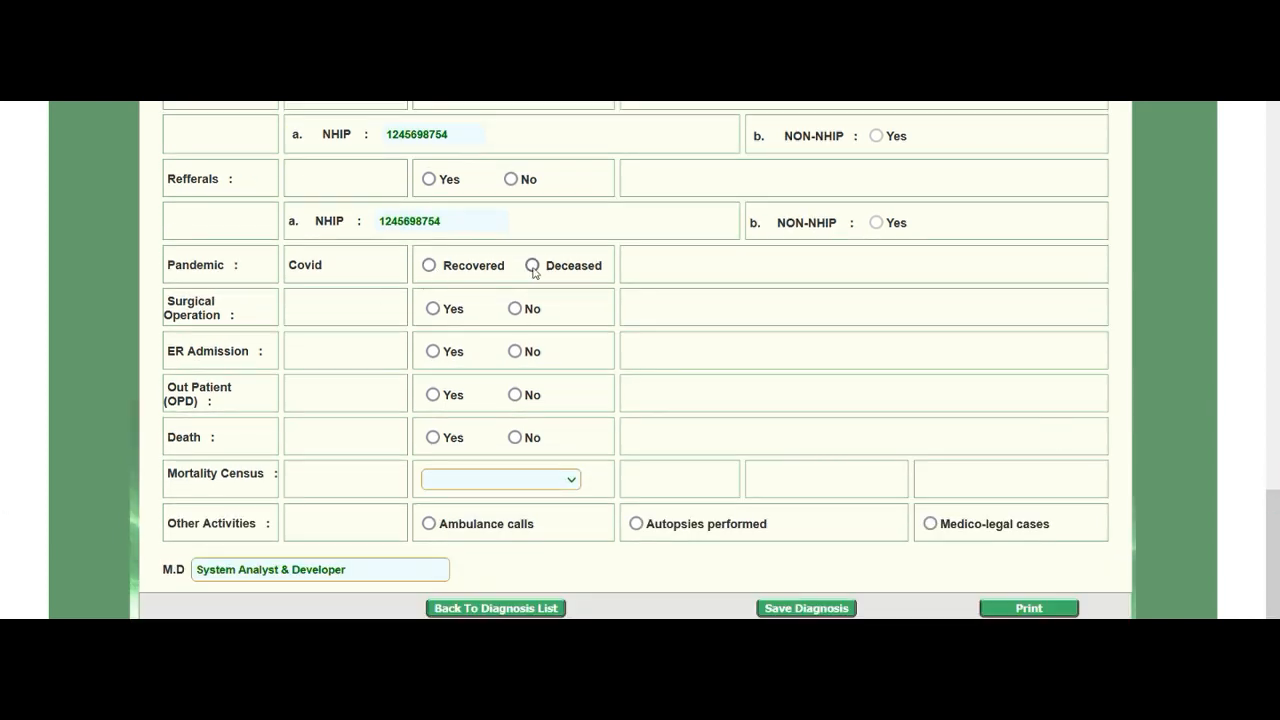
left_click(512, 308)
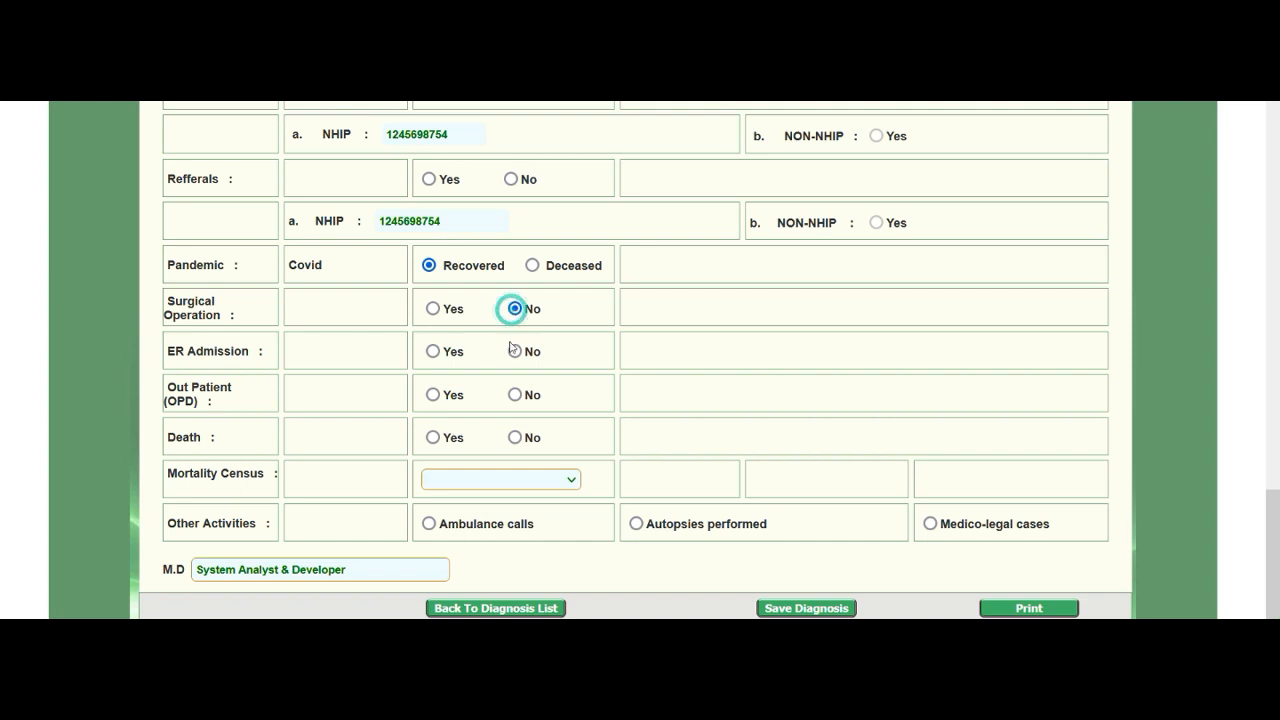
left_click(432, 352)
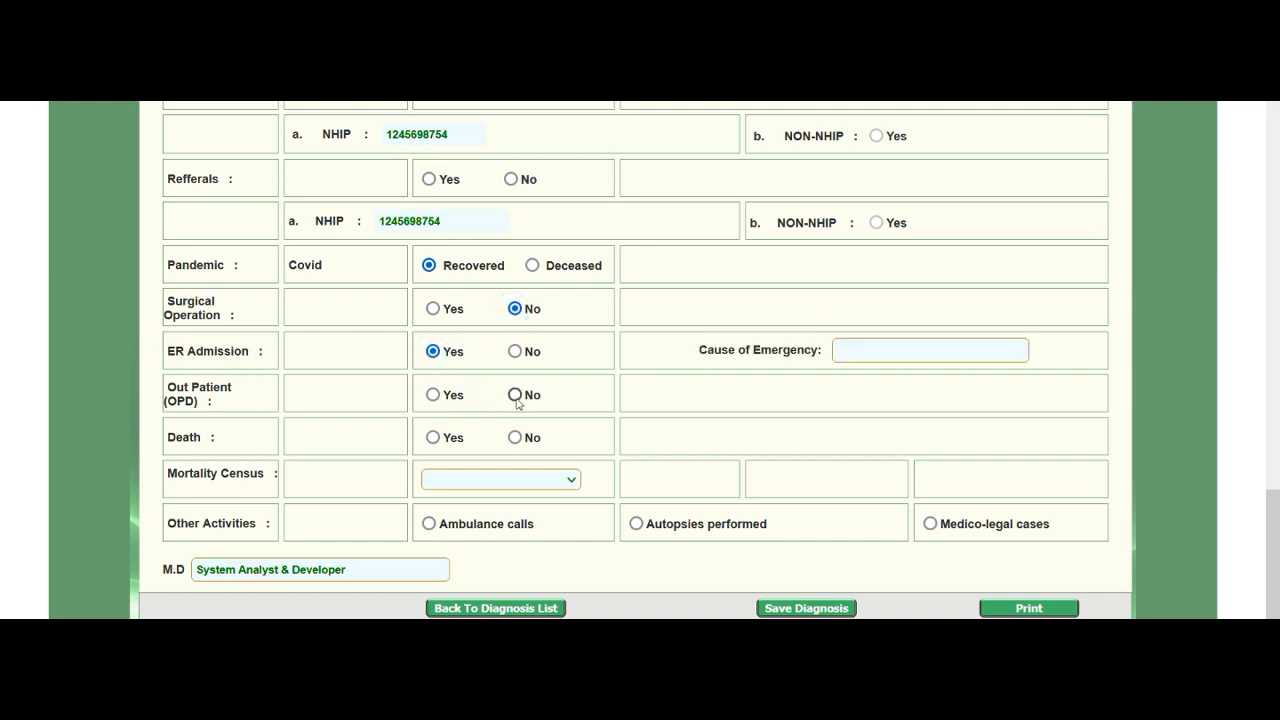
left_click(516, 394)
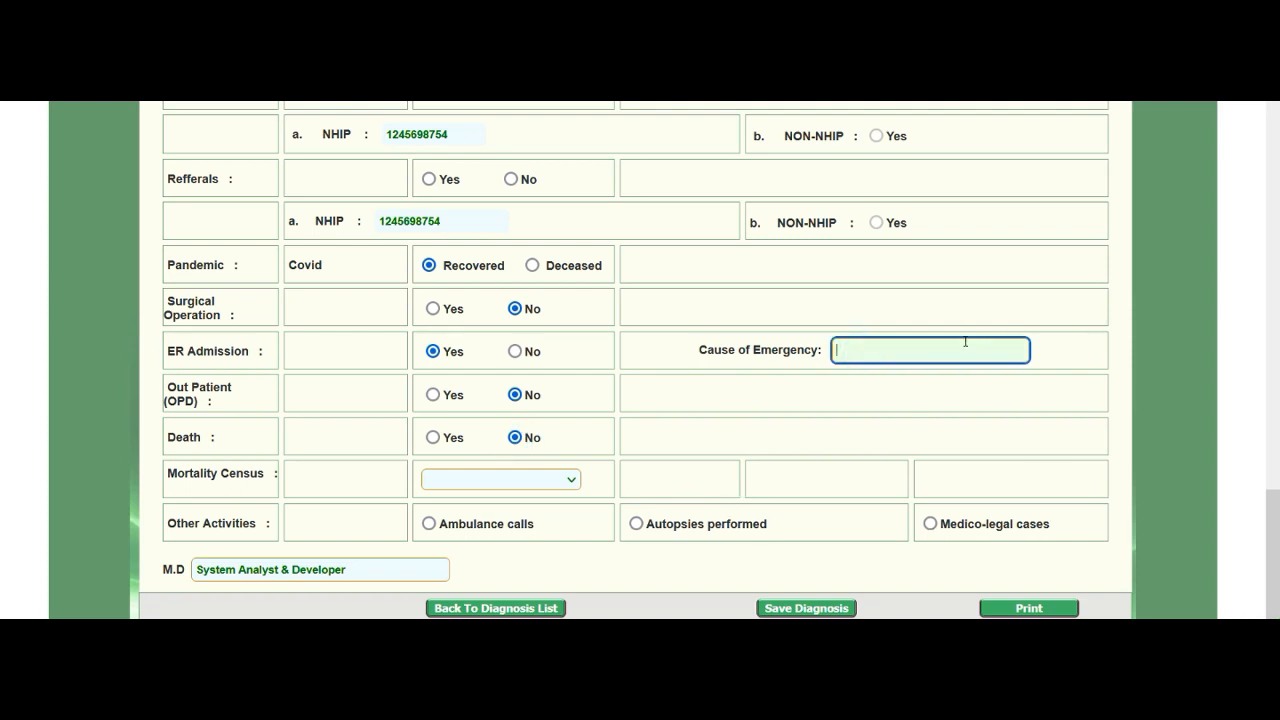
Enter the emergency cause TESTING EMERGENCY and set the mortality census to INFECTION.
type("TESTING")
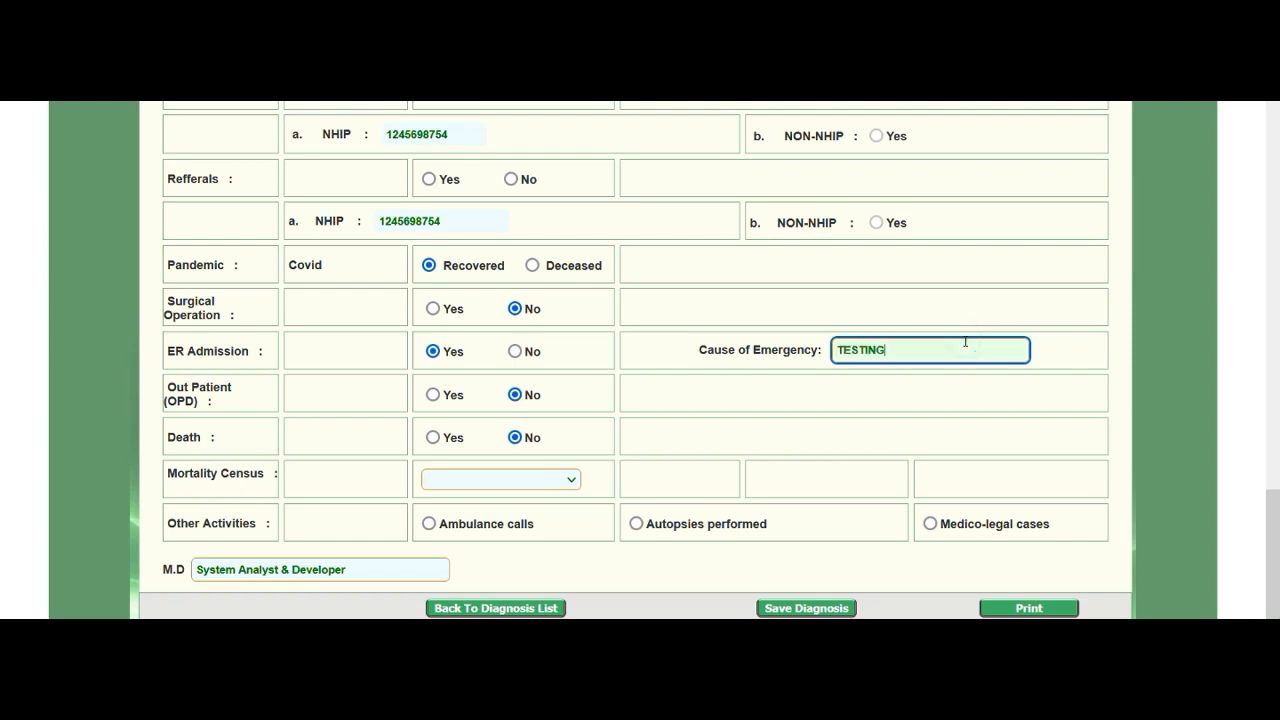
type("EMERGE")
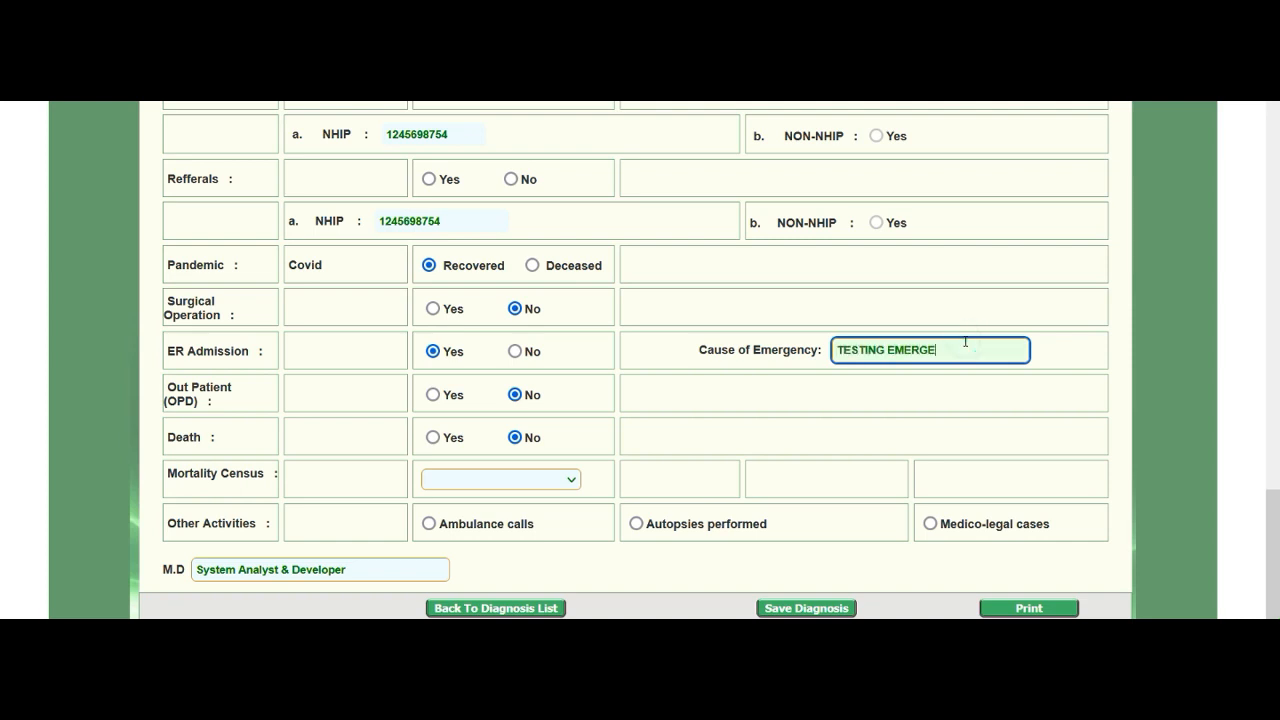
type("NCY")
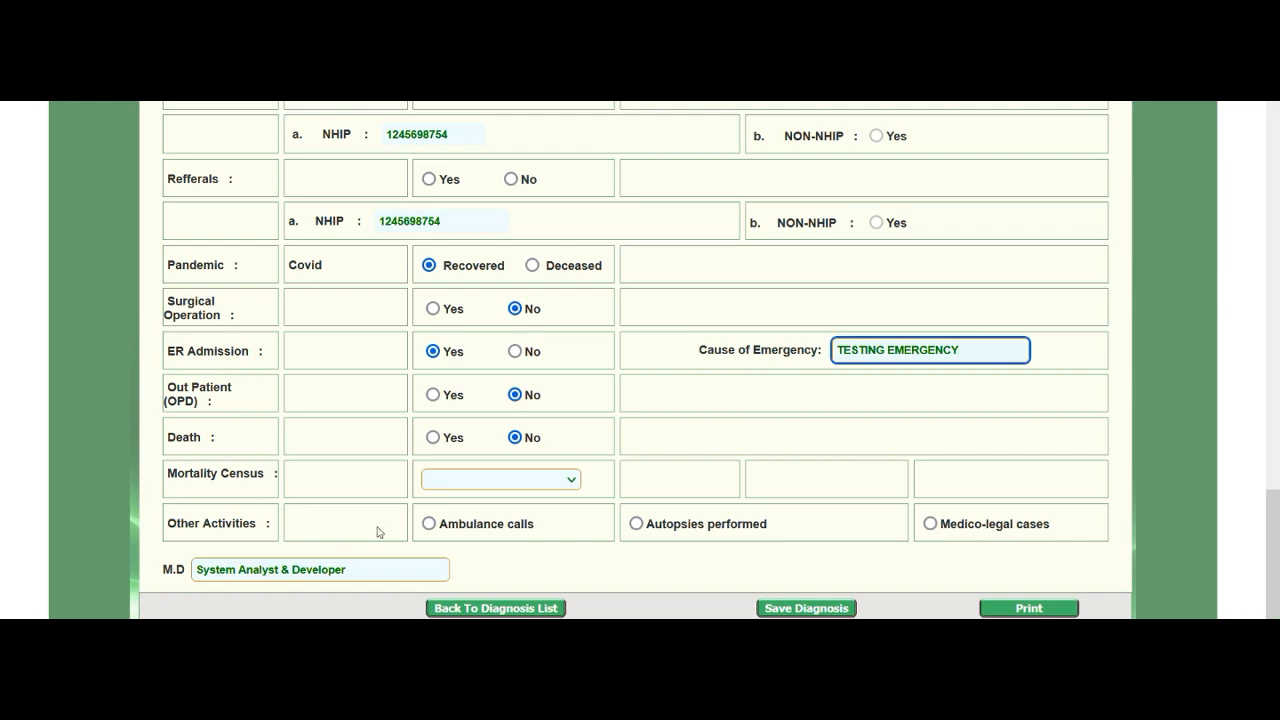
left_click(500, 480)
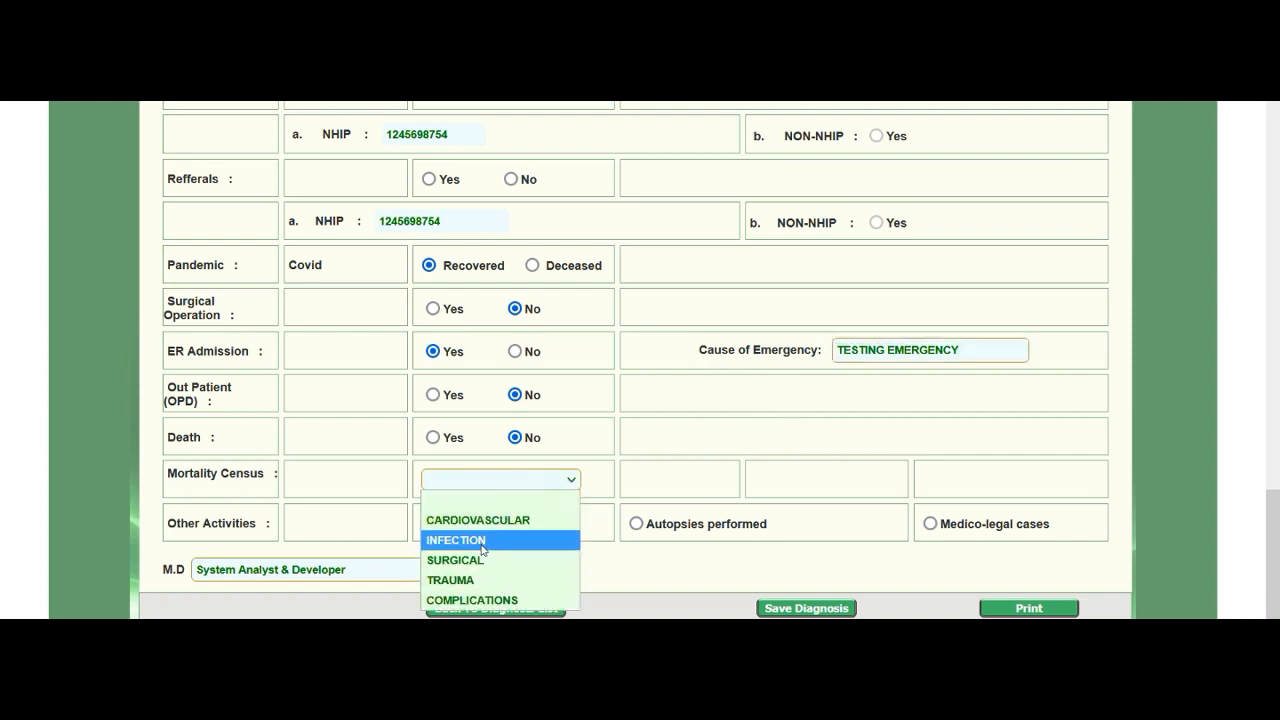
left_click(456, 540)
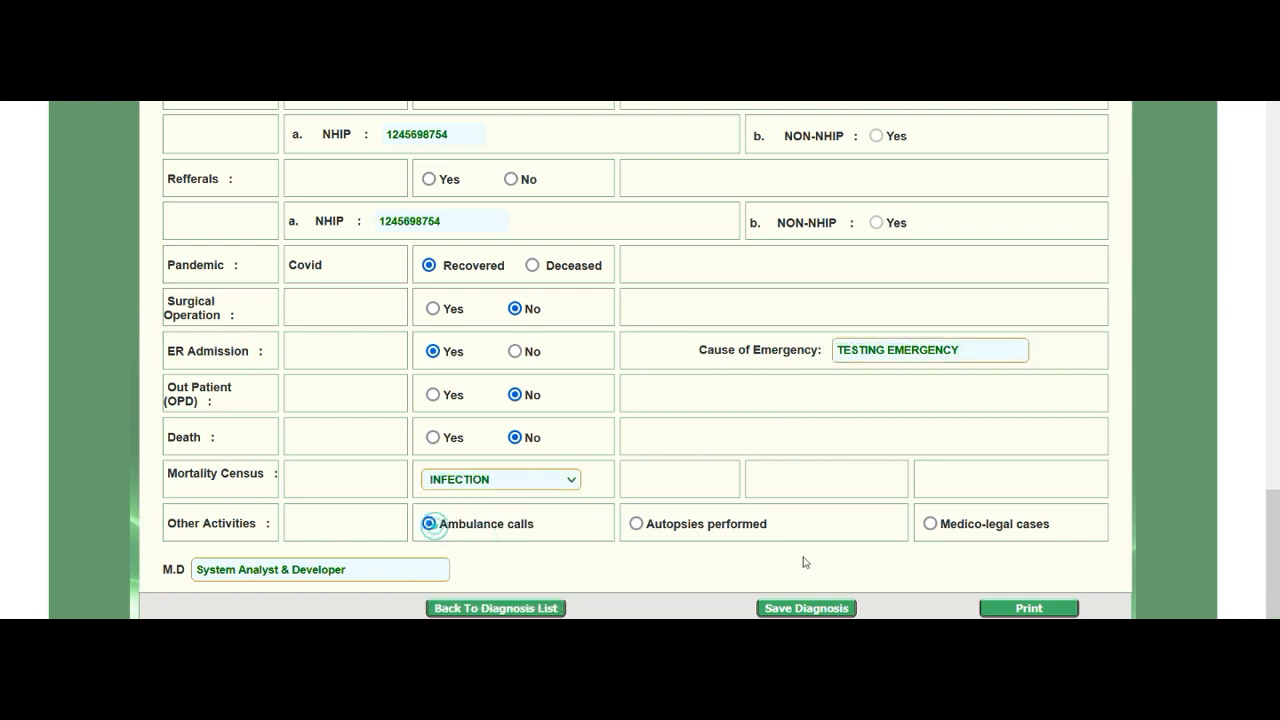
scroll("down", 3)
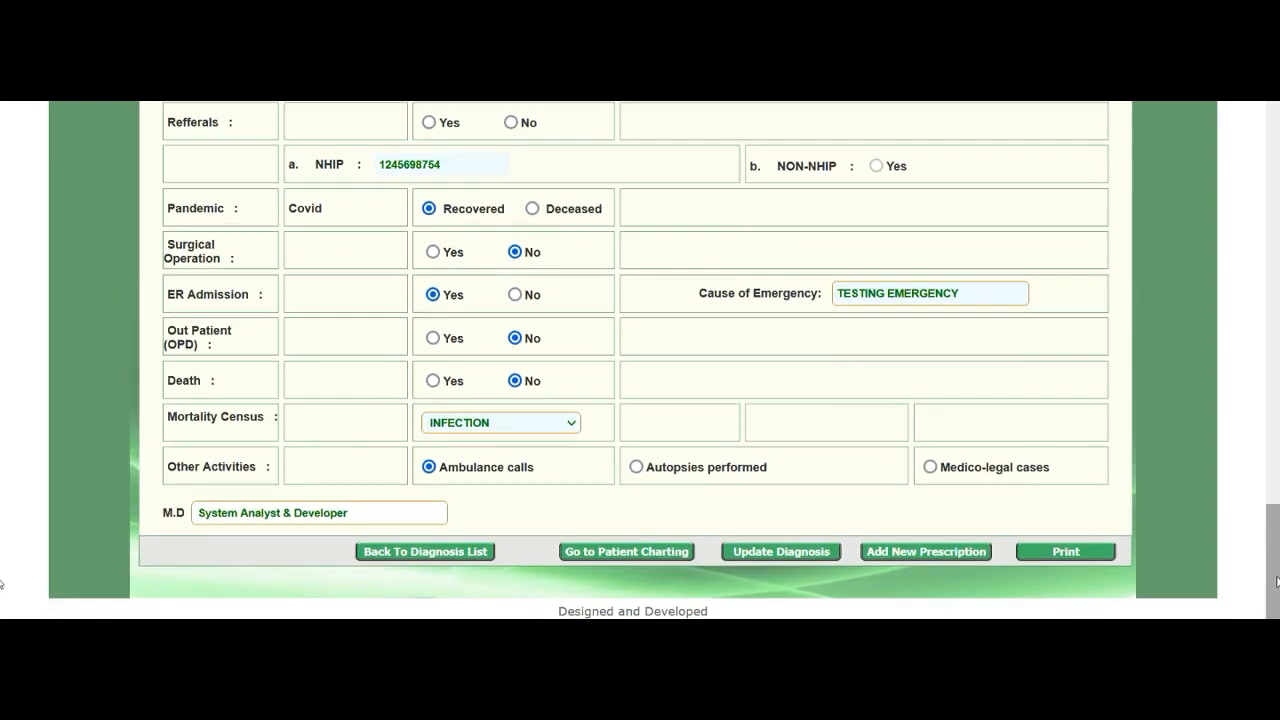
mouse_move(776, 590)
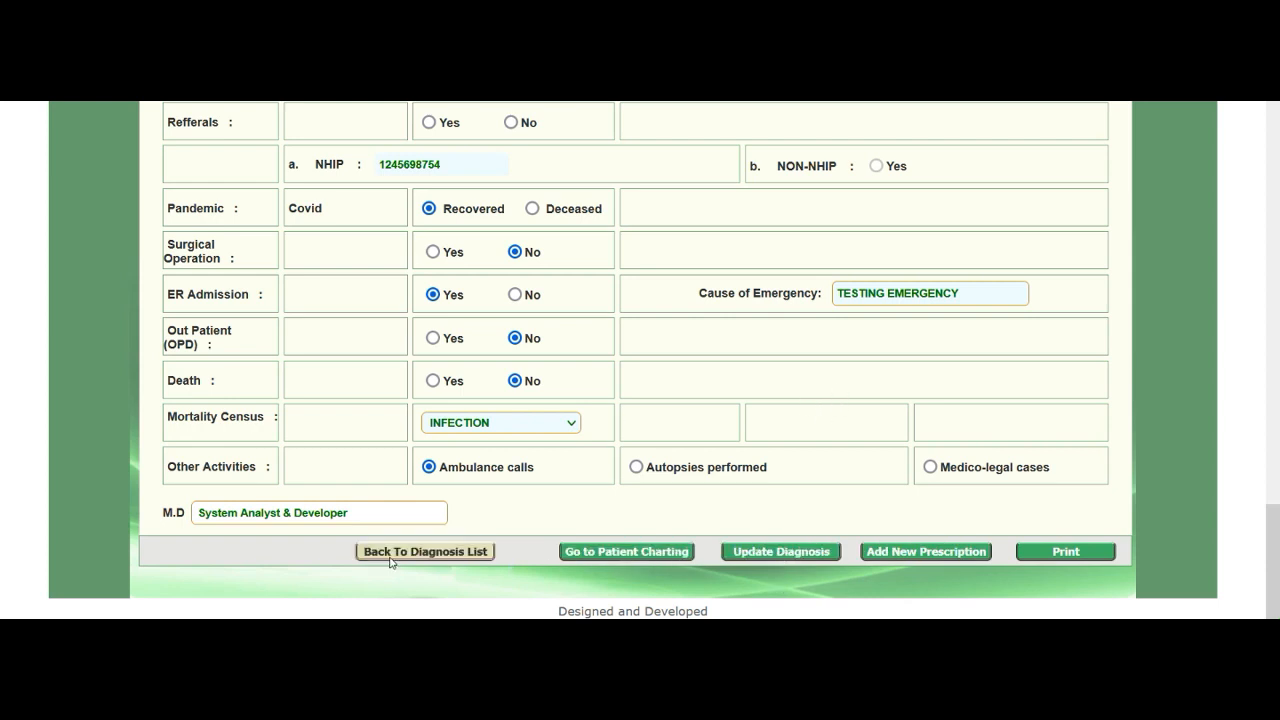
Save the diagnosis and return to the patient's diagnosis history list.
left_click(424, 552)
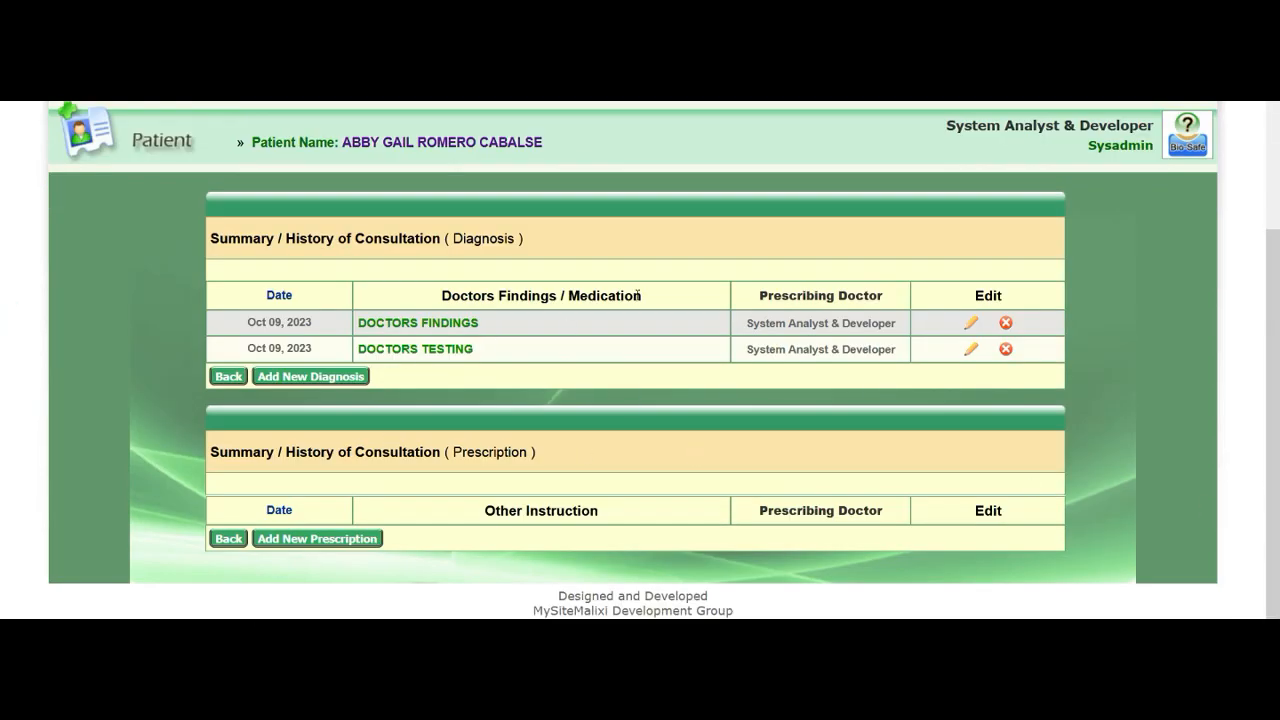
mouse_move(1008, 320)
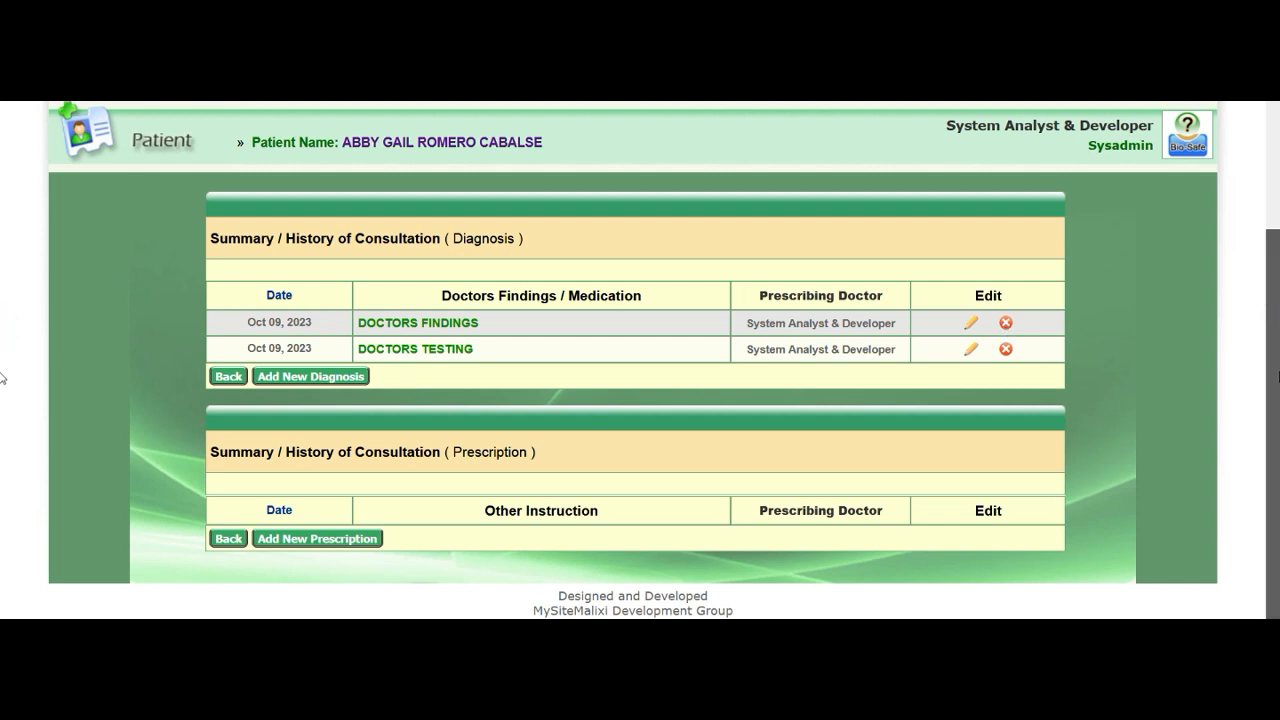
Scroll the consultation history to review both Oct 09, 2023 diagnoses.
scroll("up", 3)
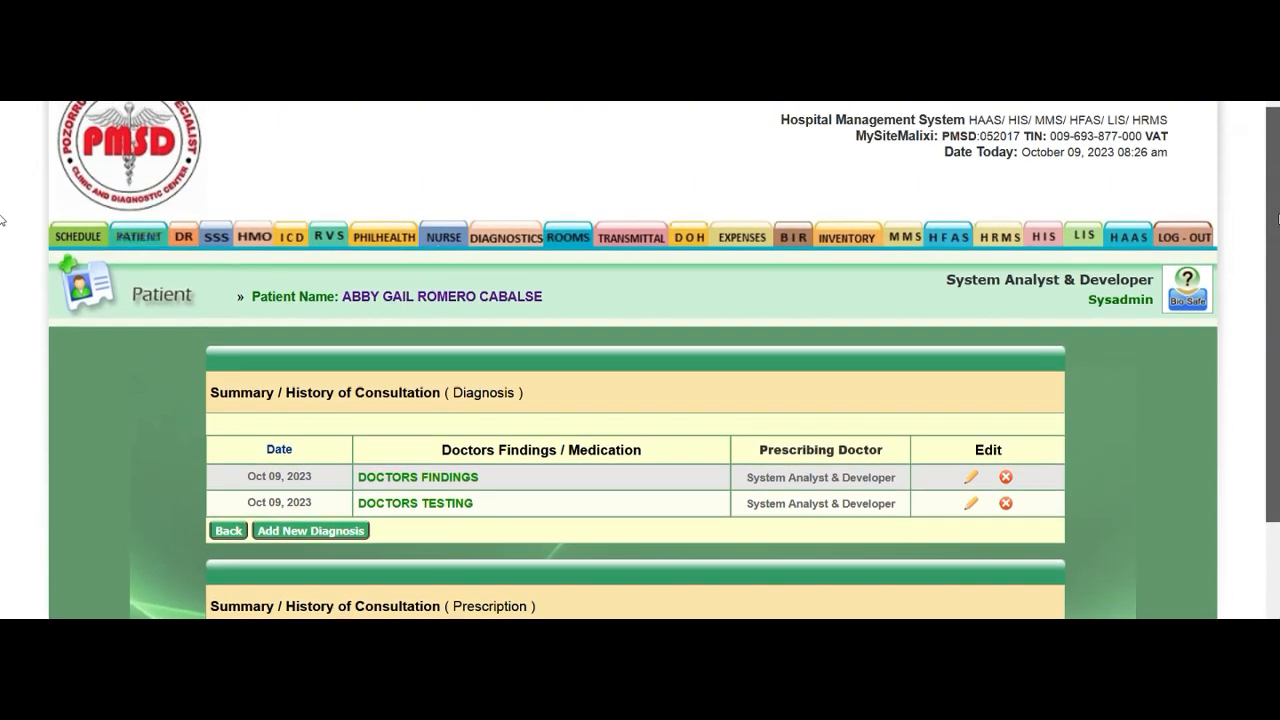
scroll("down", 3)
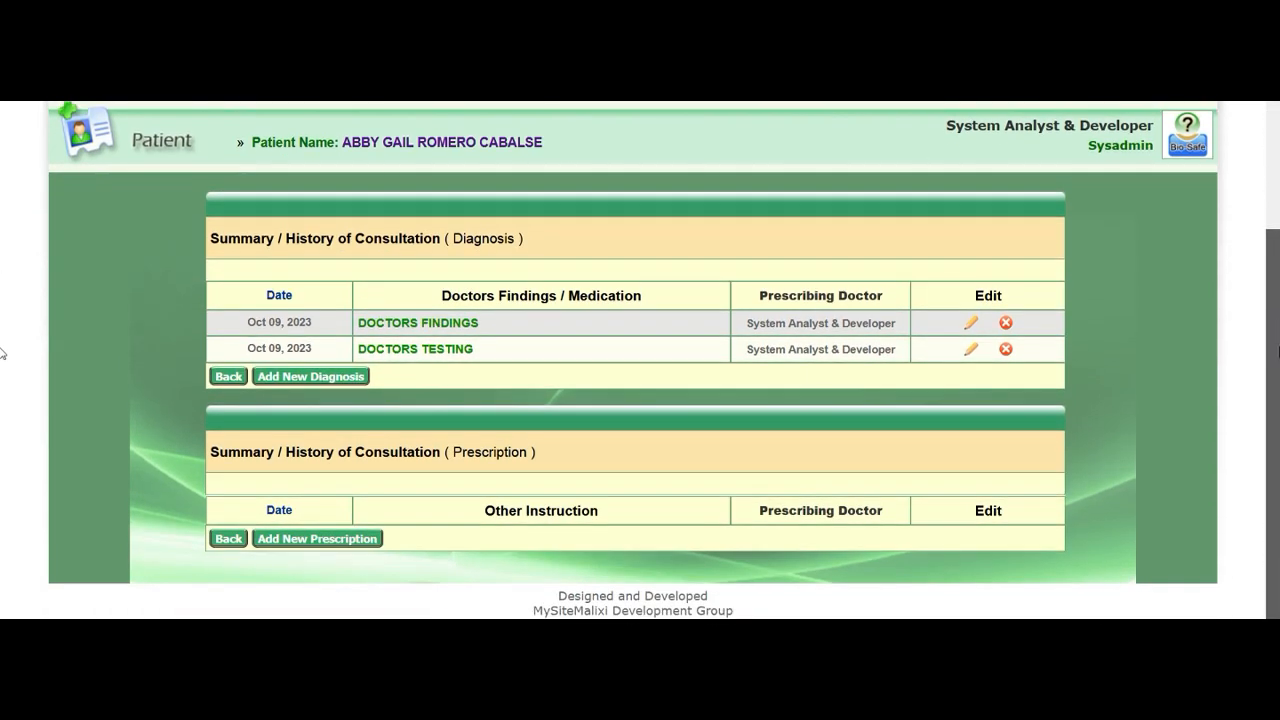